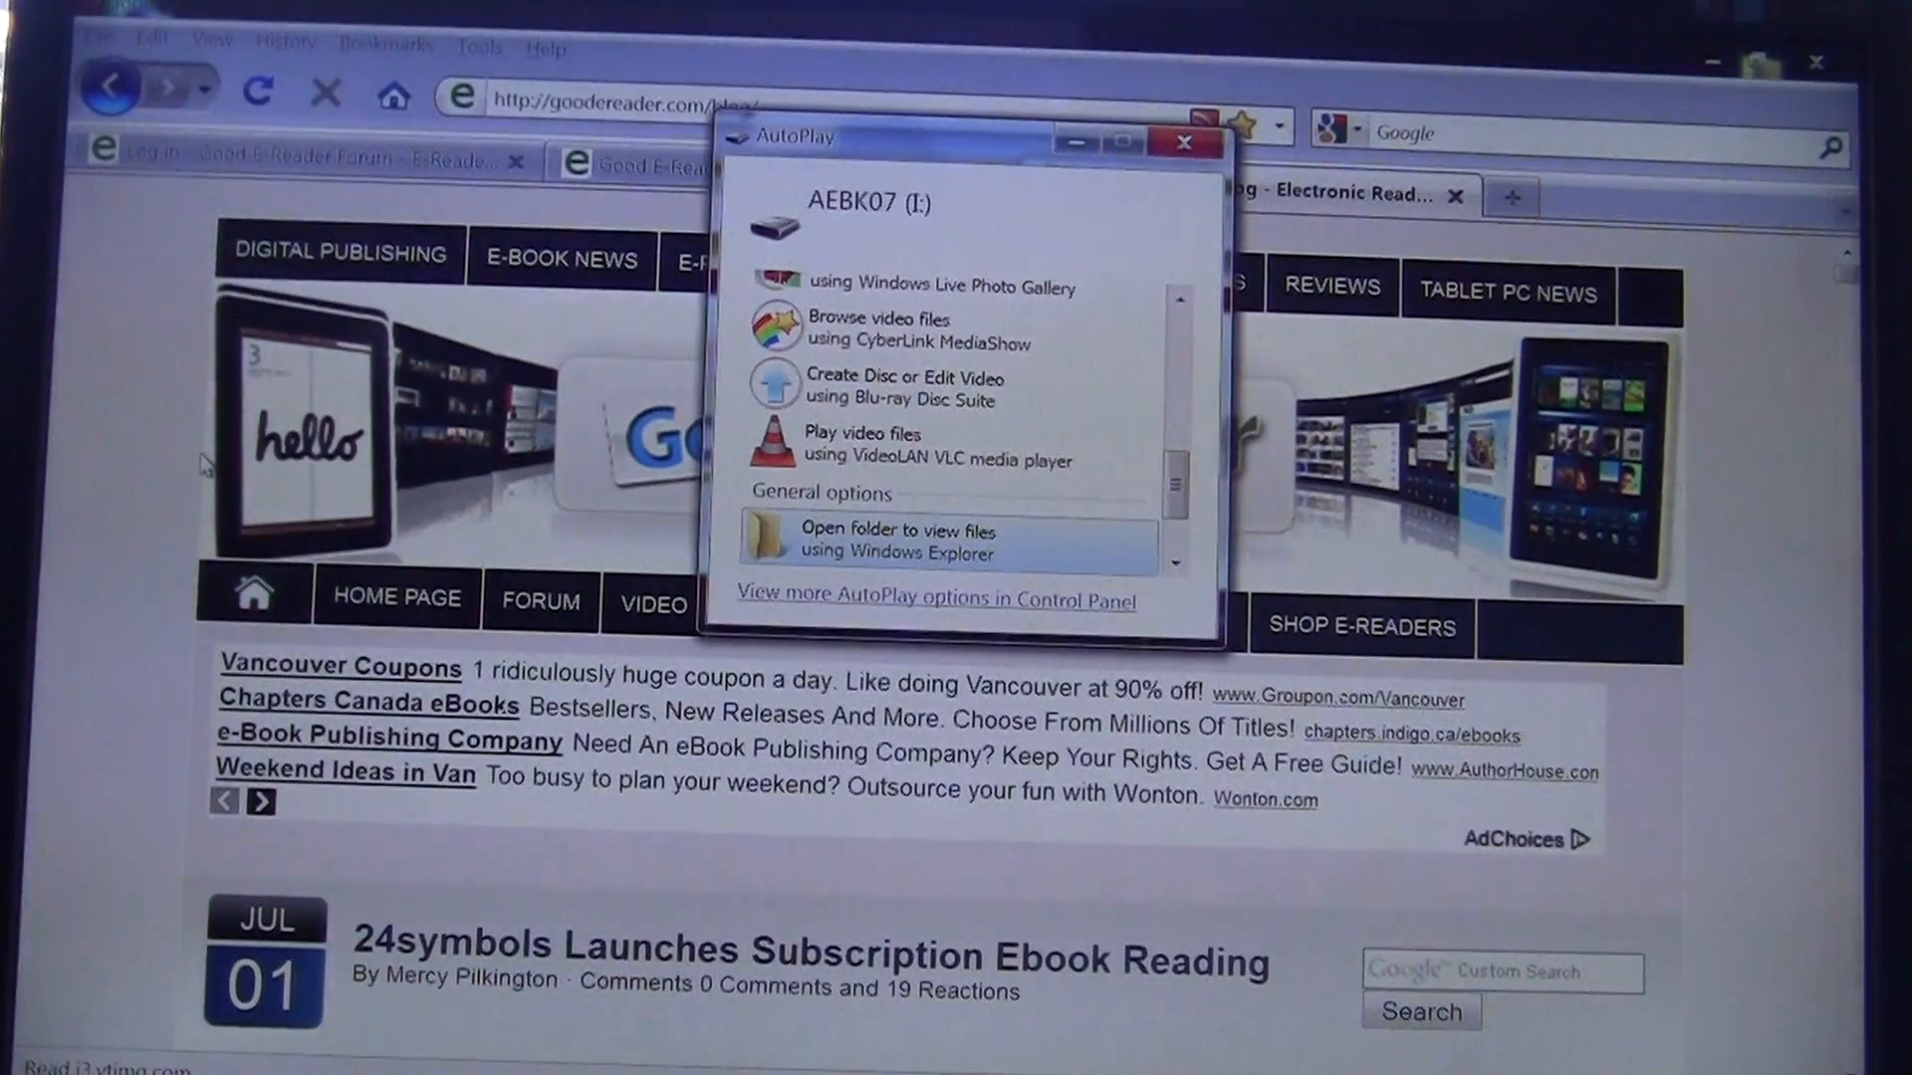
- Dismiss the AutoPlay prompt so Calibre shows Connected Aluratek Color
{"action": "left_click", "coordinate": [1182, 142]}
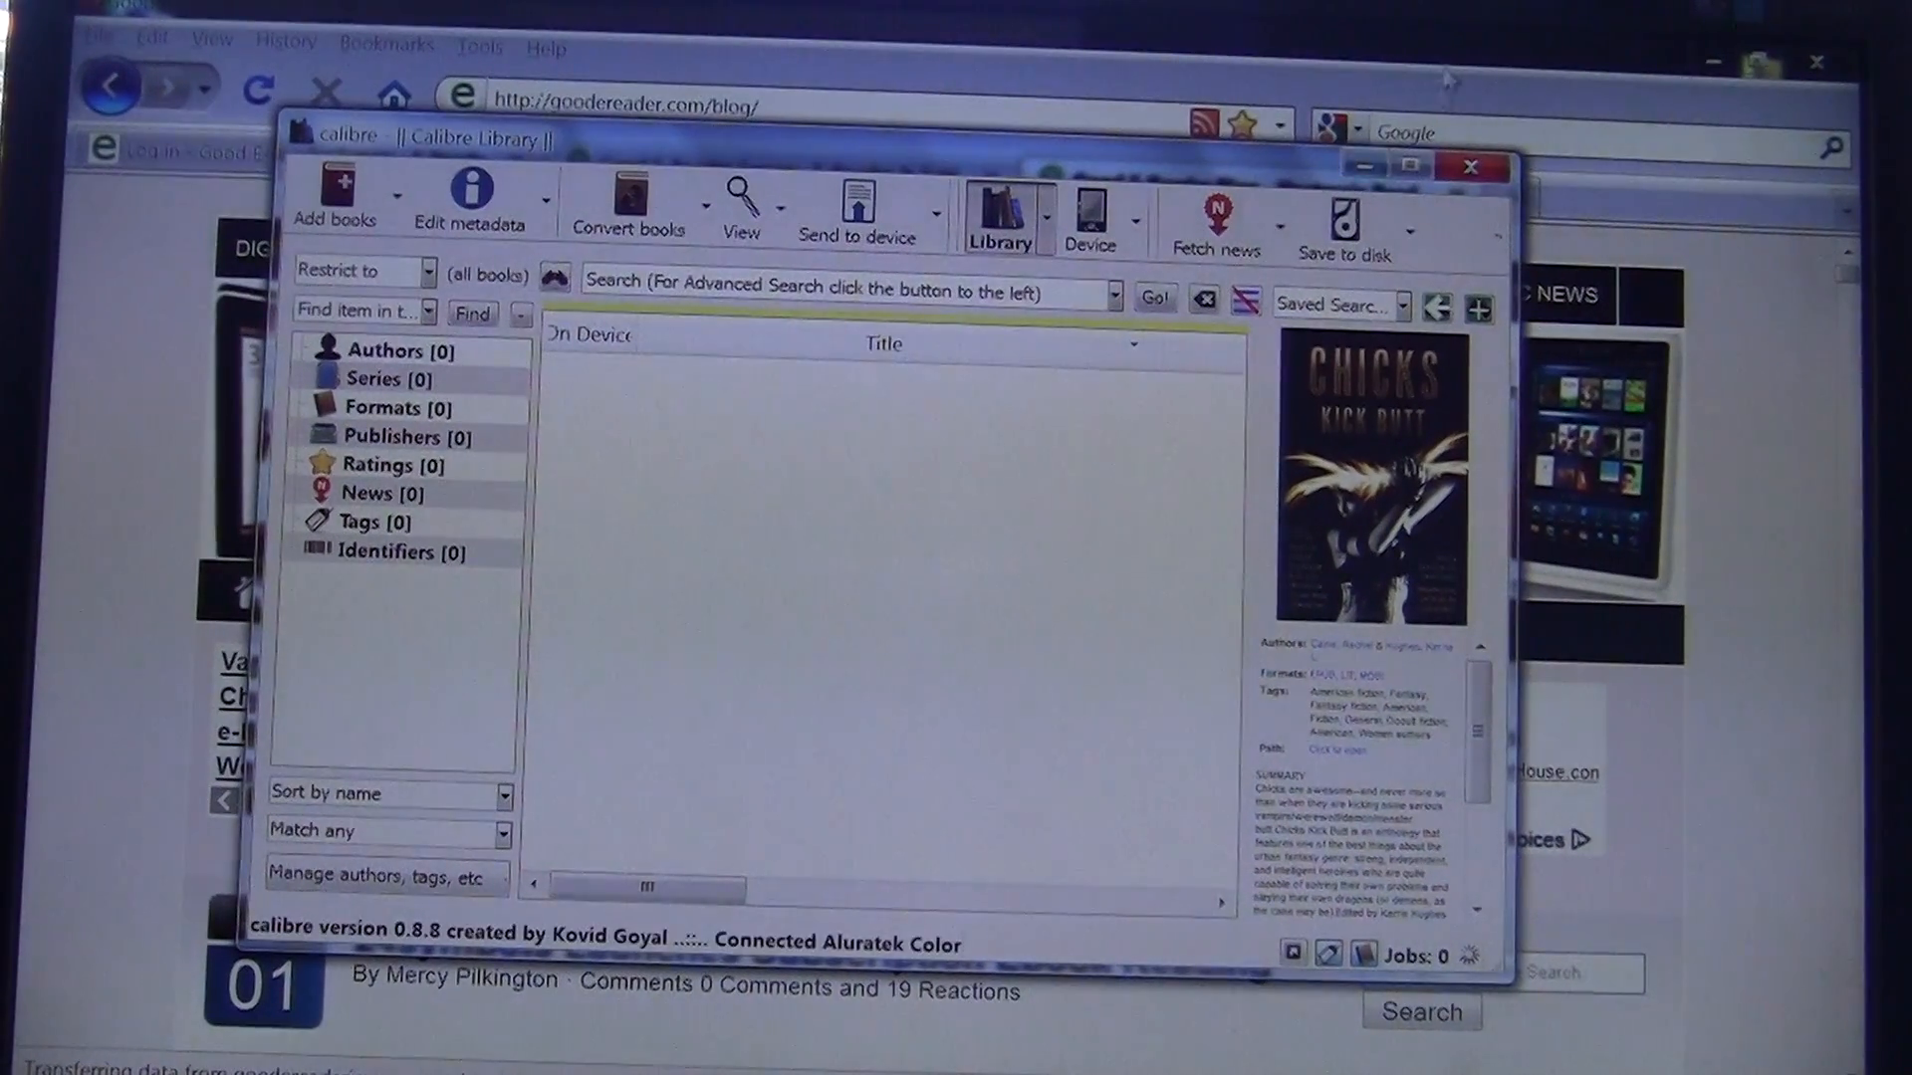
{"action": "mouse_move", "coordinate": [993, 213]}
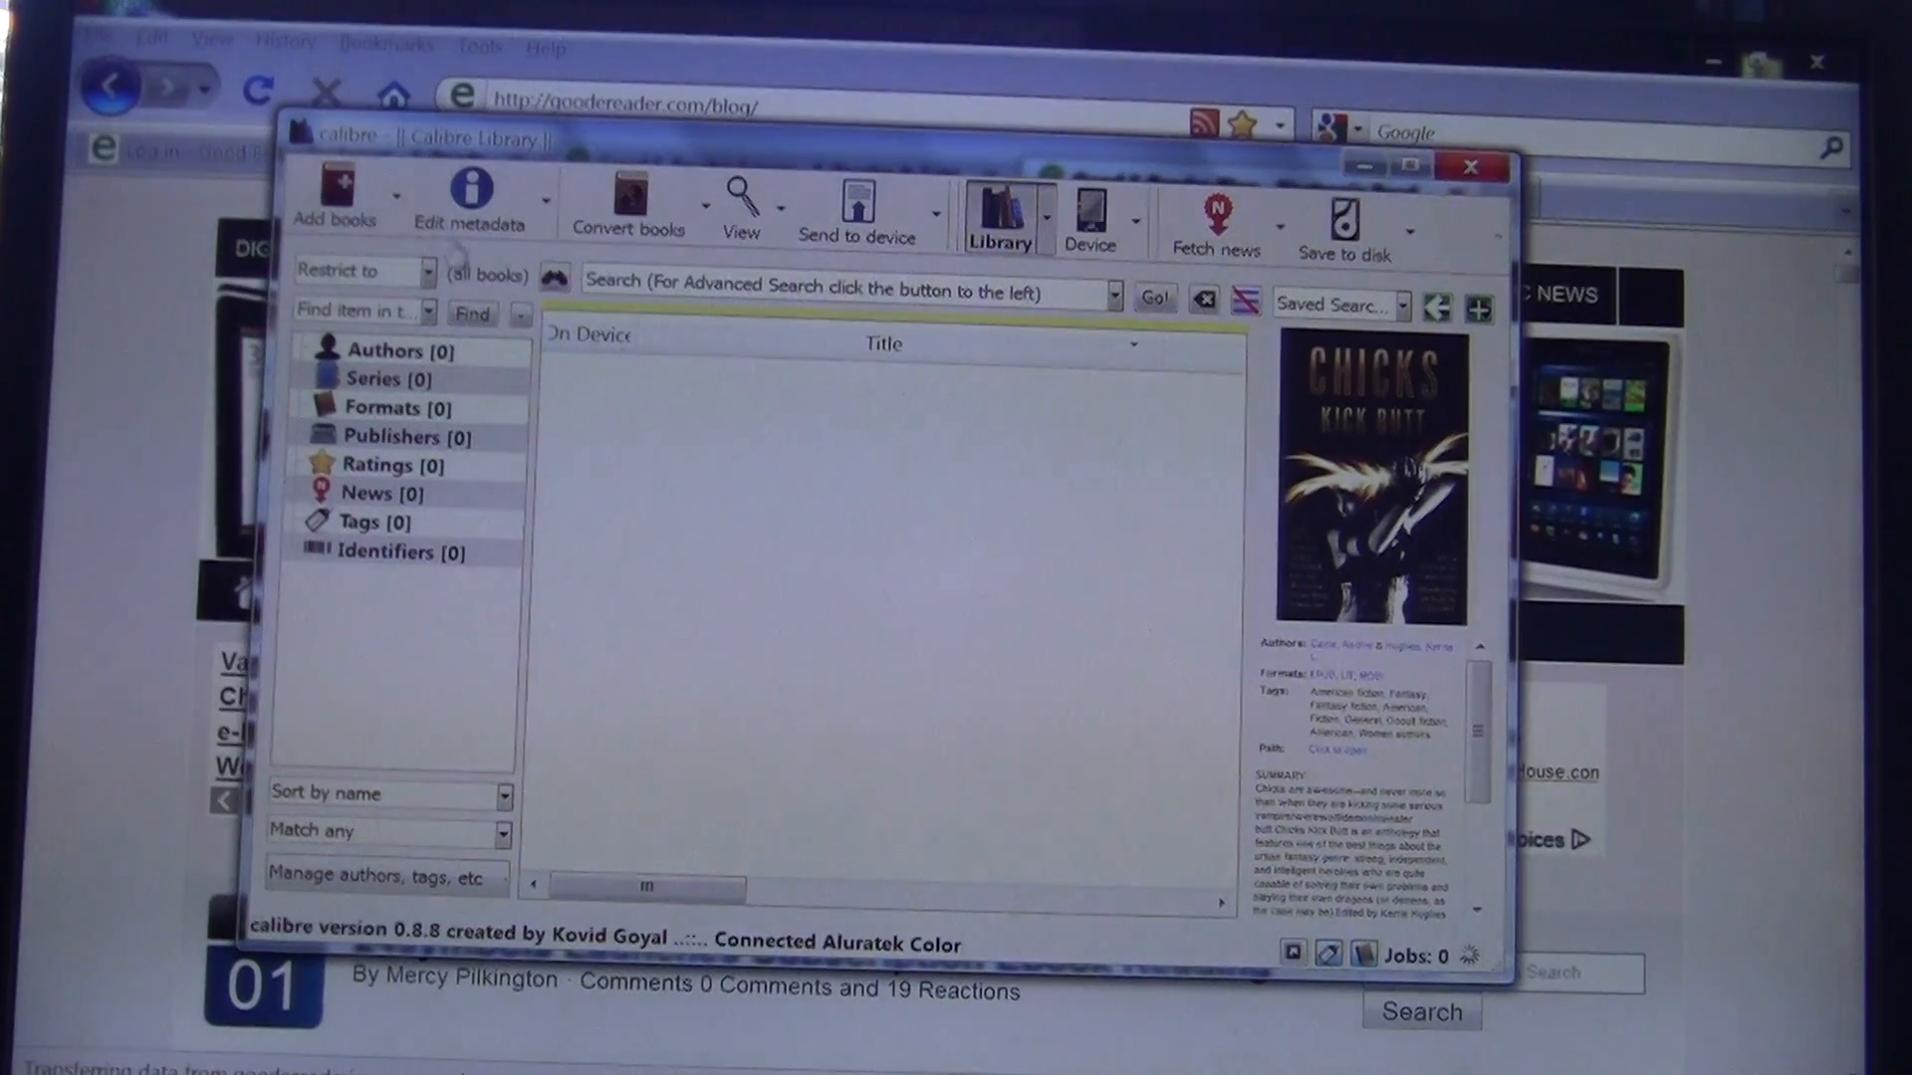
{"action": "mouse_move", "coordinate": [336, 201]}
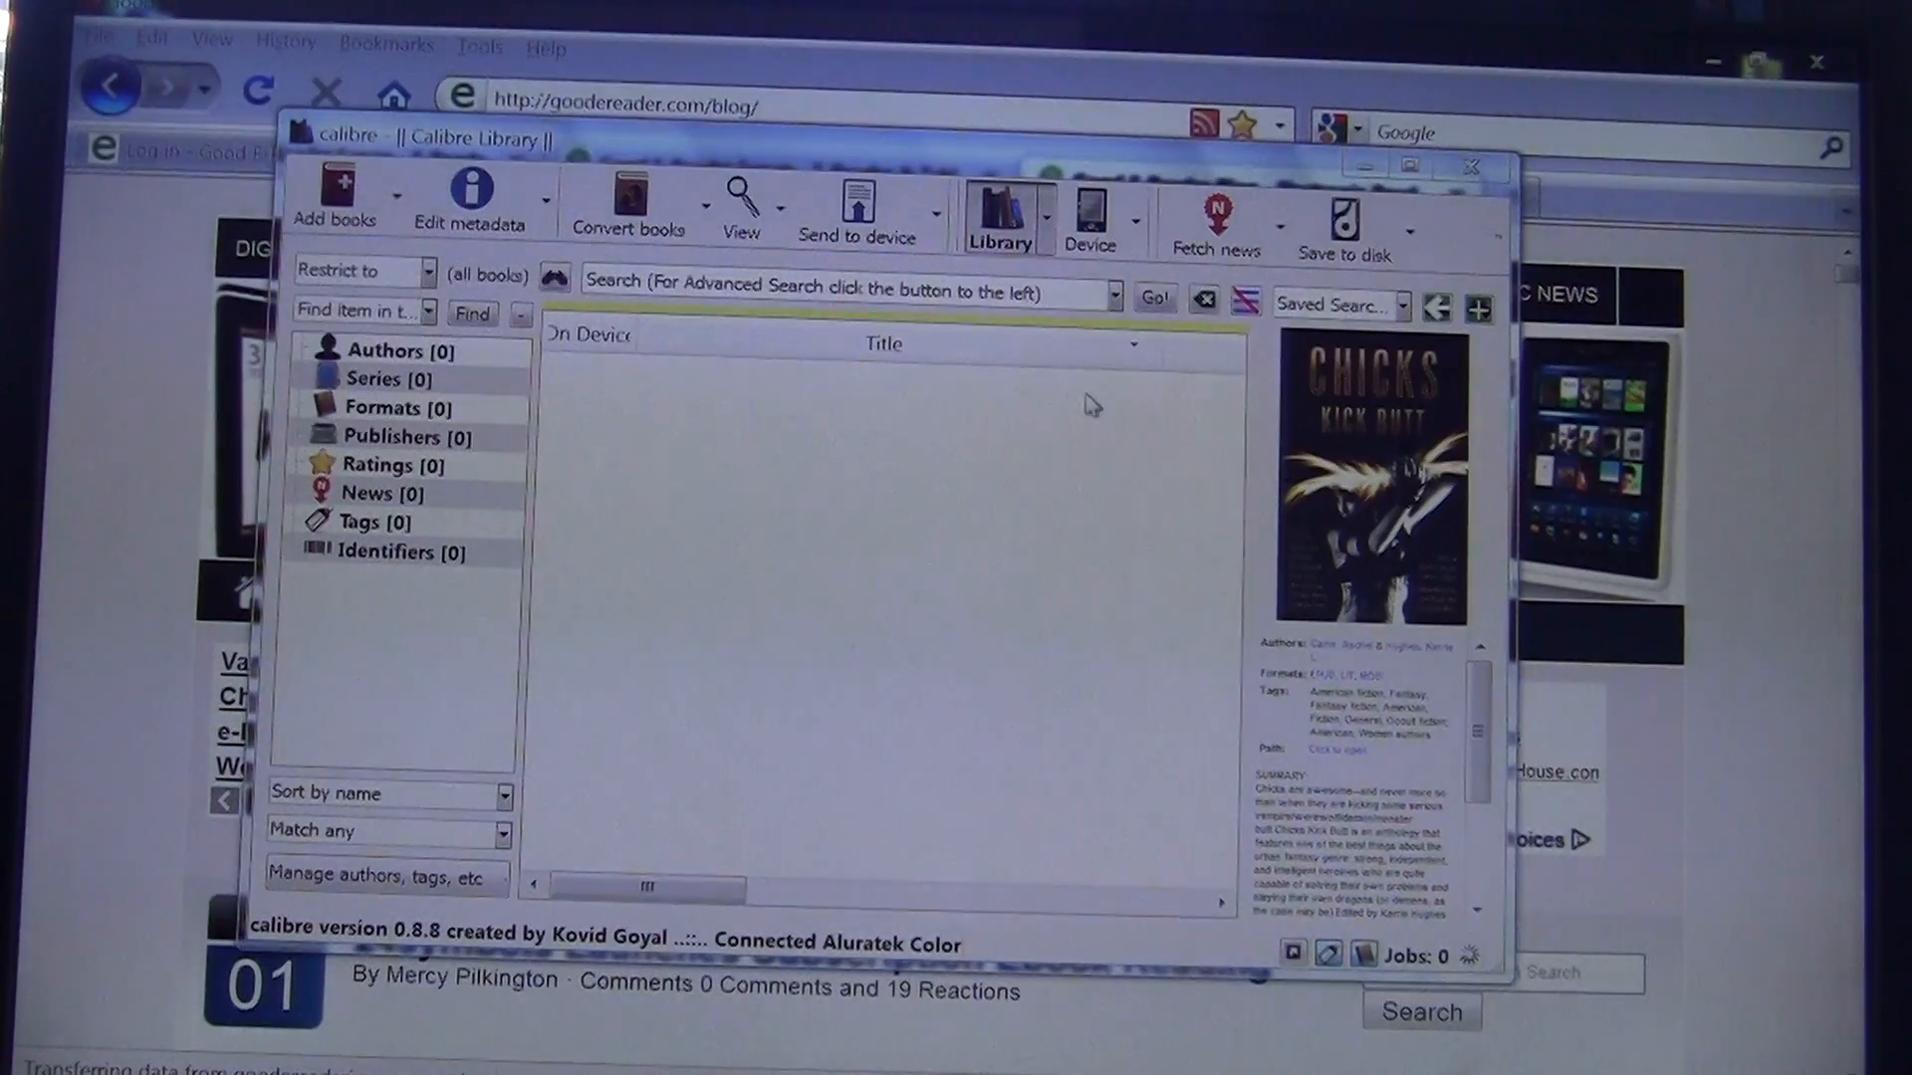
- Add the Crimes by Moonlight epub from the Desktop and select its new library row
{"action": "left_click", "coordinate": [332, 195]}
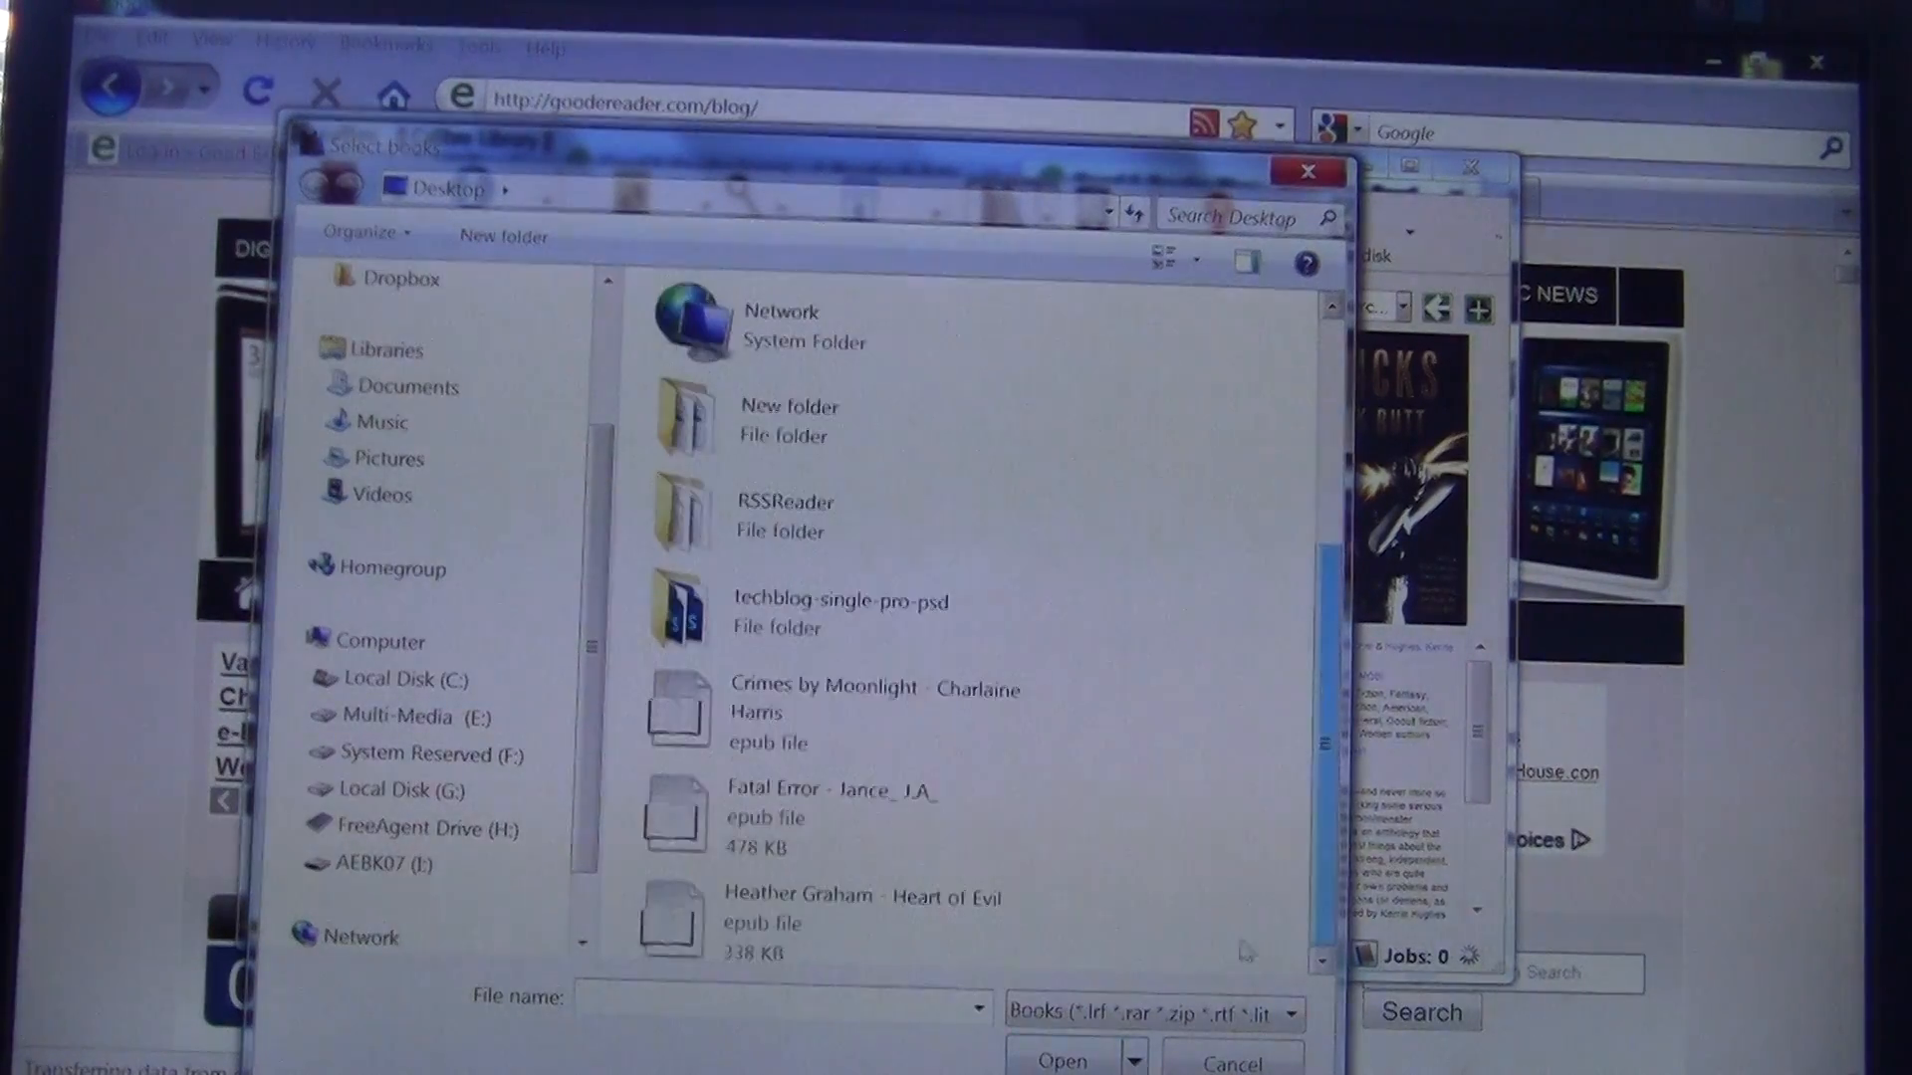
{"action": "left_click", "coordinate": [1059, 1055]}
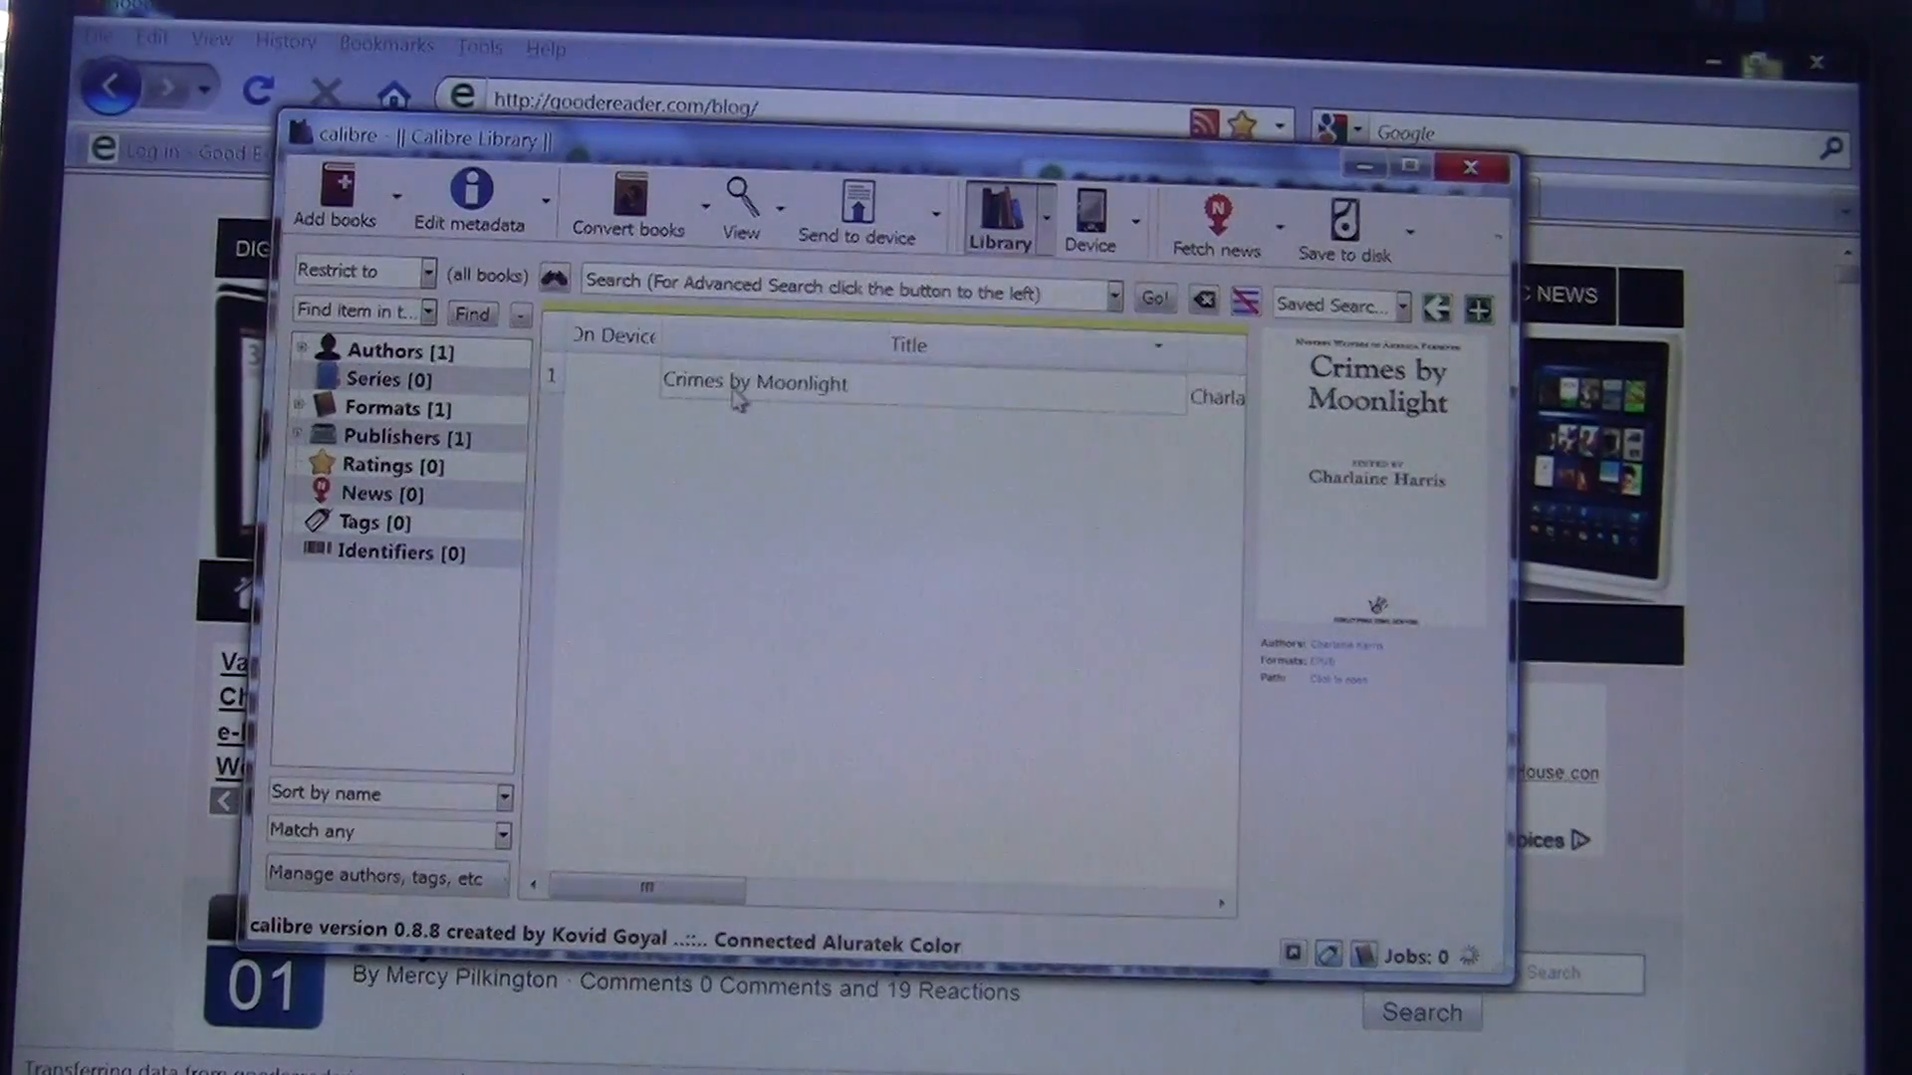
{"action": "left_click", "coordinate": [754, 379]}
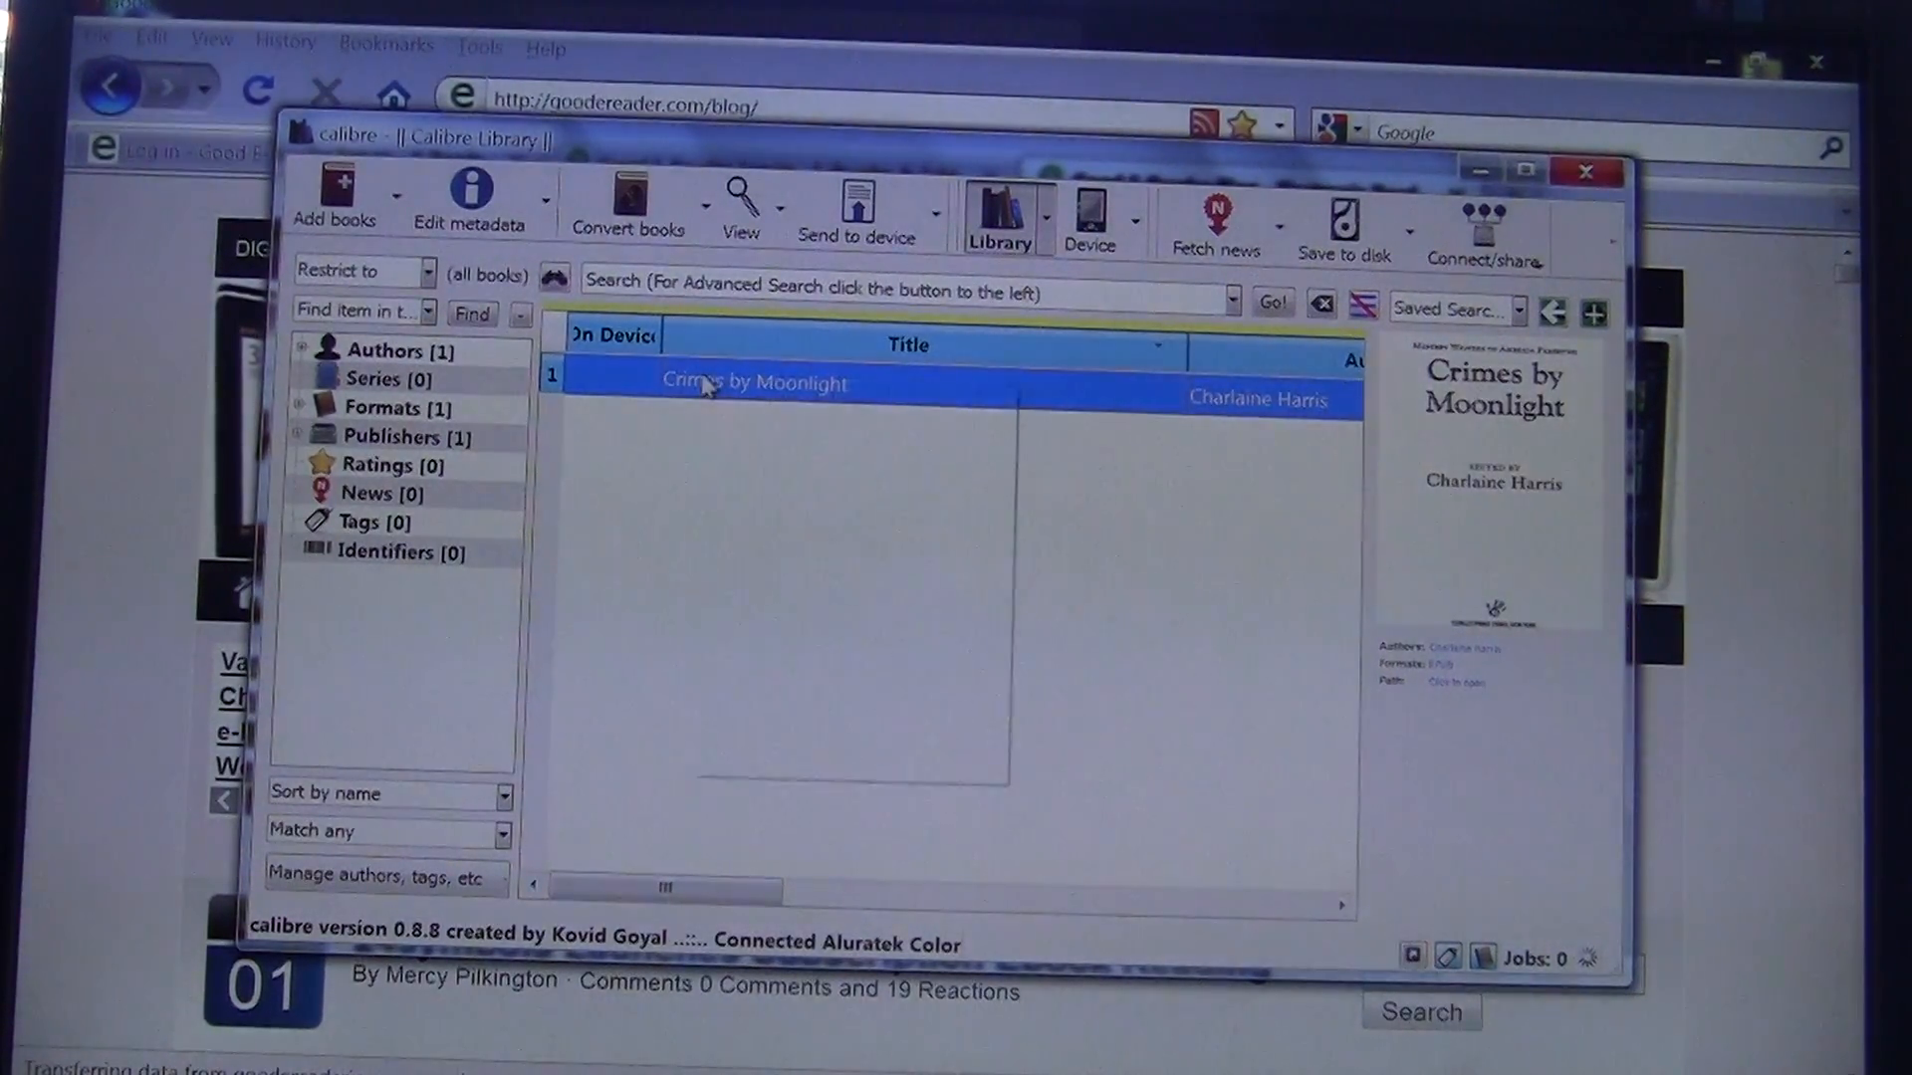
- Edit metadata individually for Crimes by Moonlight from the book's right-click menu
{"action": "right_click", "coordinate": [756, 380]}
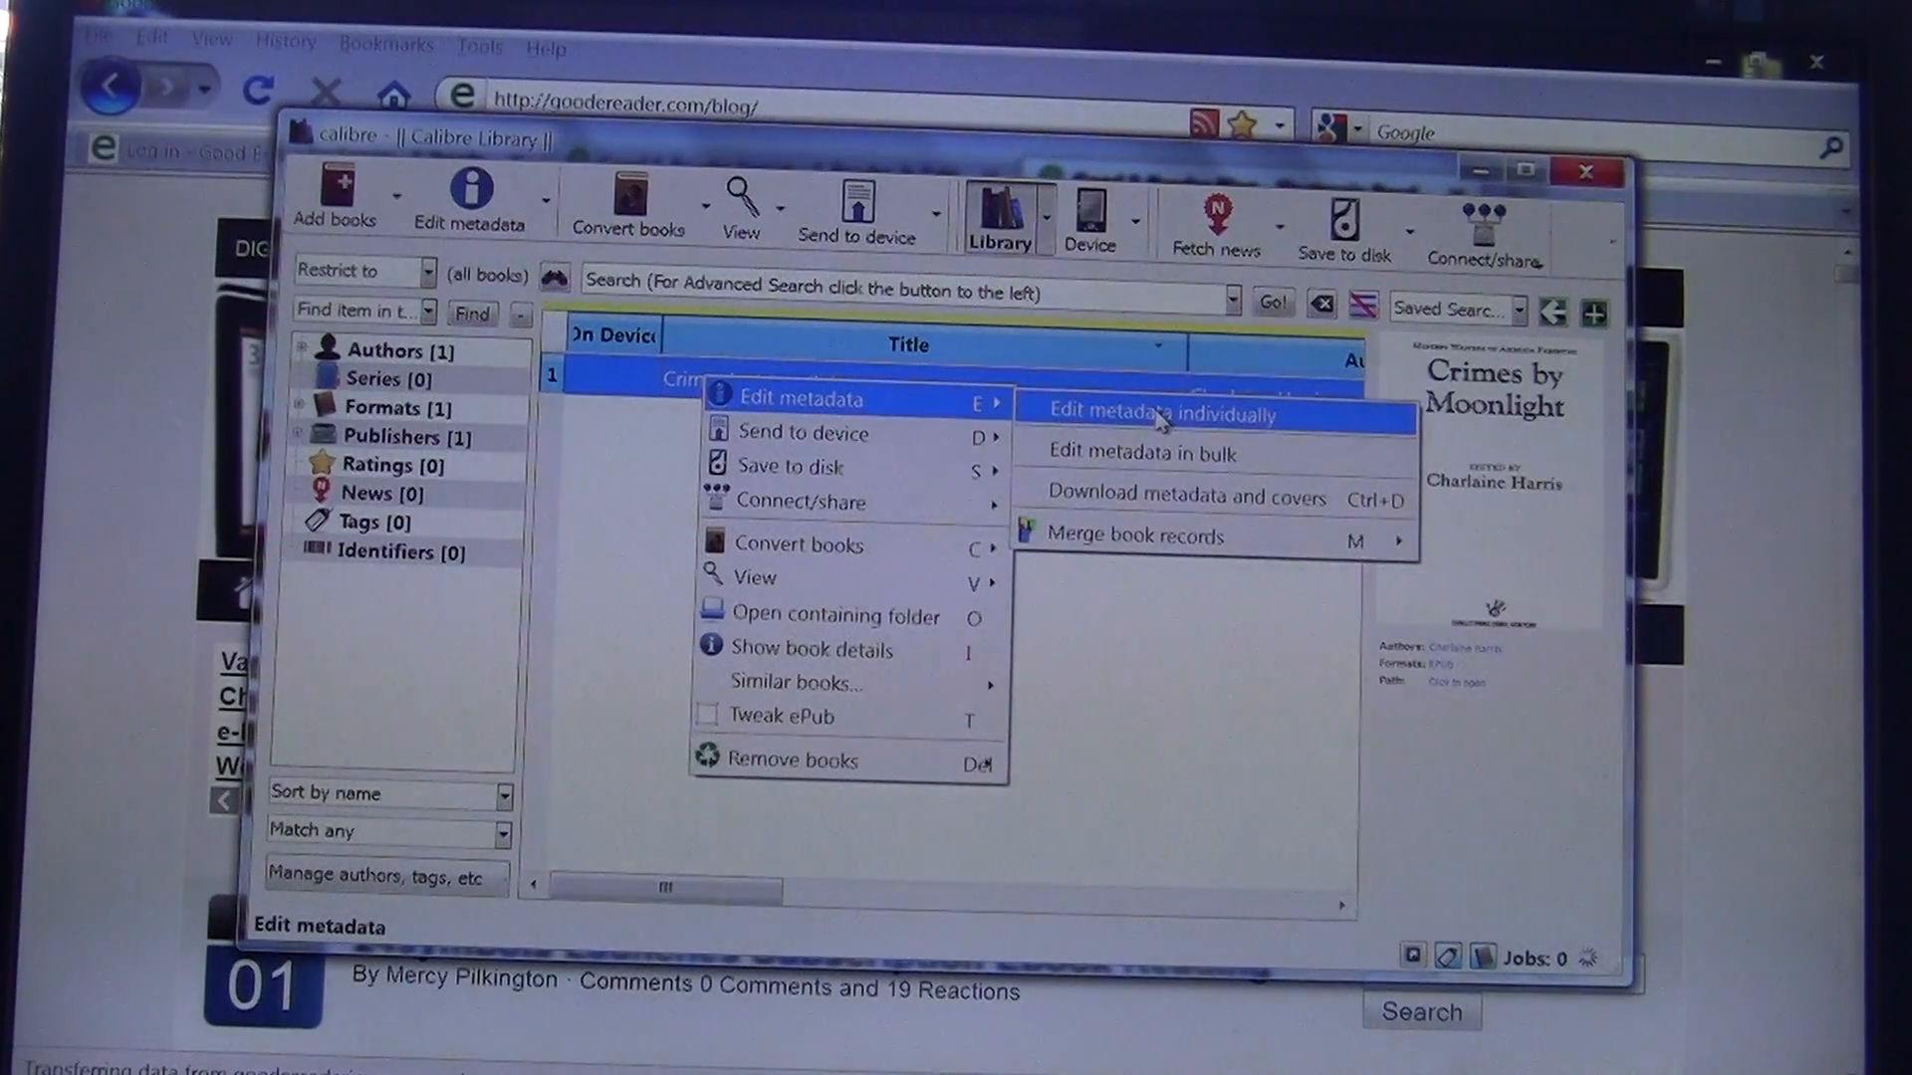
{"action": "left_click", "coordinate": [1139, 415]}
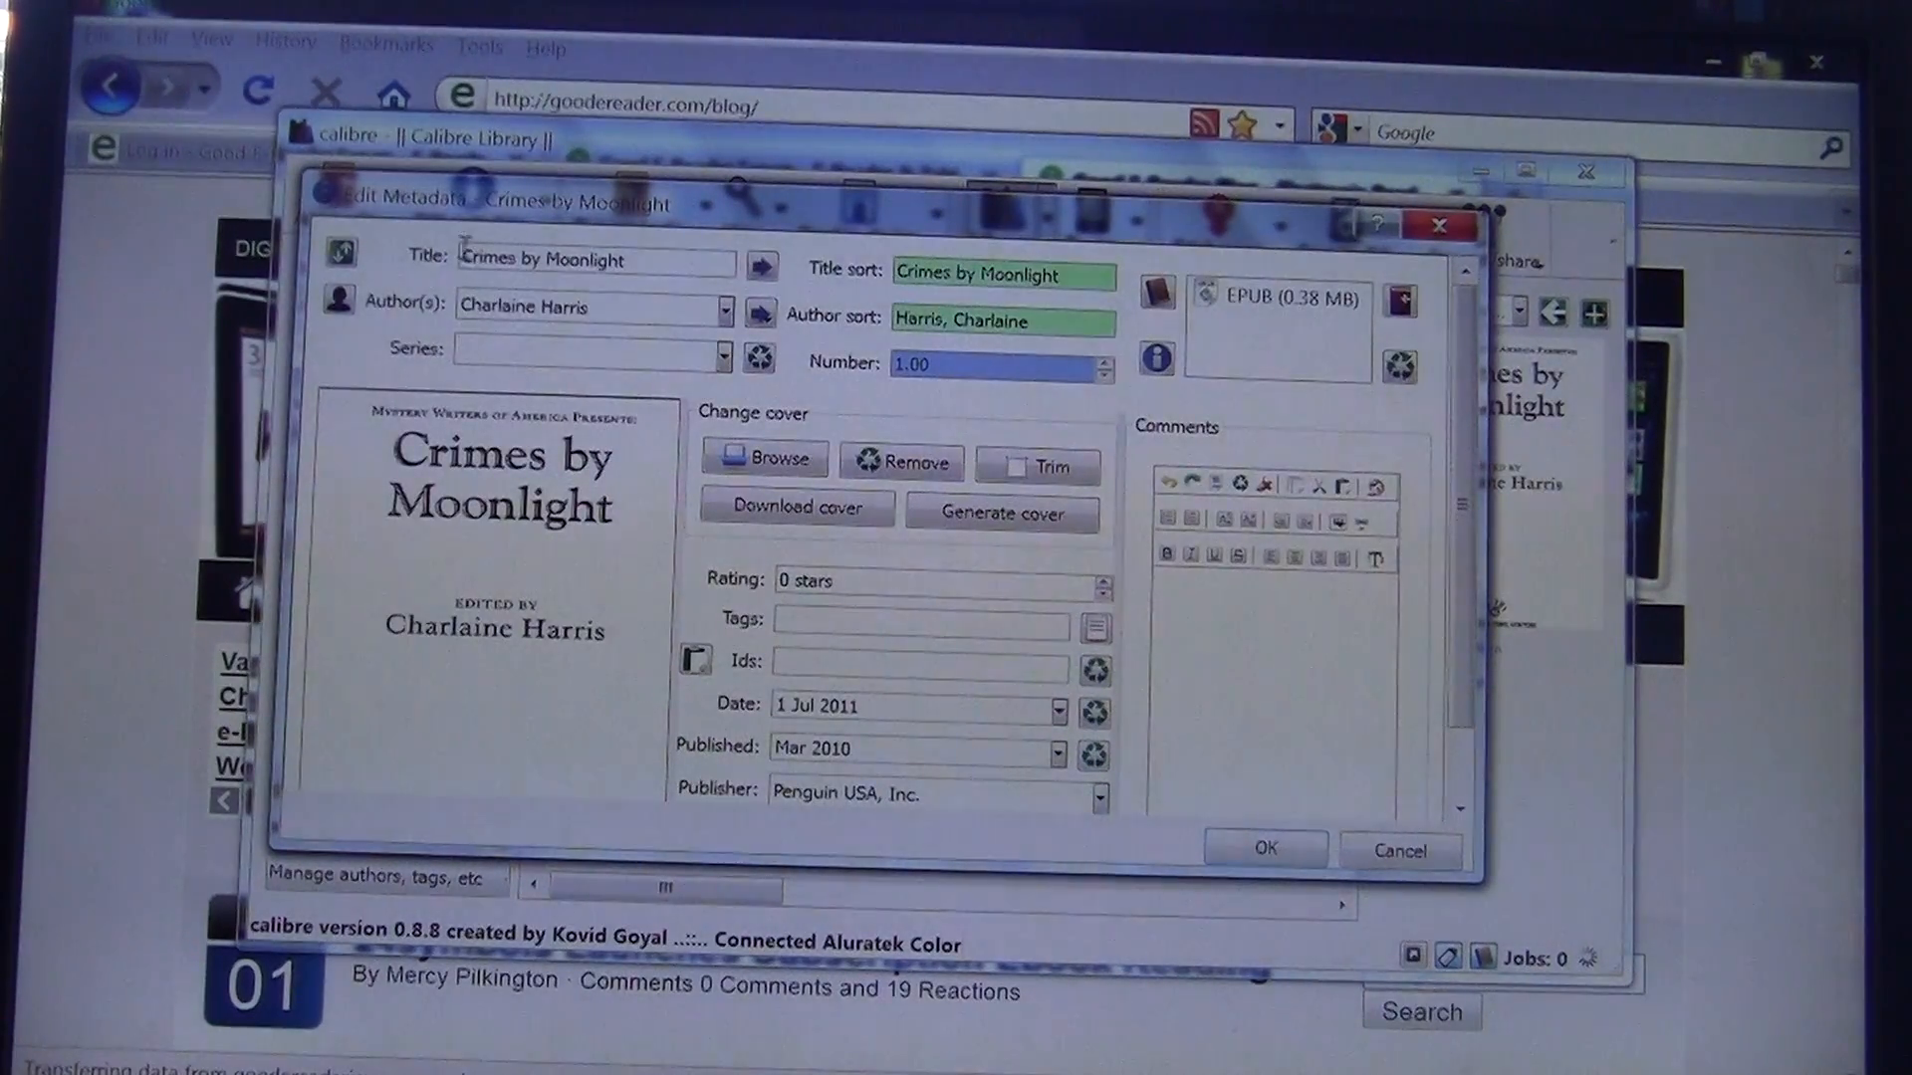
- Trial-edit the title with 'bby' and 'Harris', then cancel the metadata editor
{"action": "triple_click", "coordinate": [596, 260]}
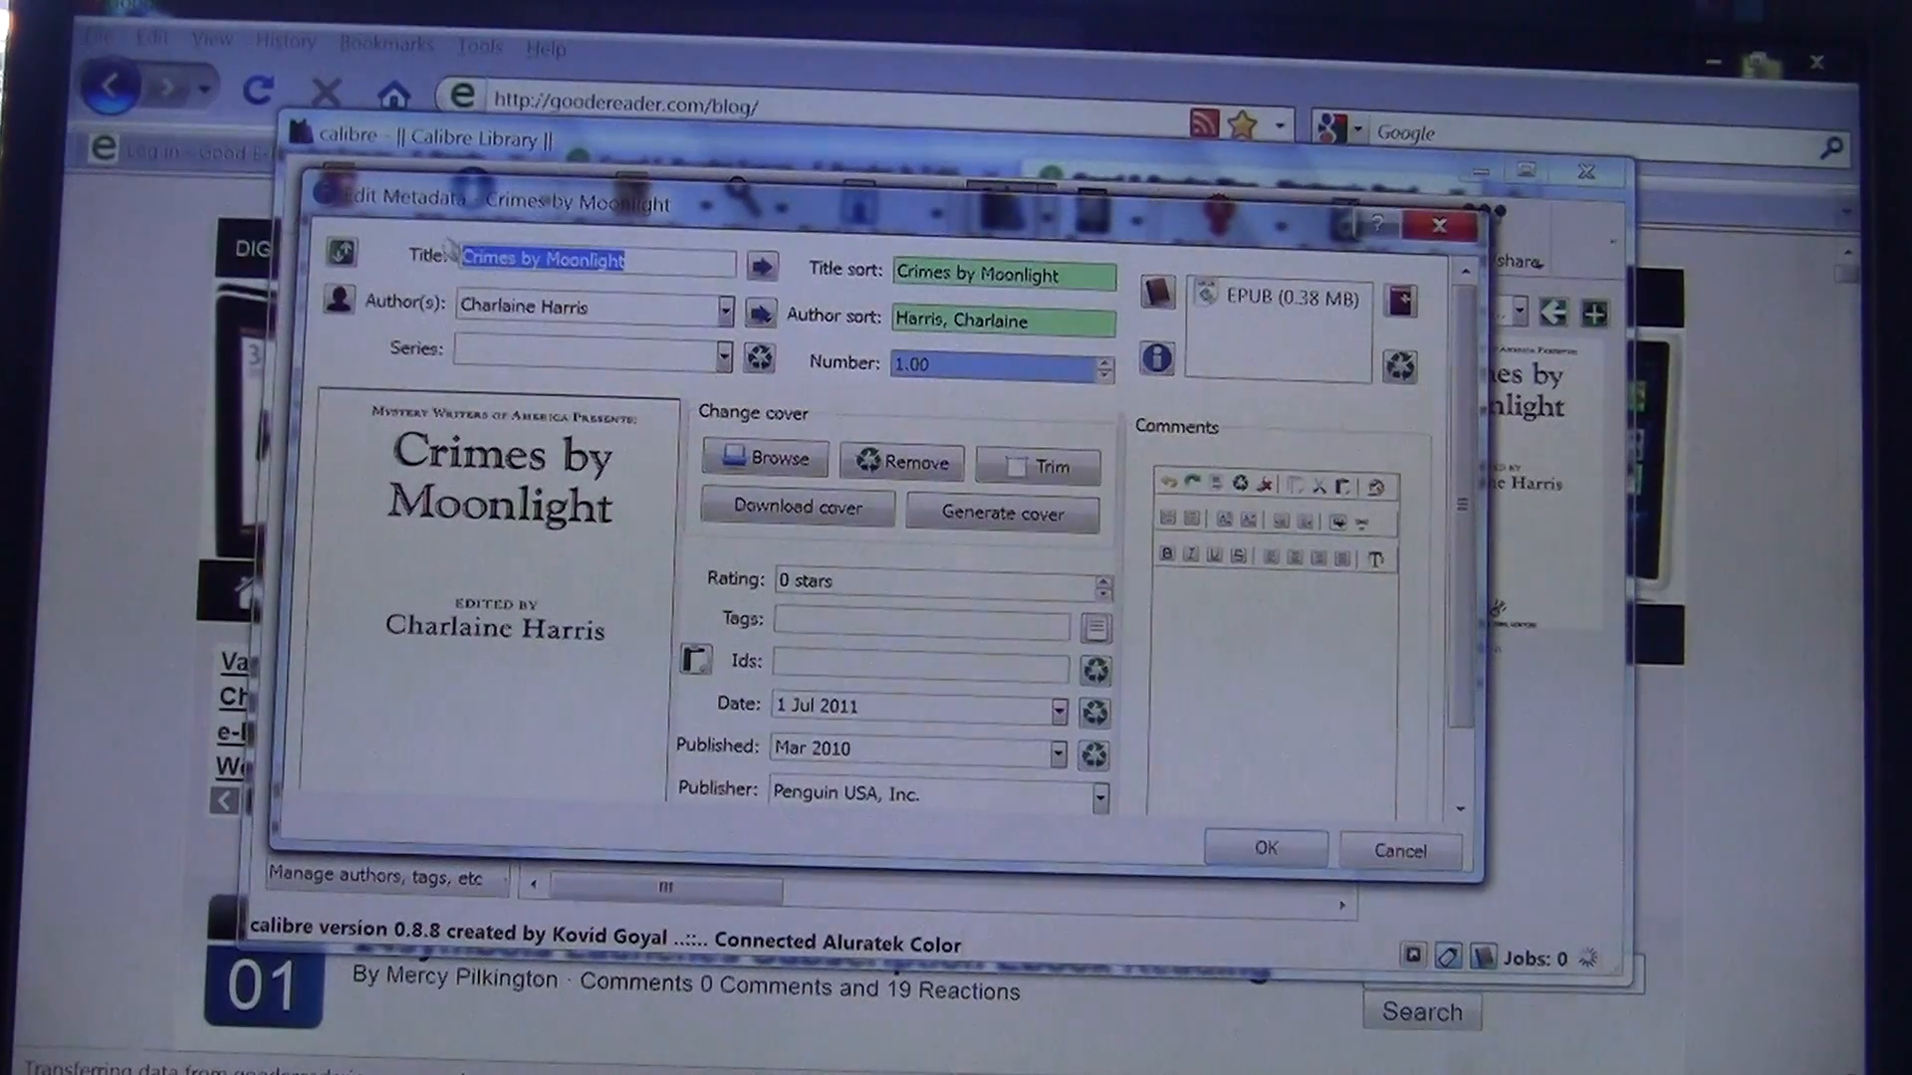
{"action": "left_click", "coordinate": [658, 262]}
{"action": "type", "text": "-by-"}
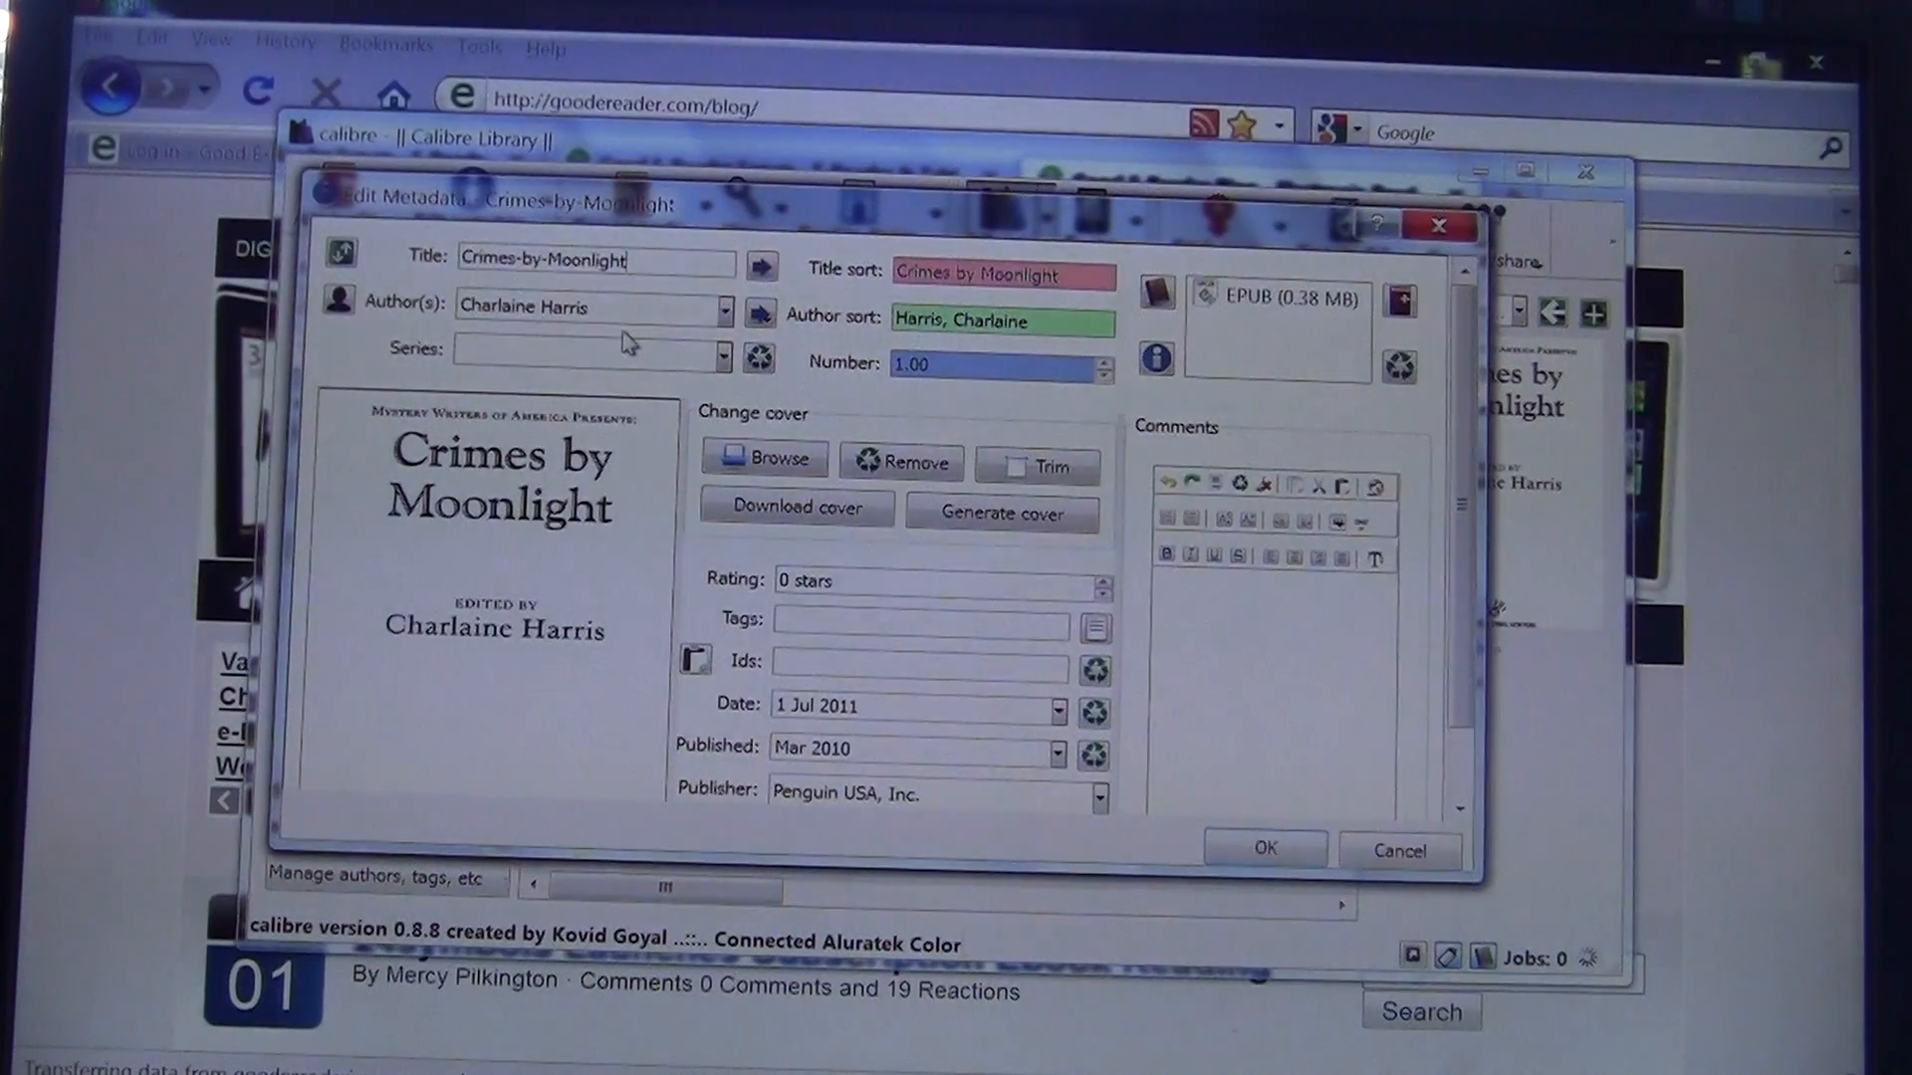
{"action": "type", "text": "bby"}
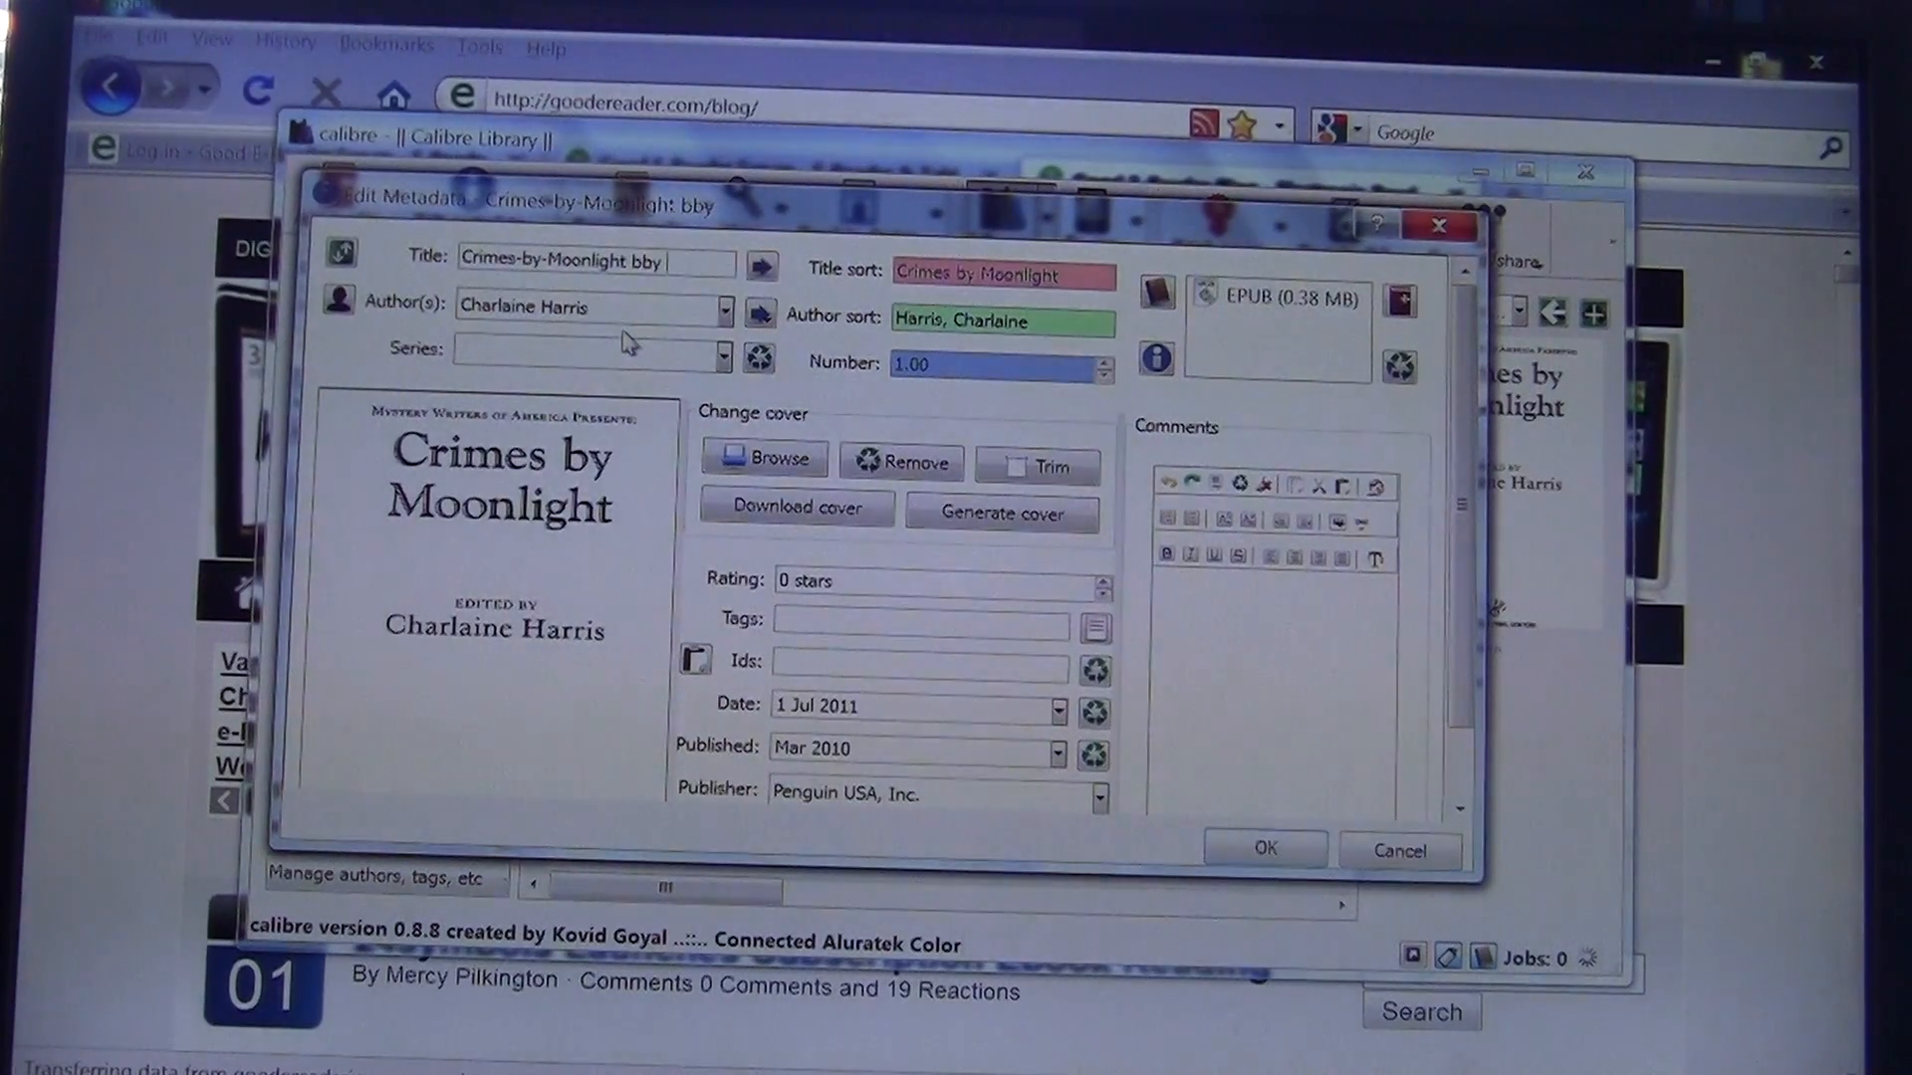
{"action": "type", "text": "Harris"}
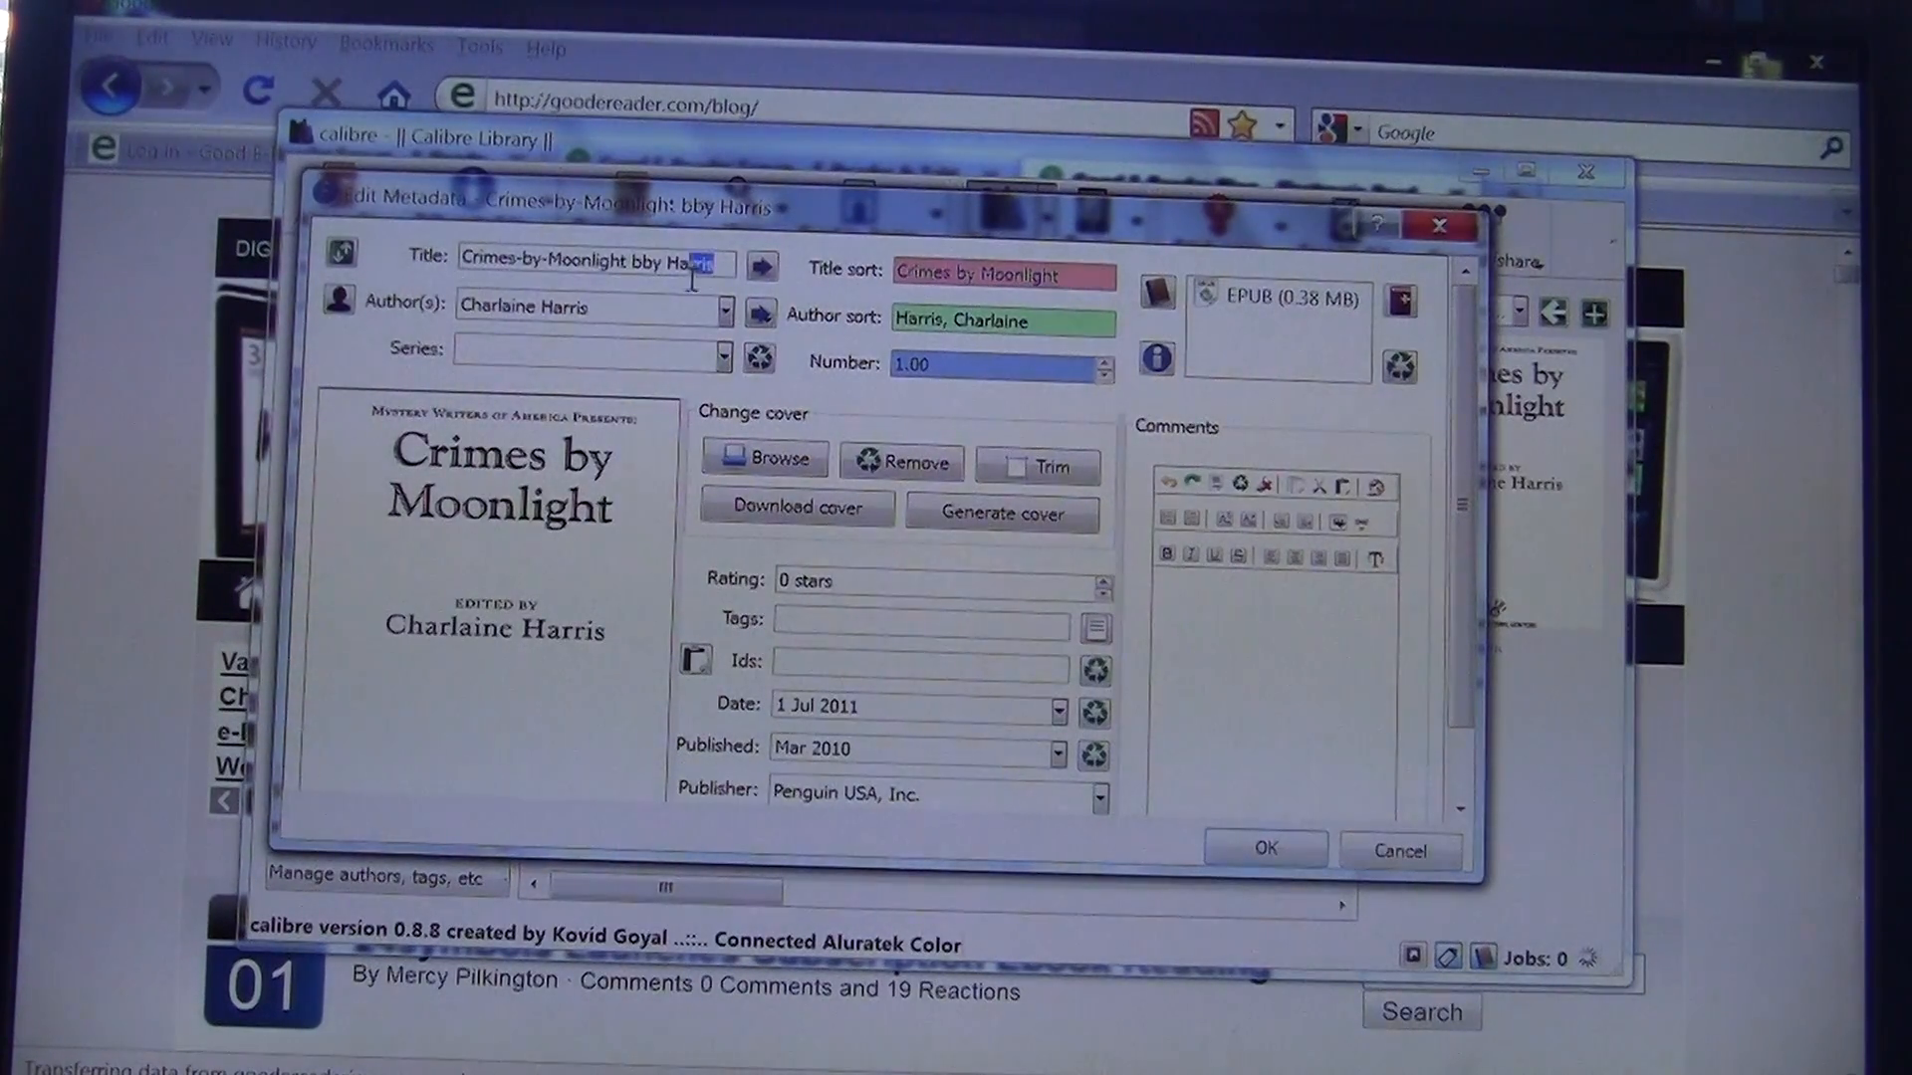
{"action": "double_click", "coordinate": [677, 260]}
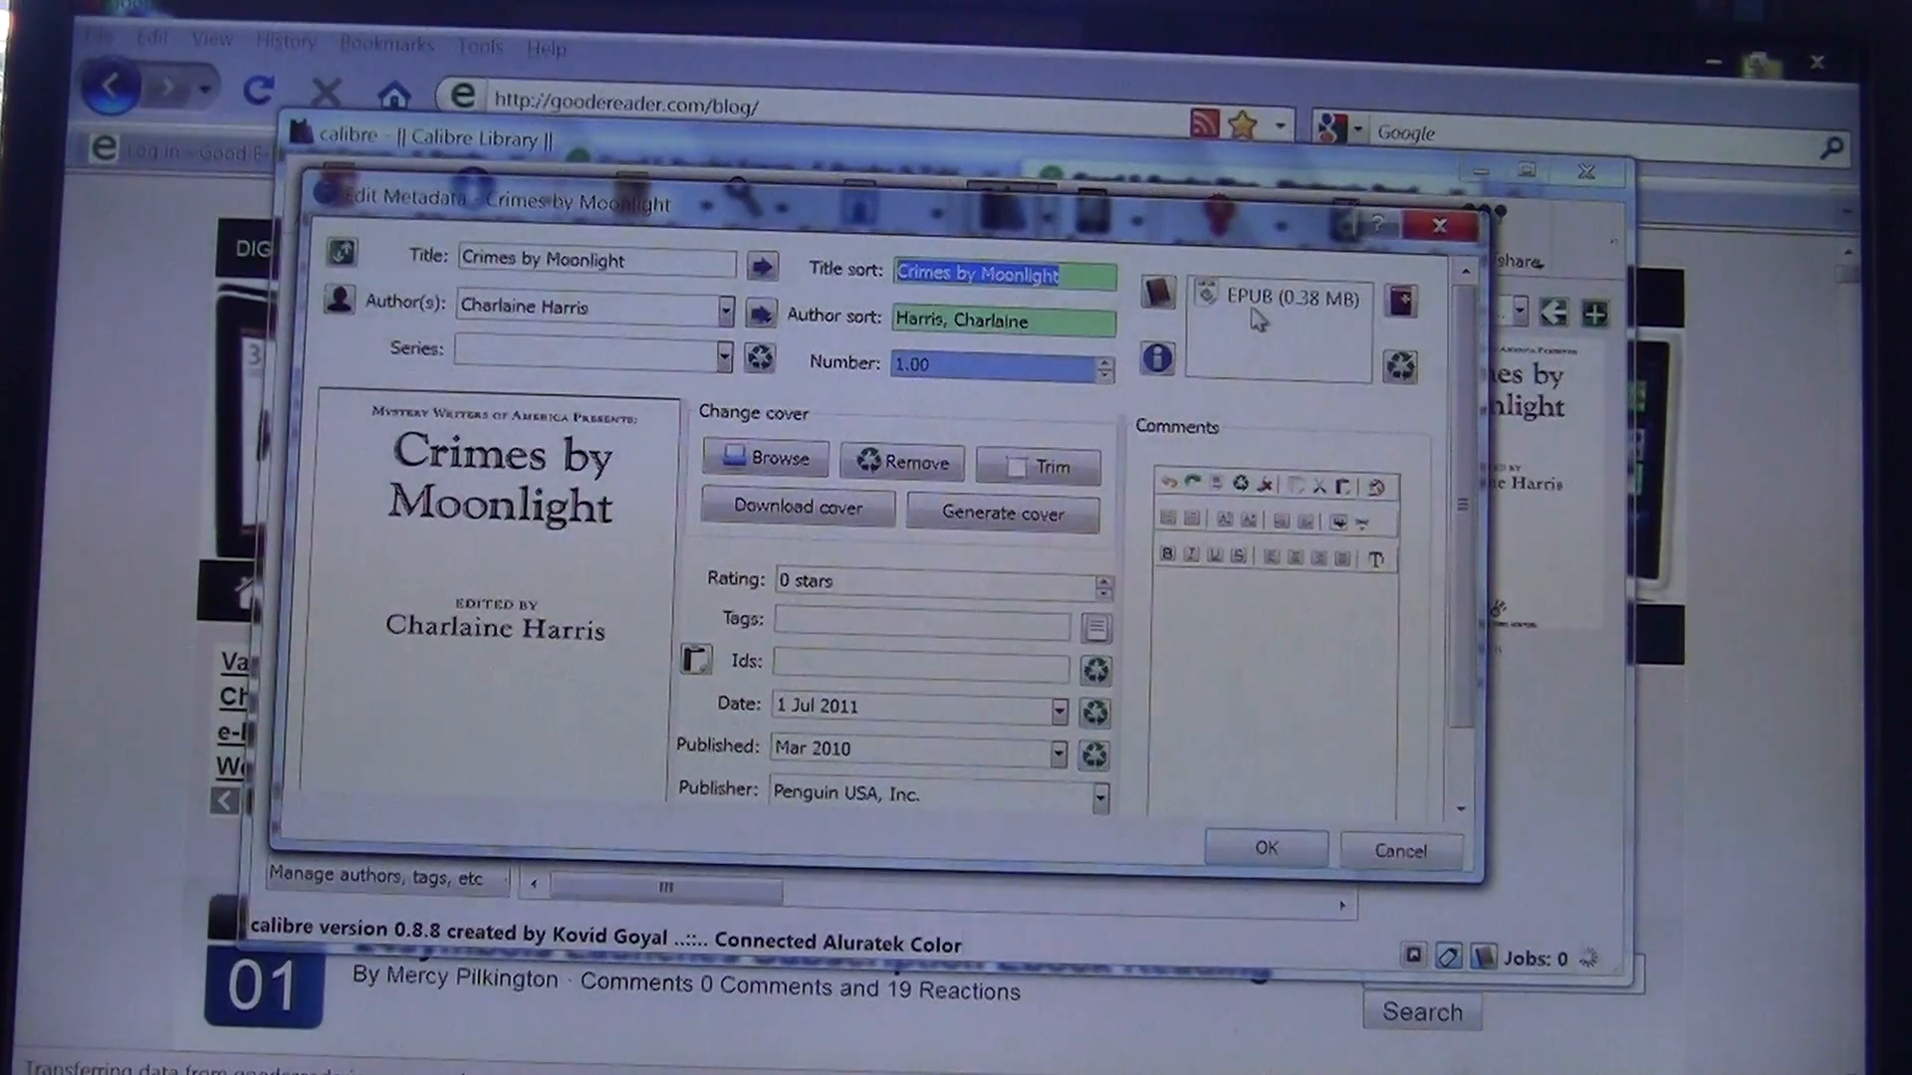
{"action": "mouse_move", "coordinate": [1275, 299]}
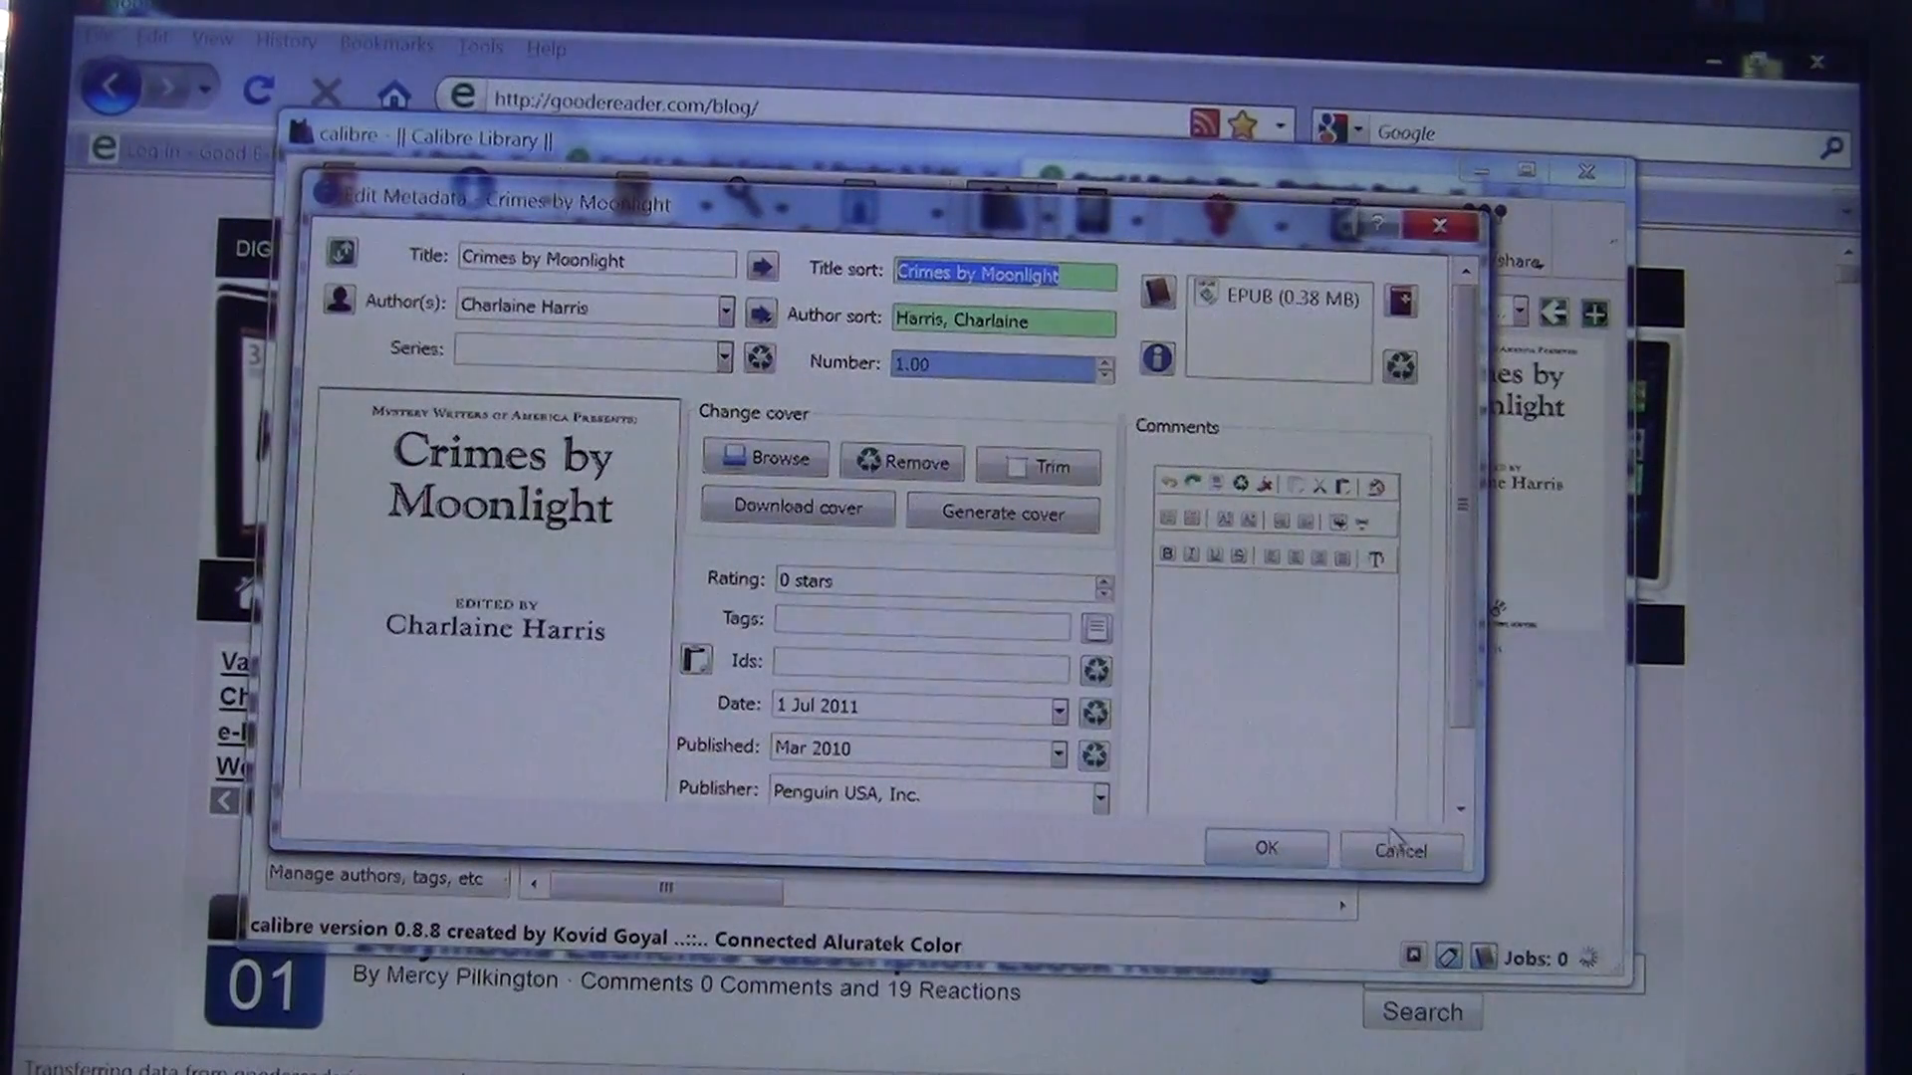
{"action": "left_click", "coordinate": [1400, 849]}
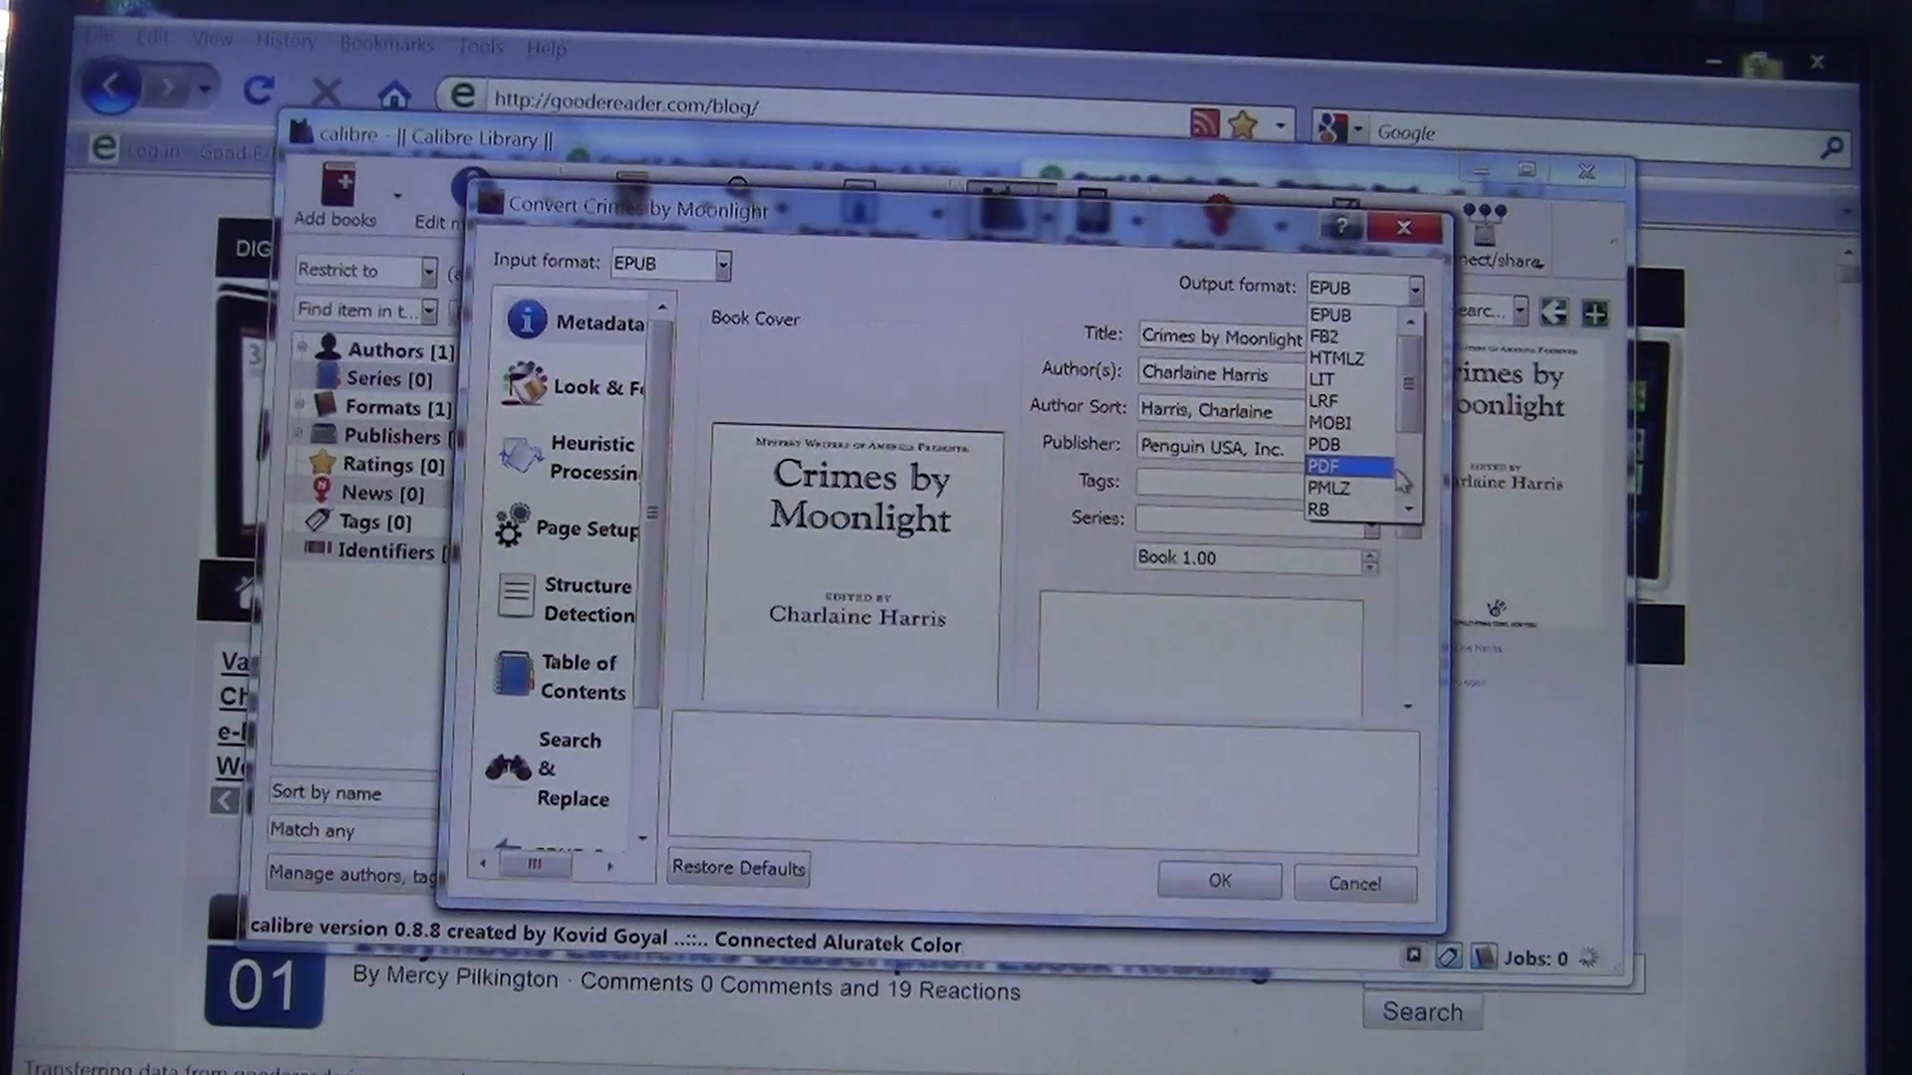
{"action": "scroll", "scroll_direction": "down", "scroll_amount": 3}
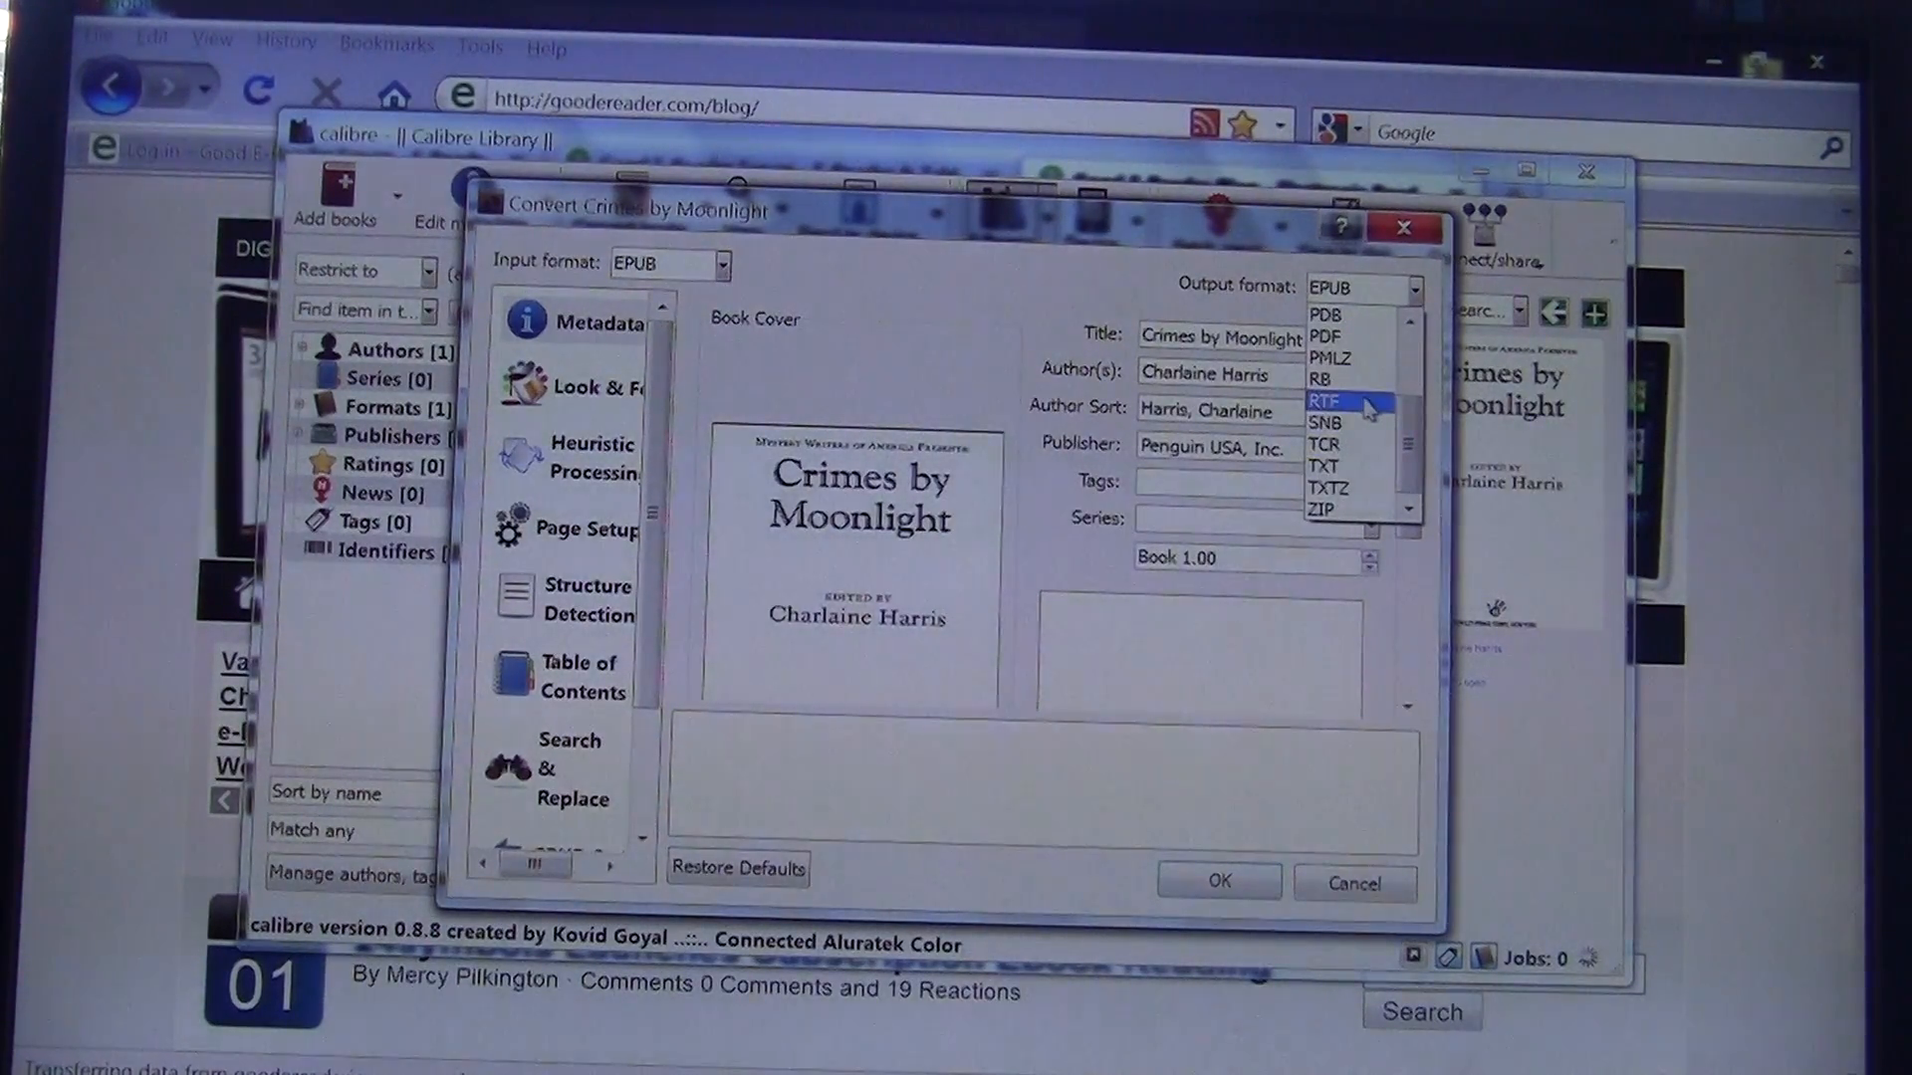
{"action": "scroll", "scroll_direction": "up", "scroll_amount": 3}
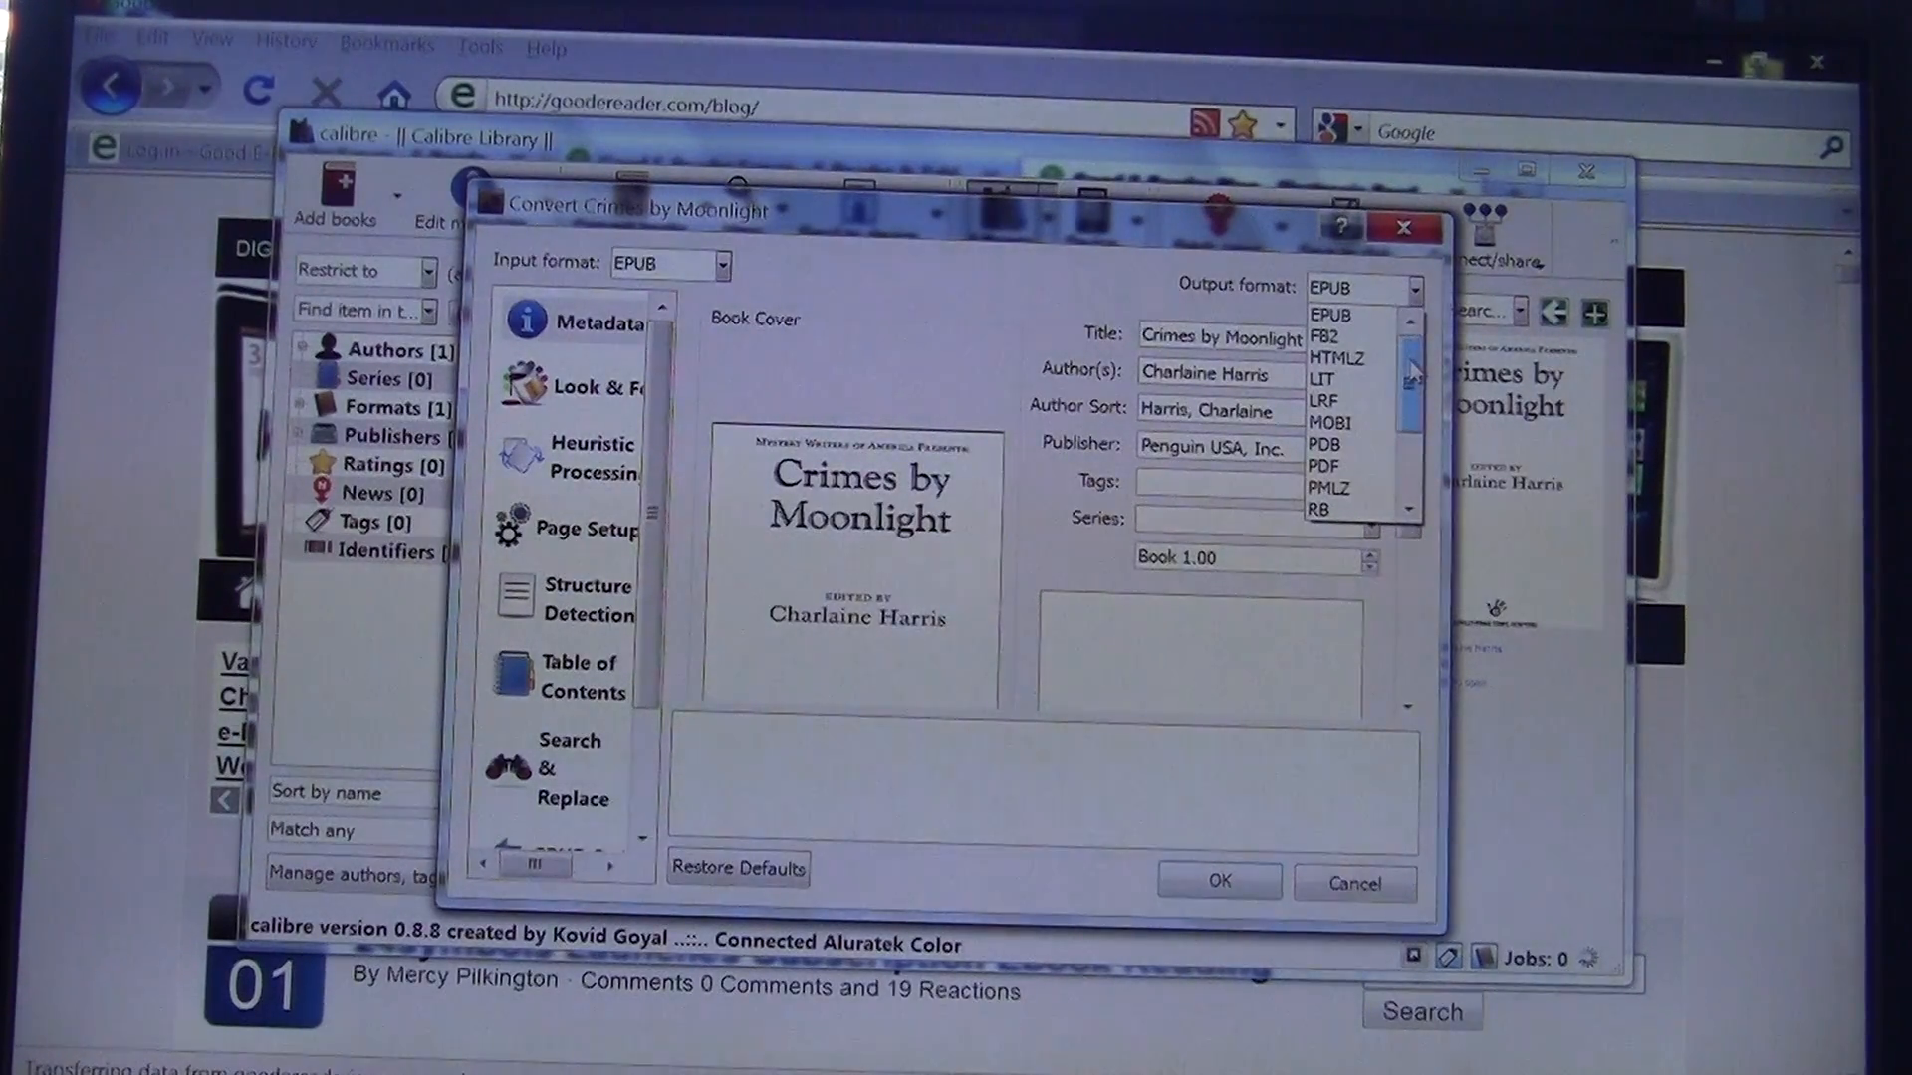
{"action": "mouse_move", "coordinate": [1323, 379]}
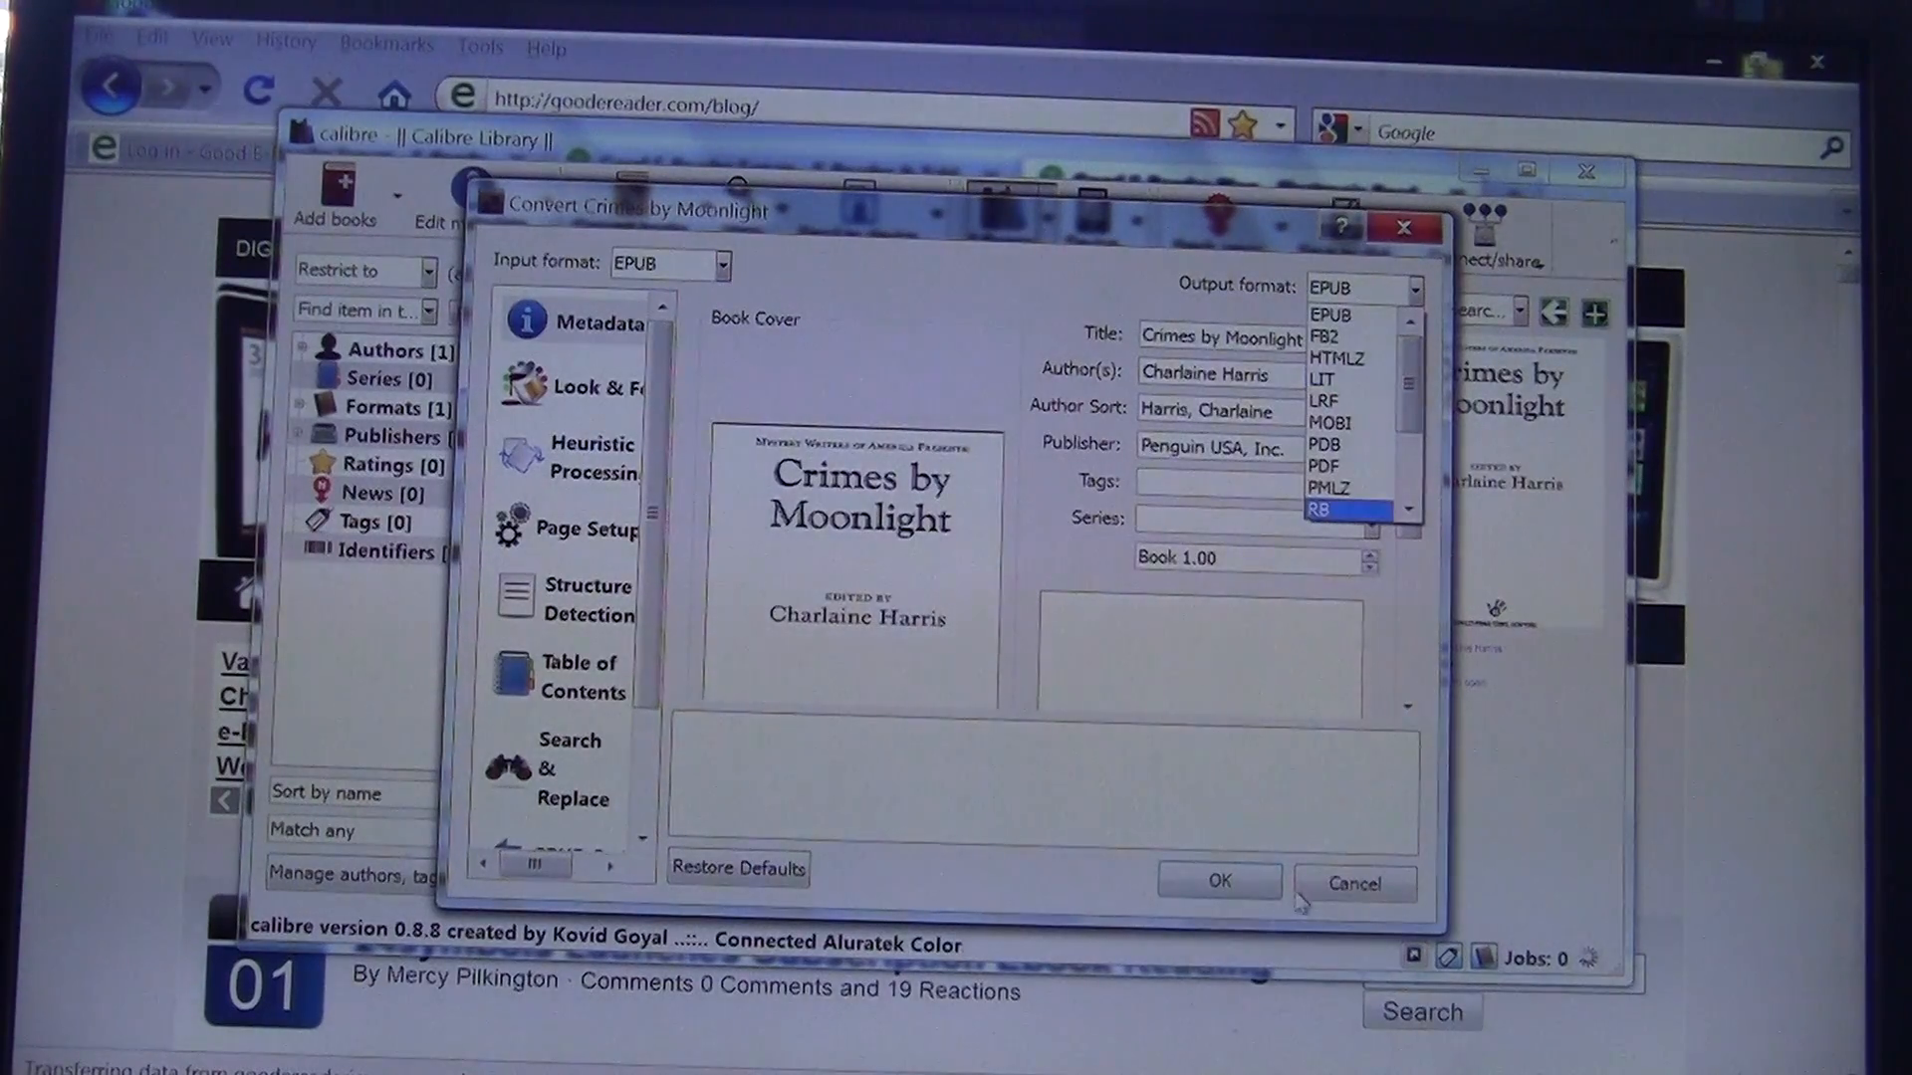
{"action": "left_click", "coordinate": [1361, 288]}
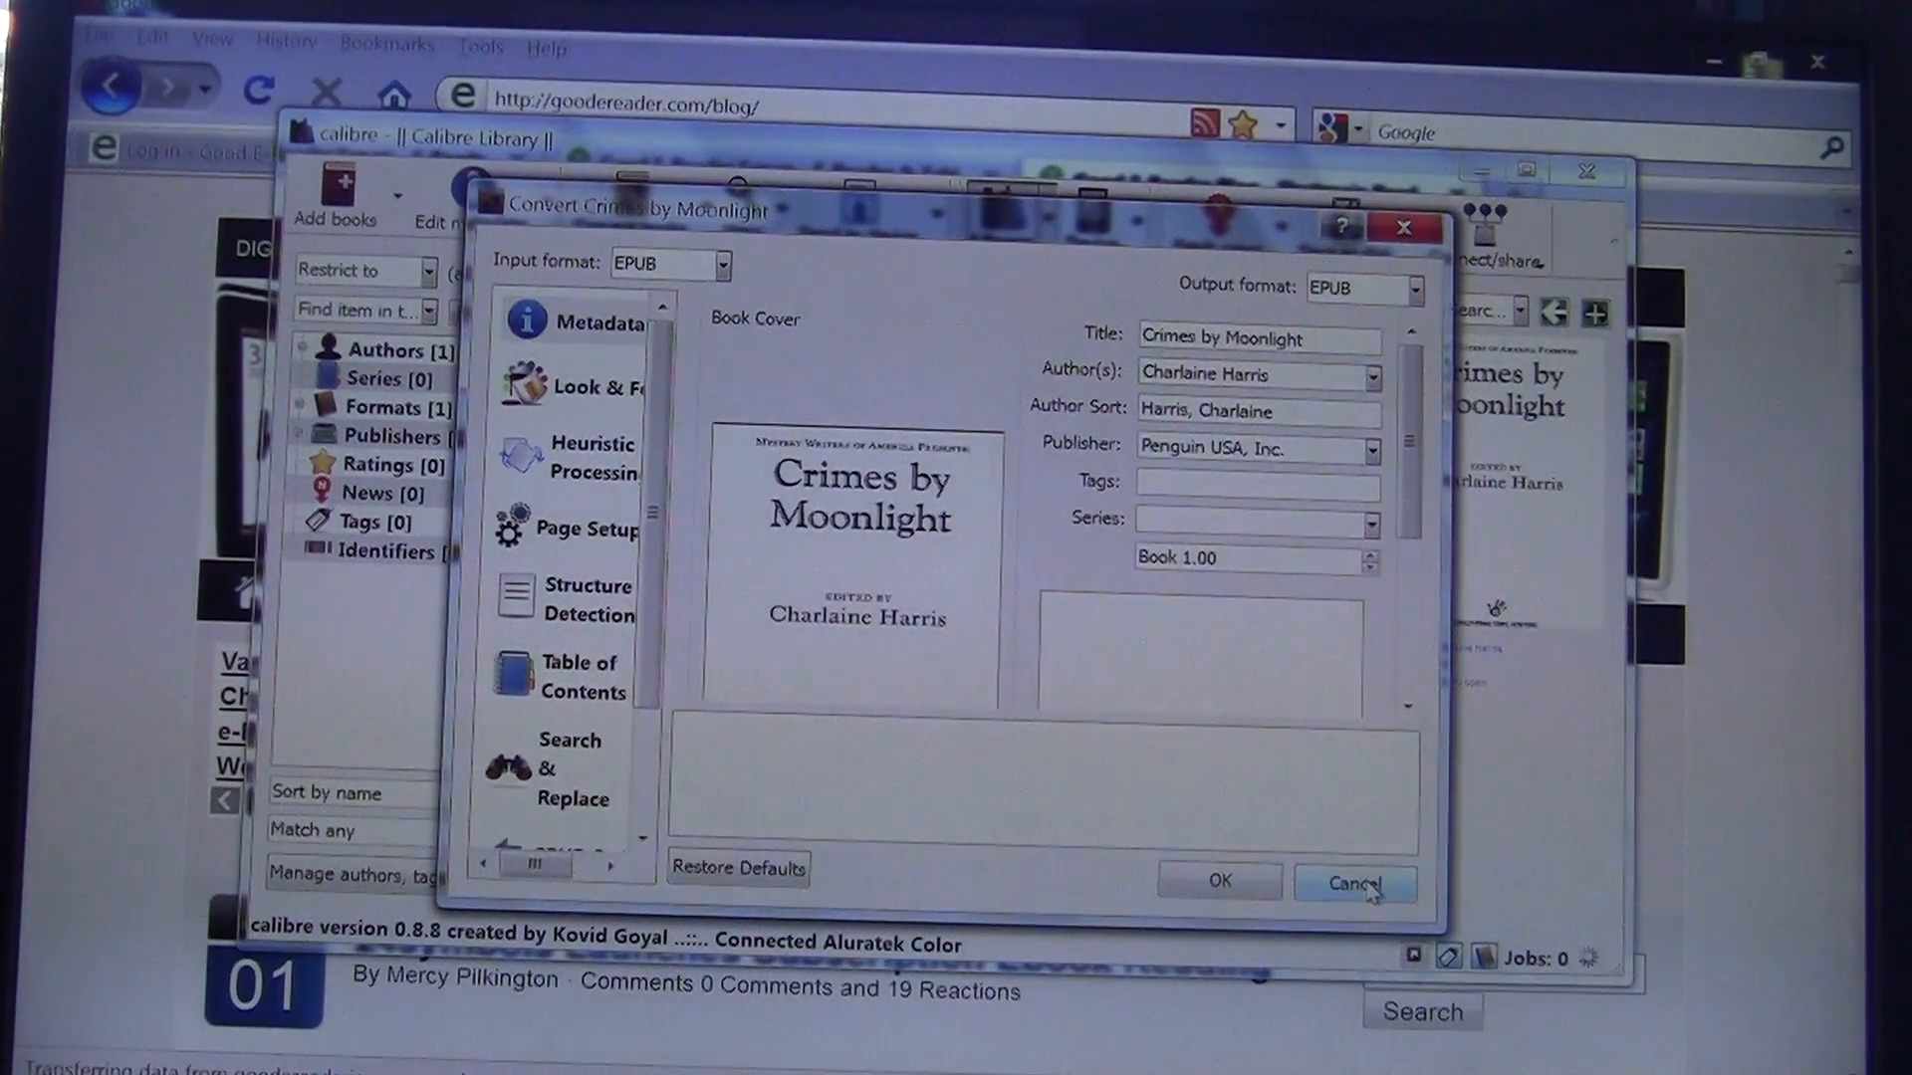
{"action": "left_click", "coordinate": [1354, 884]}
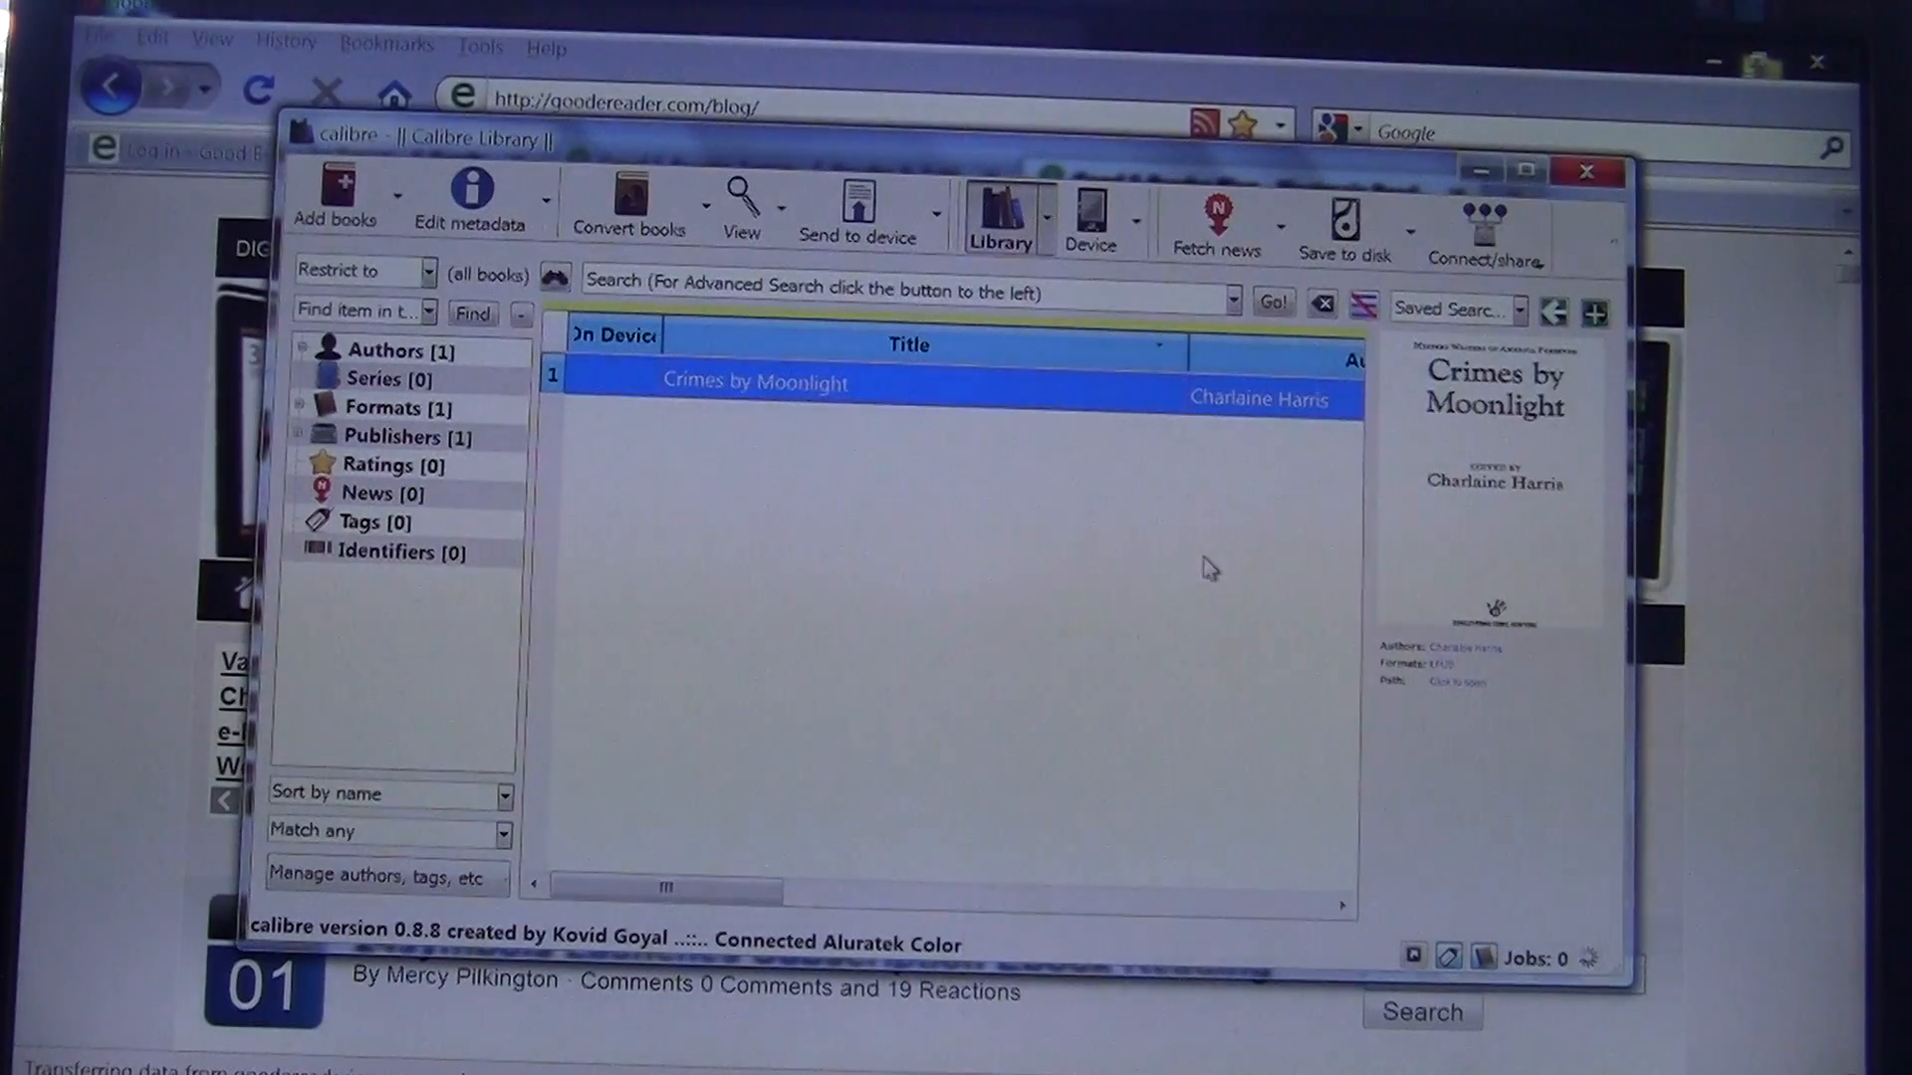
{"action": "mouse_move", "coordinate": [768, 449]}
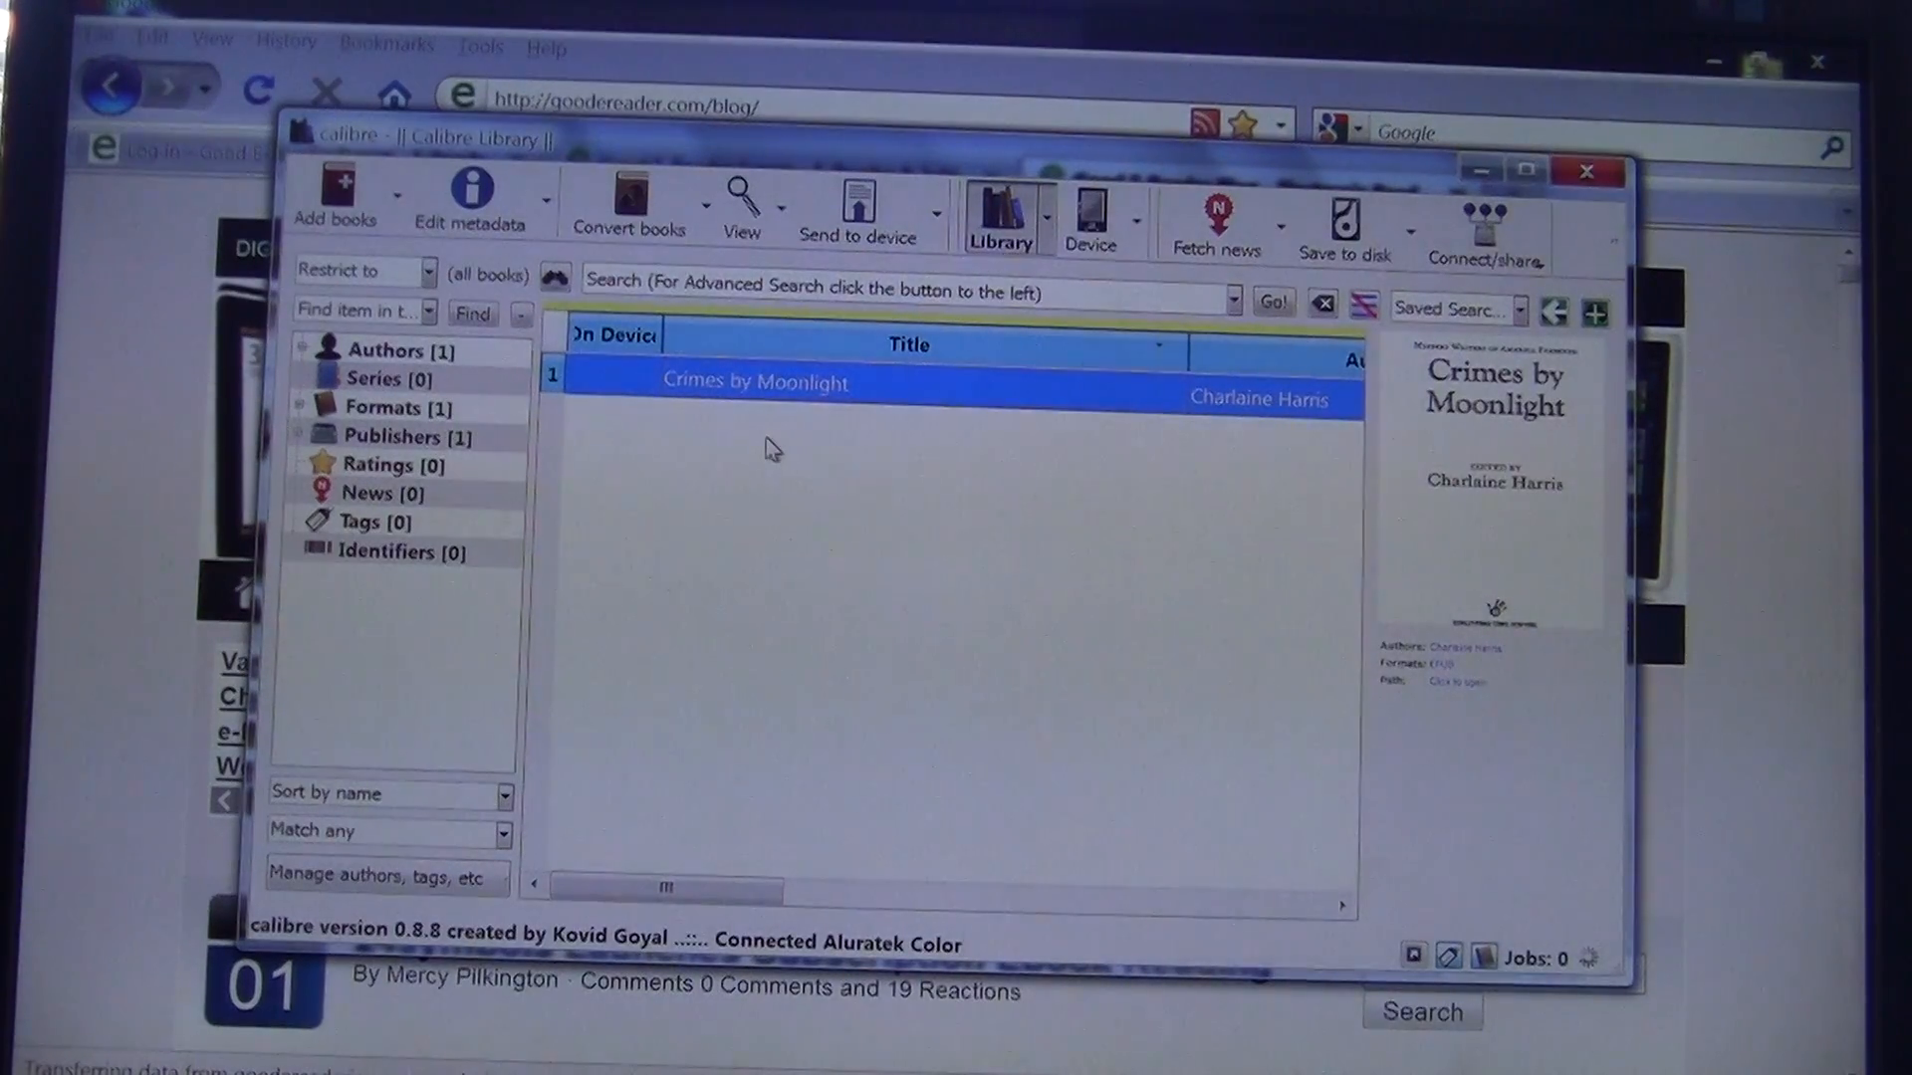
{"action": "mouse_move", "coordinate": [890, 394]}
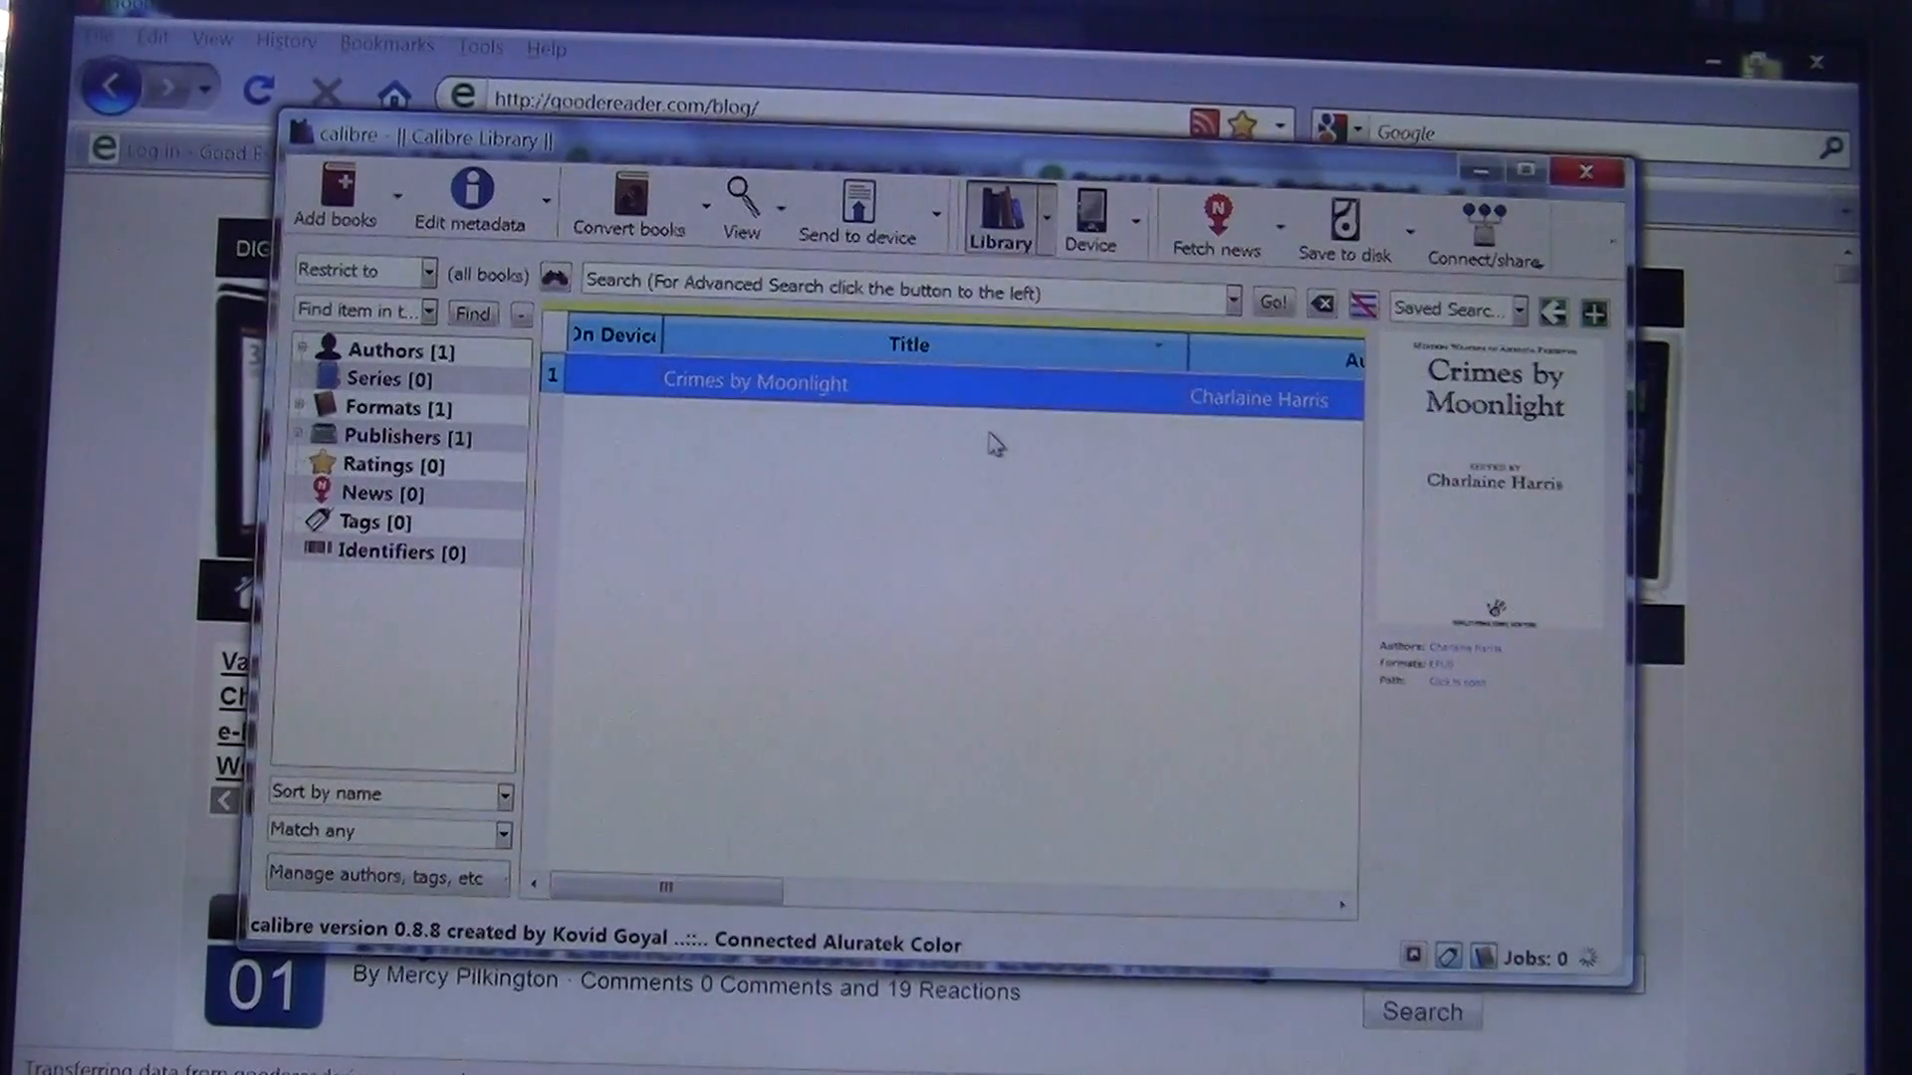
- Switch to the Device view to see the Aluratek reader's empty contents
{"action": "left_click", "coordinate": [1090, 213]}
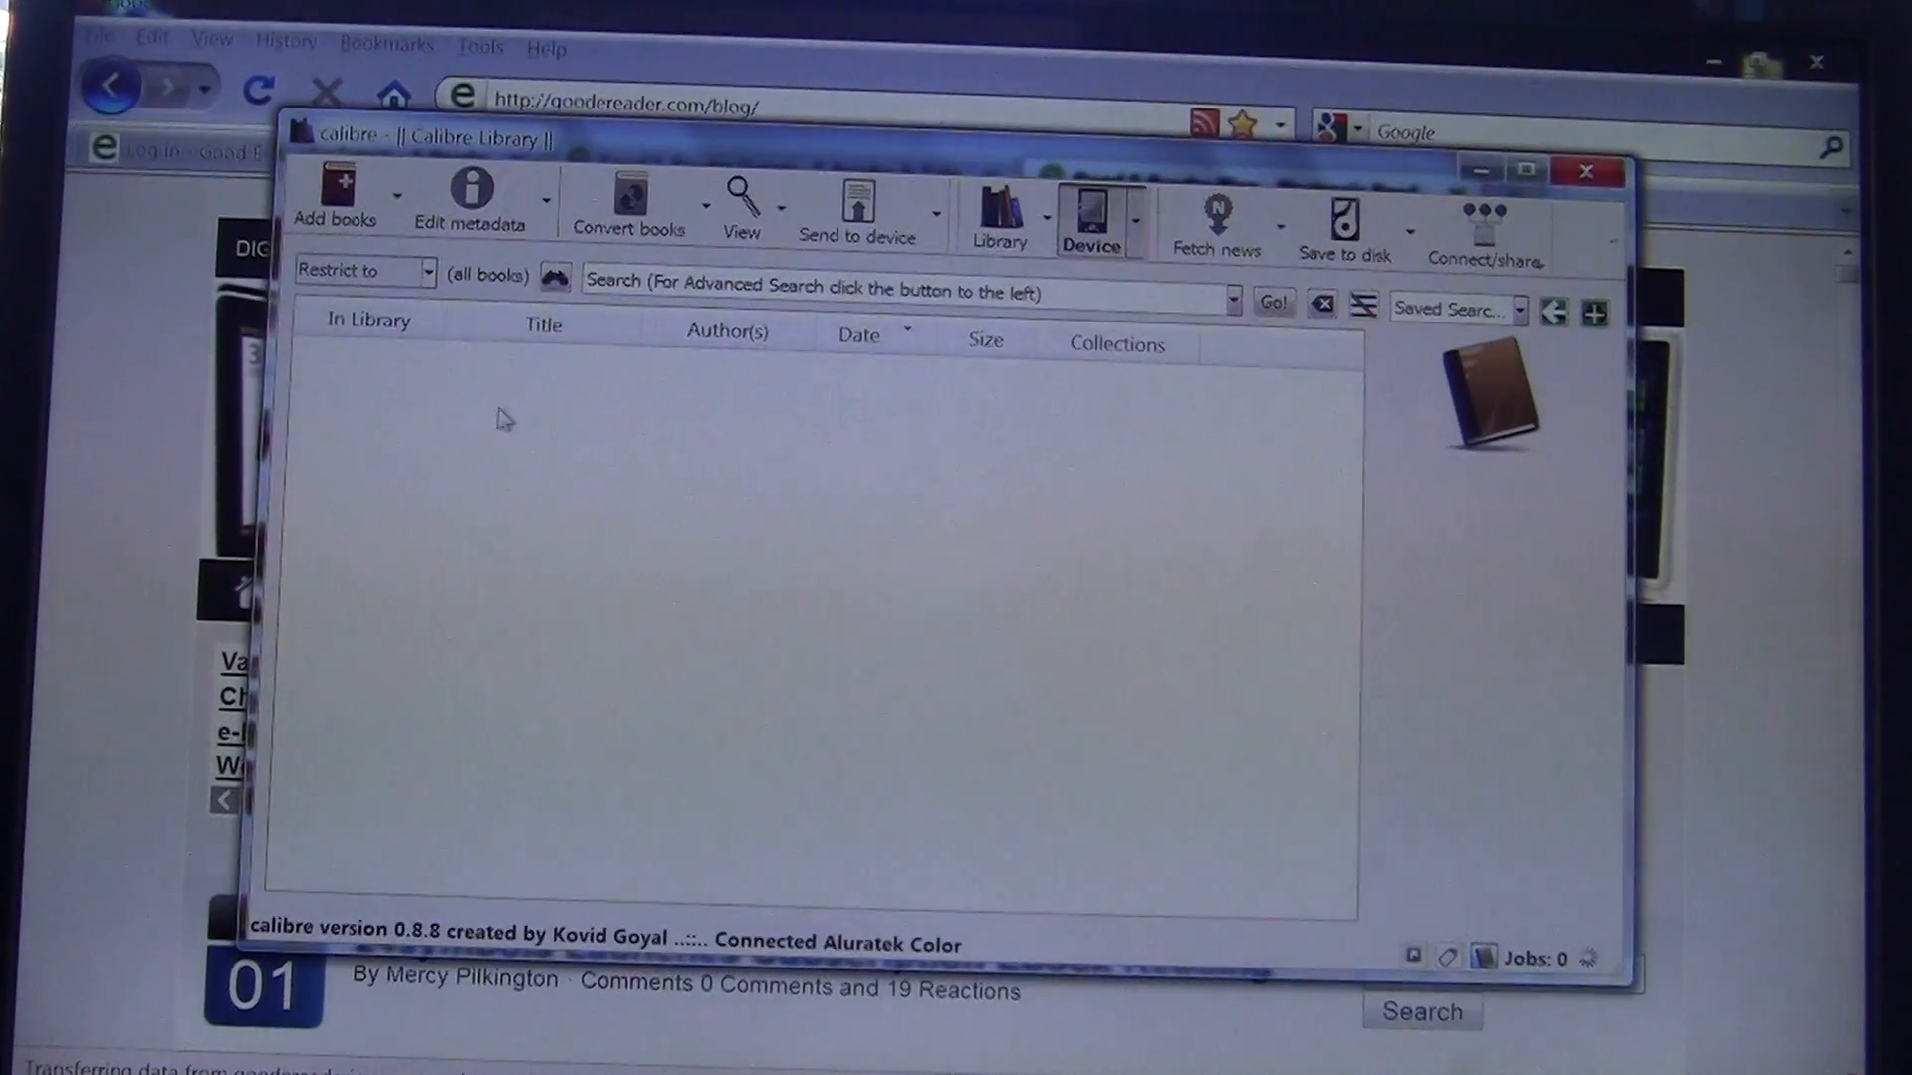
{"action": "mouse_move", "coordinate": [585, 454]}
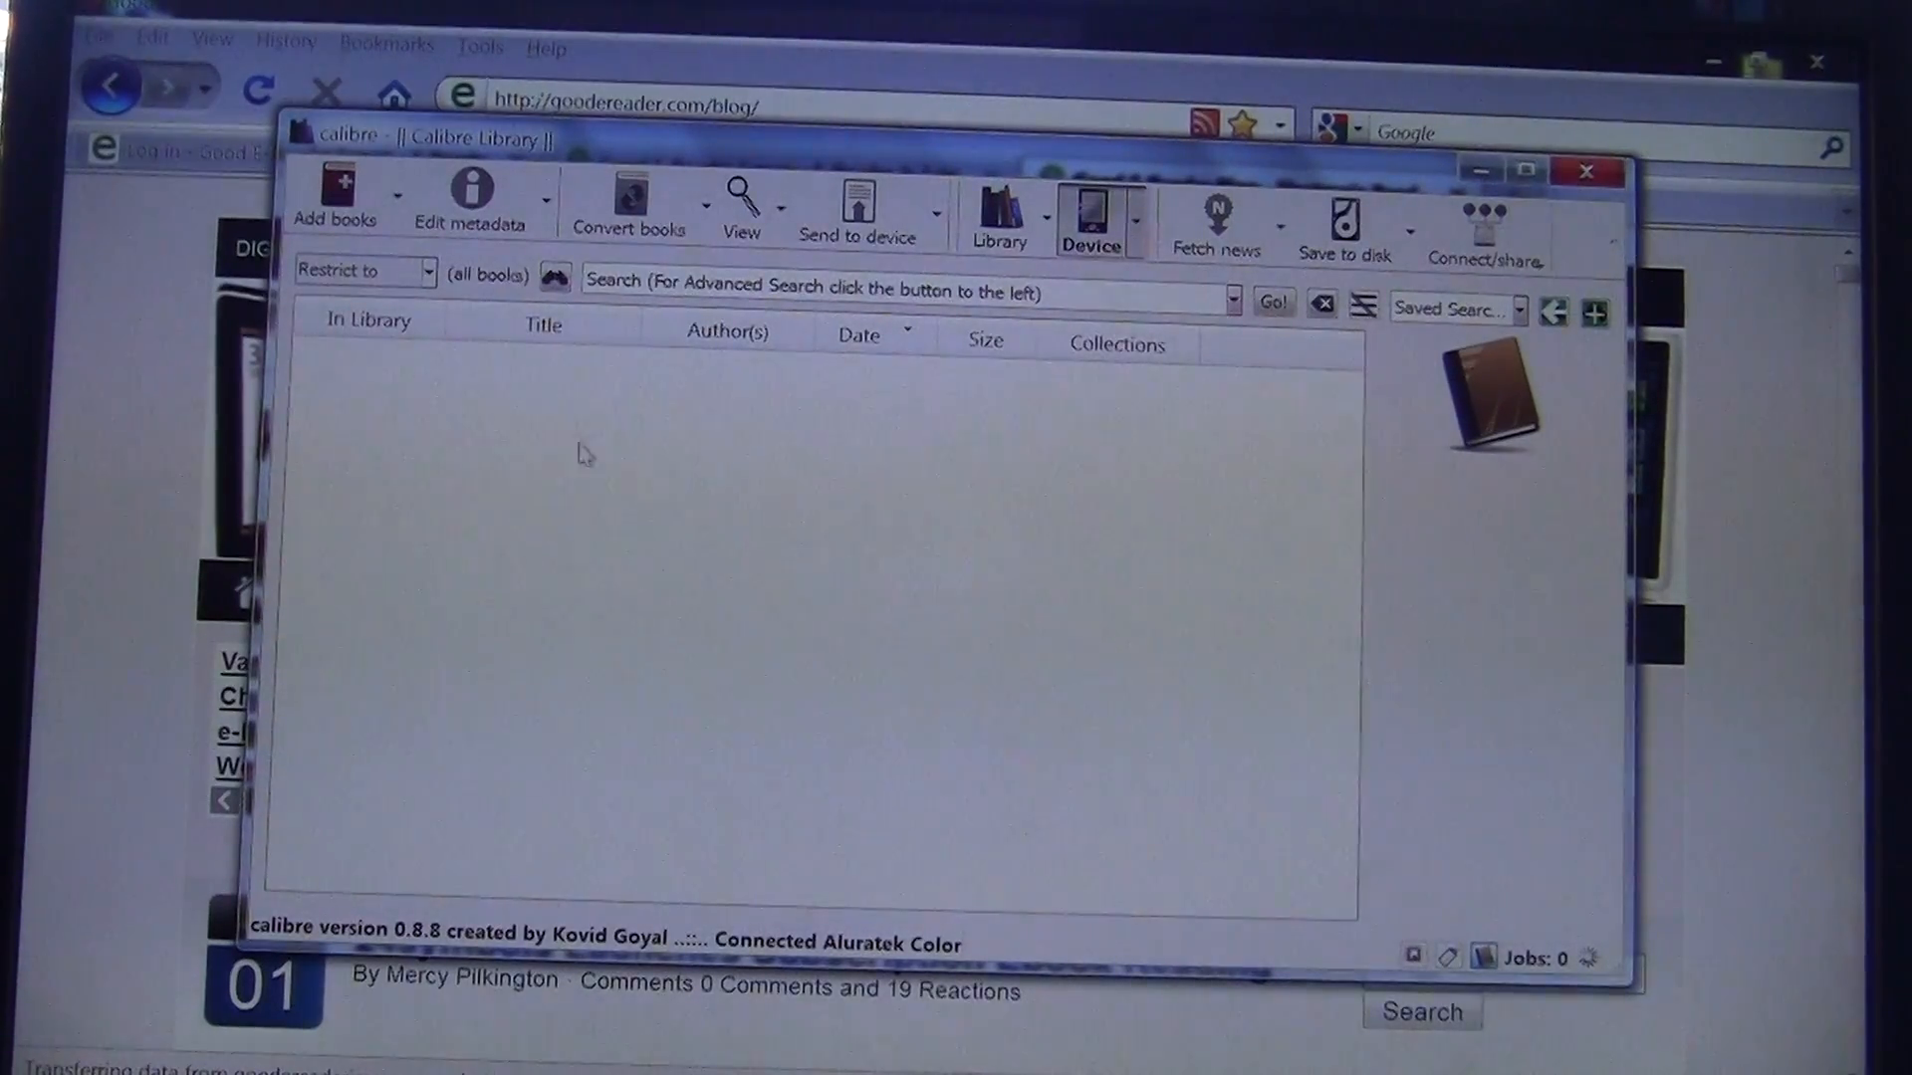
{"action": "mouse_move", "coordinate": [512, 423]}
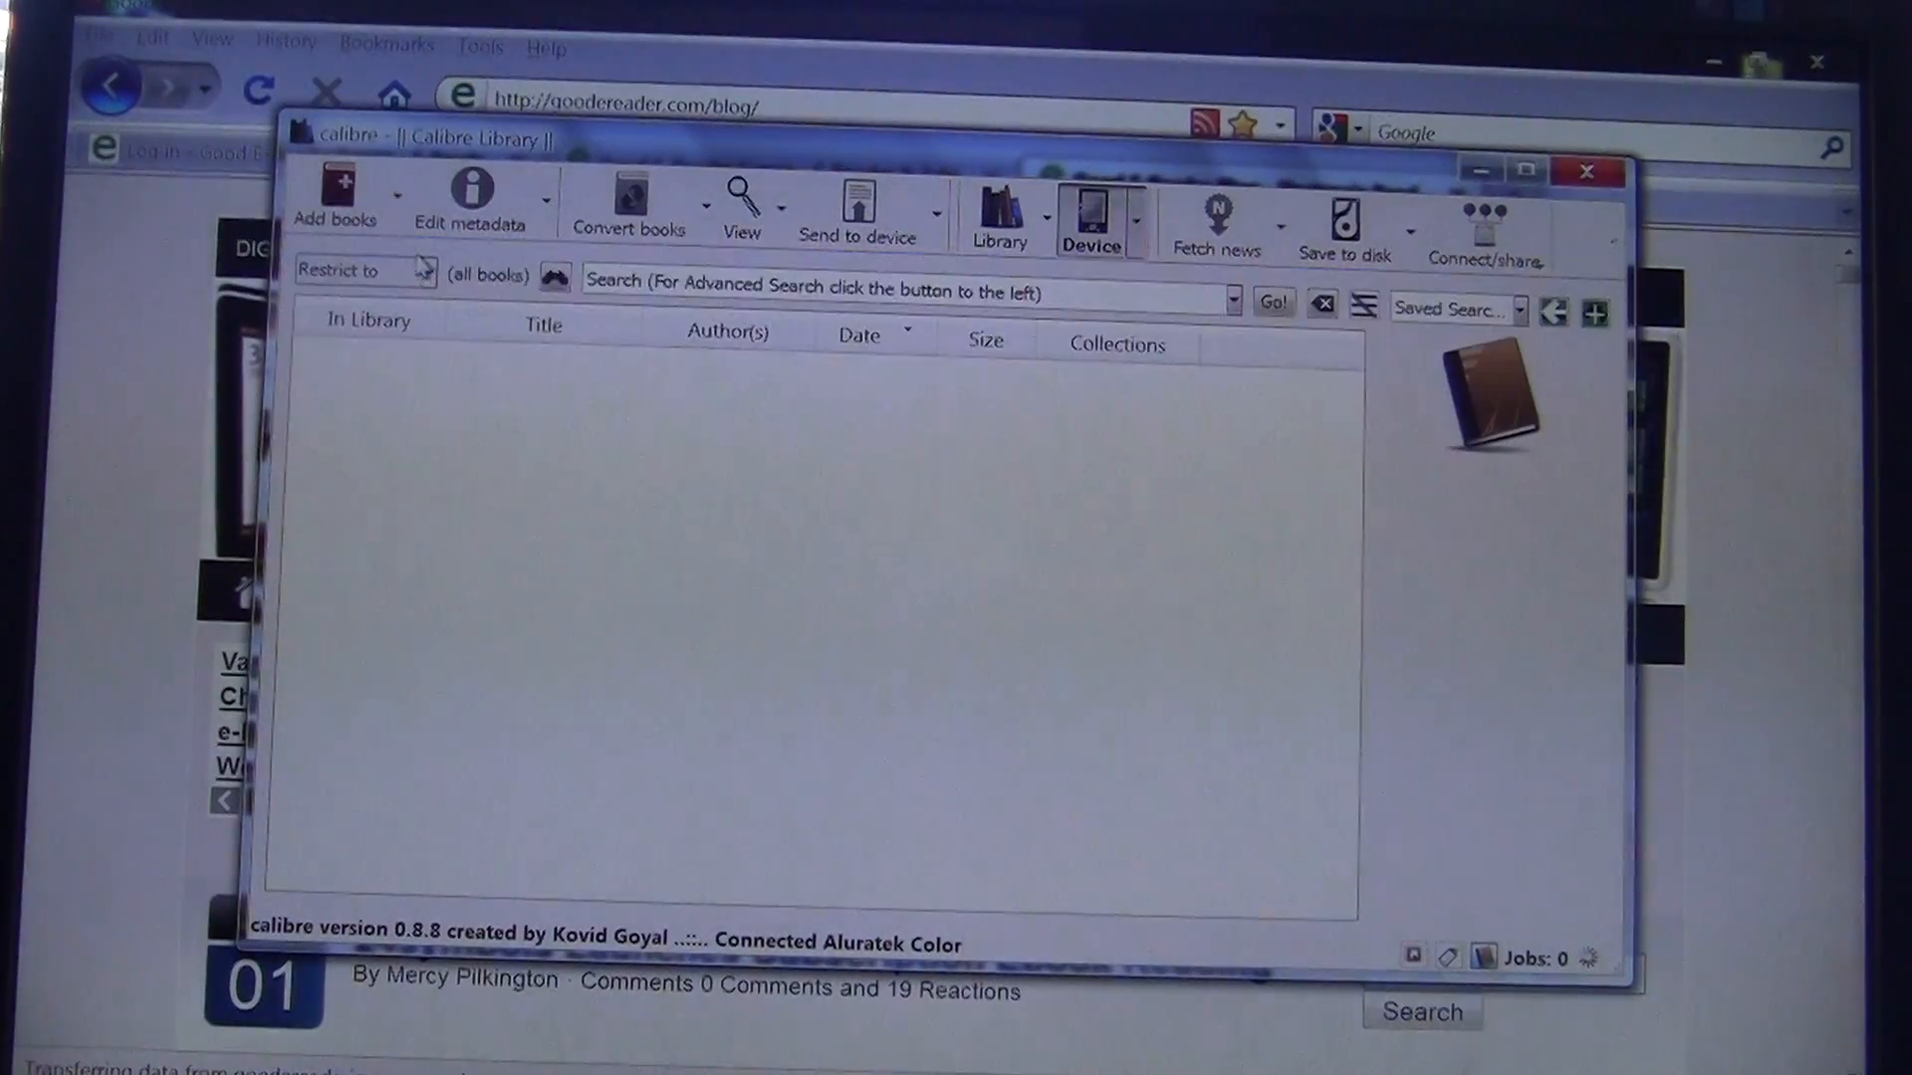
- Send Crimes by Moonlight to the Aluratek e-reader
{"action": "left_click", "coordinate": [332, 201]}
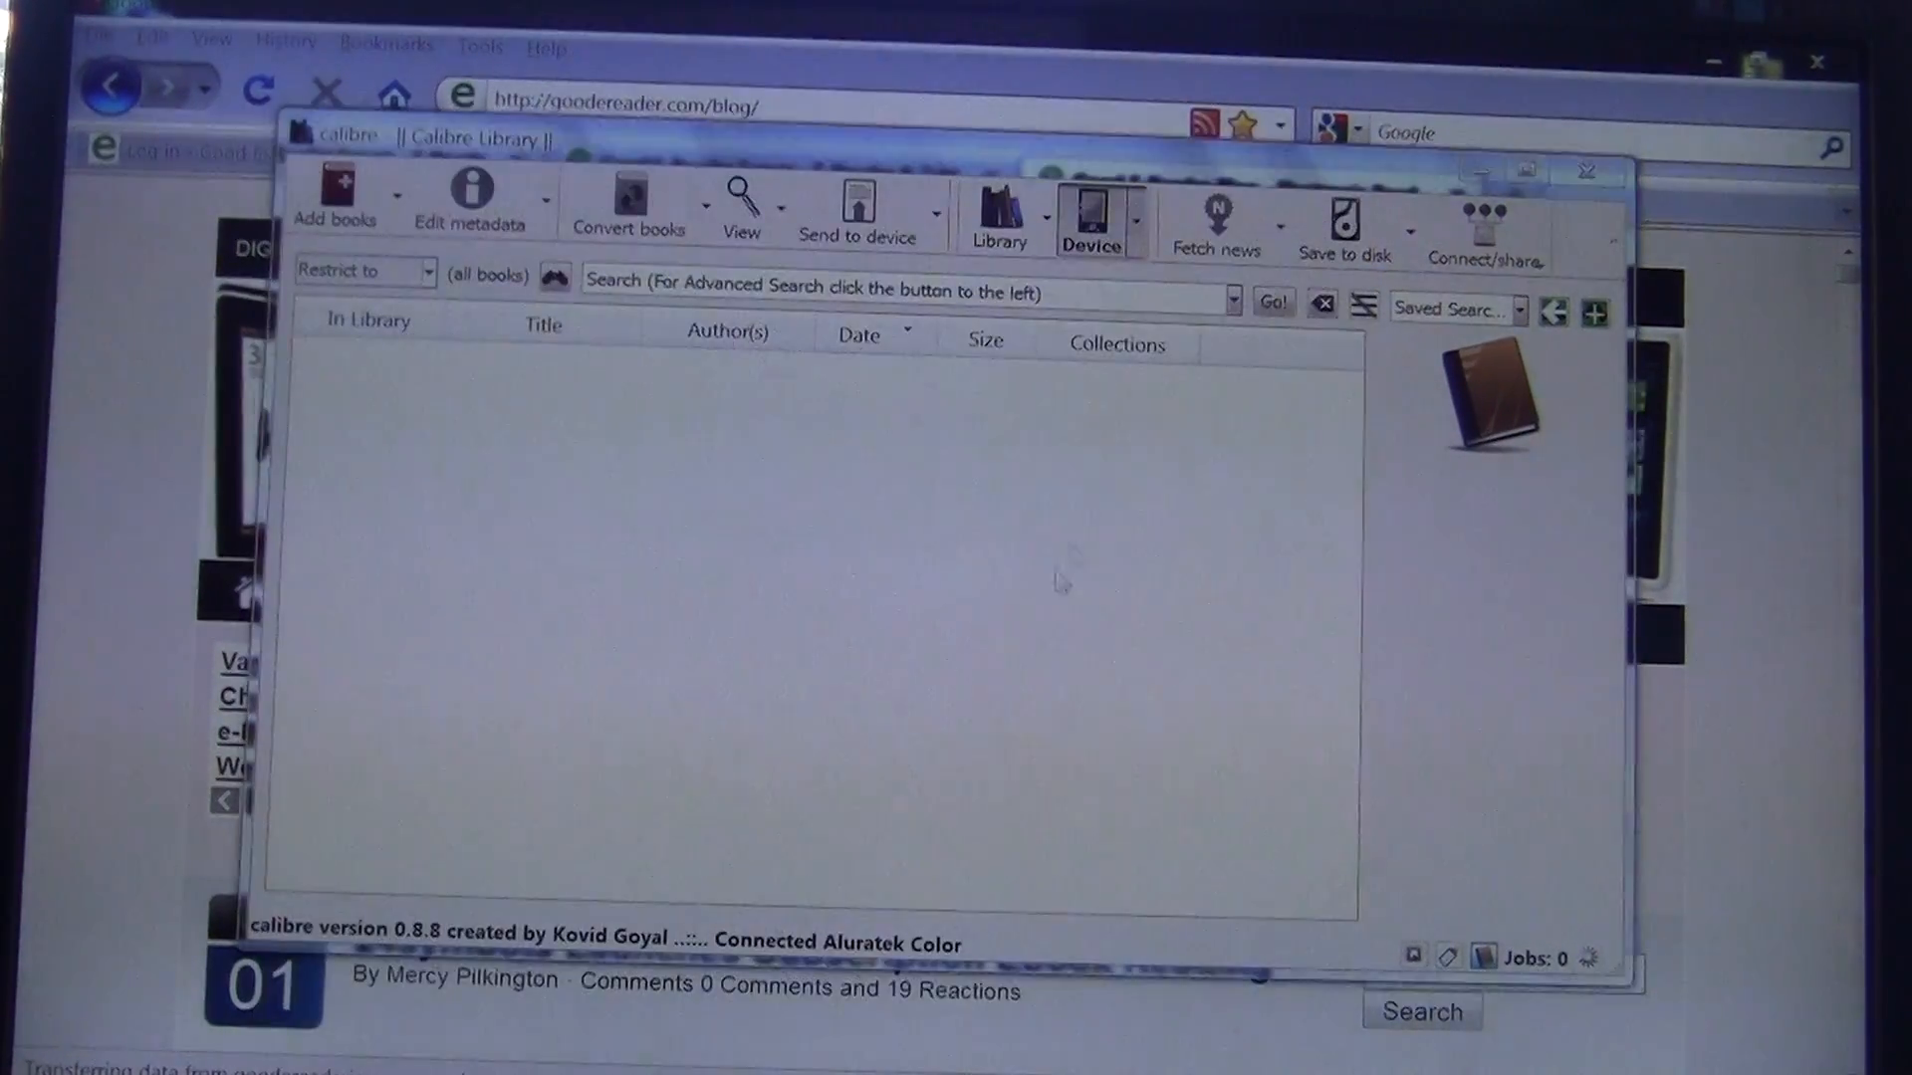
{"action": "left_click", "coordinate": [332, 201]}
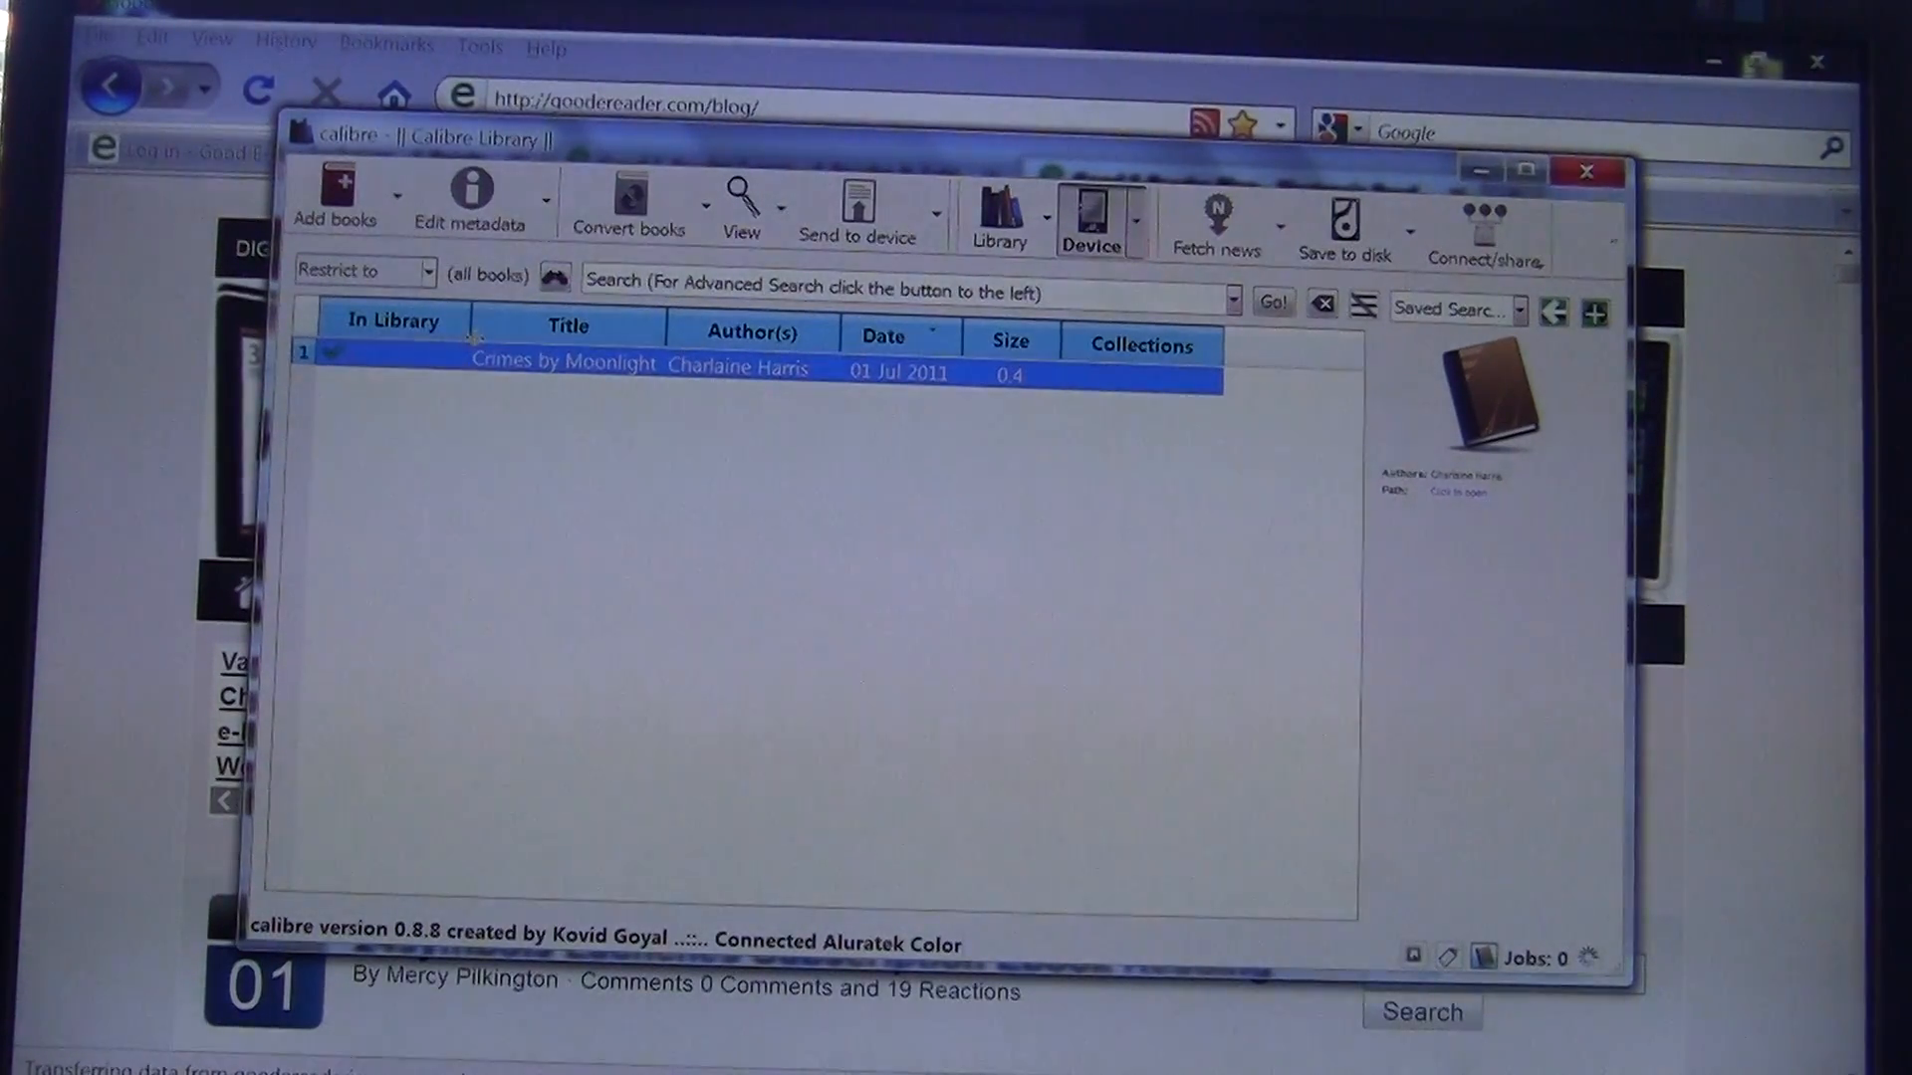
{"action": "mouse_move", "coordinate": [566, 327]}
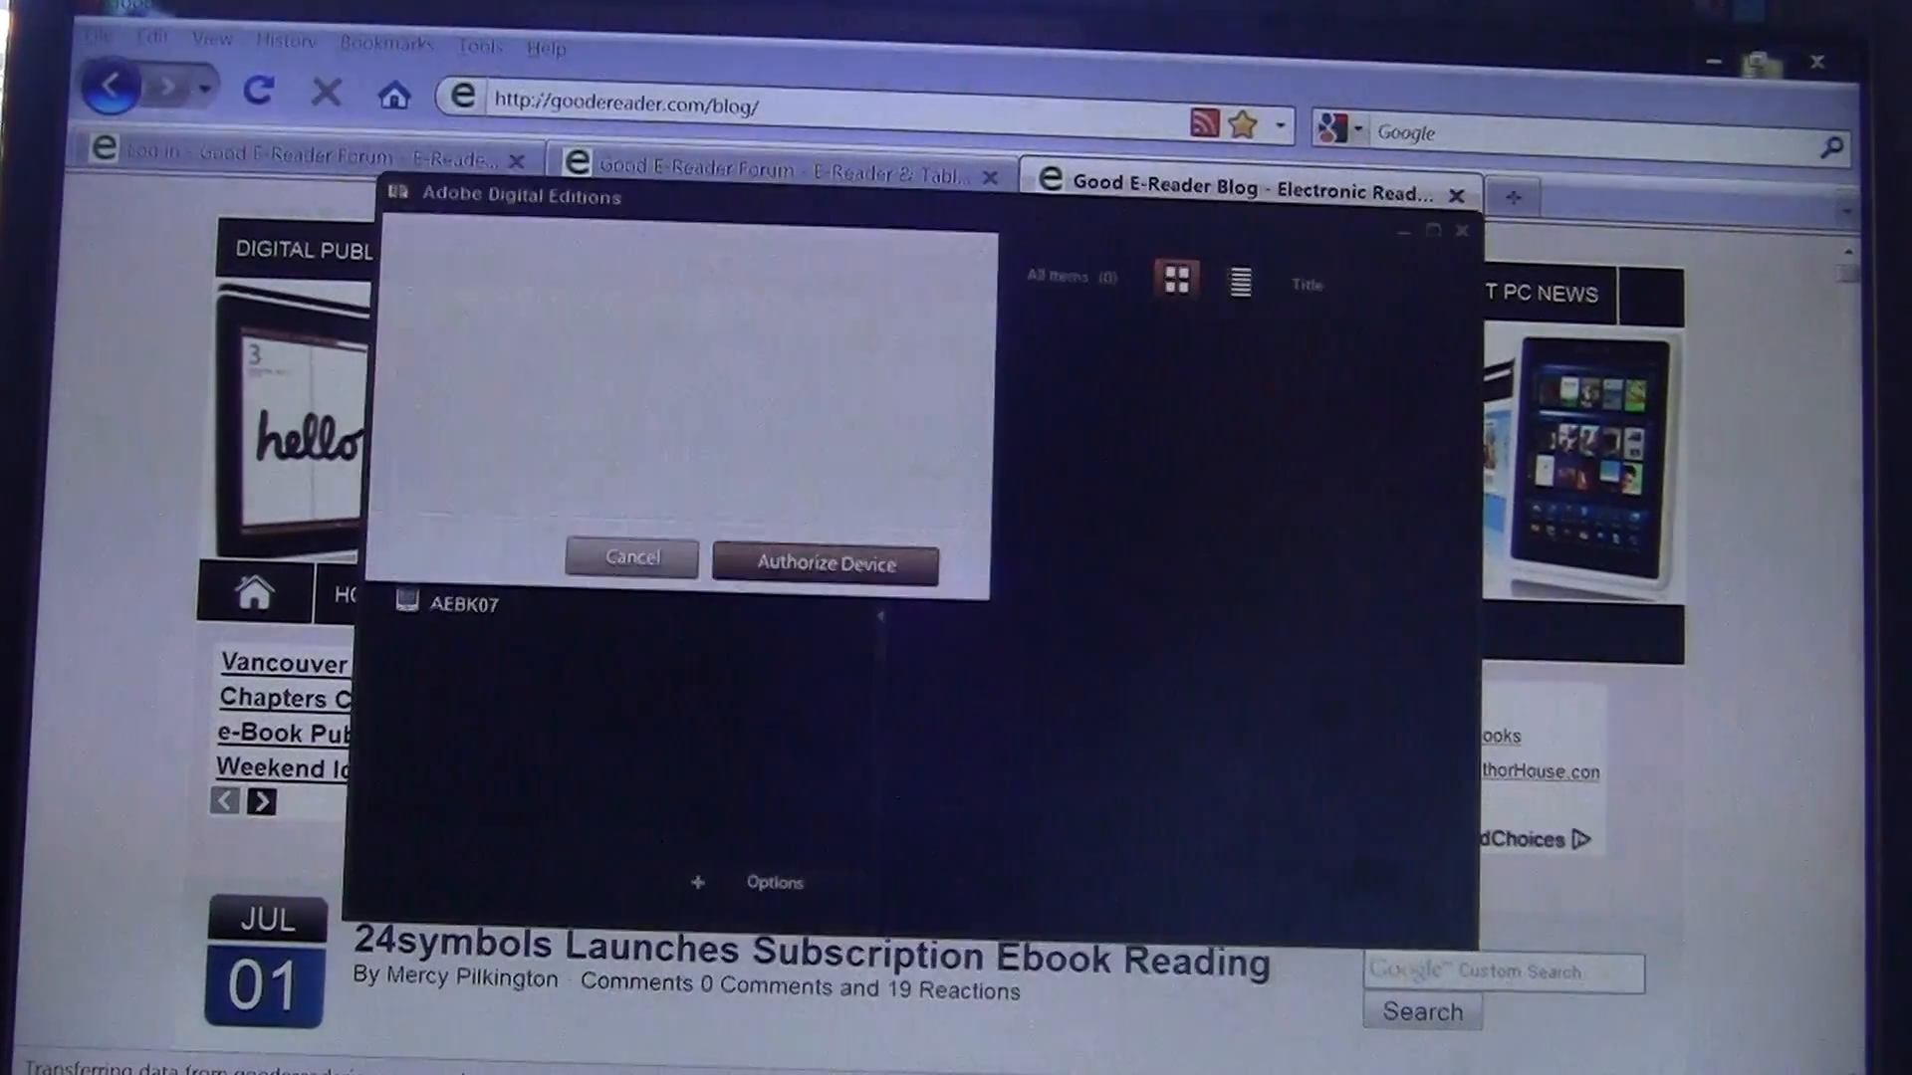
- Dismiss the Authorize Device prompt to reveal the library with AEBK07 listed
{"action": "left_click", "coordinate": [821, 563]}
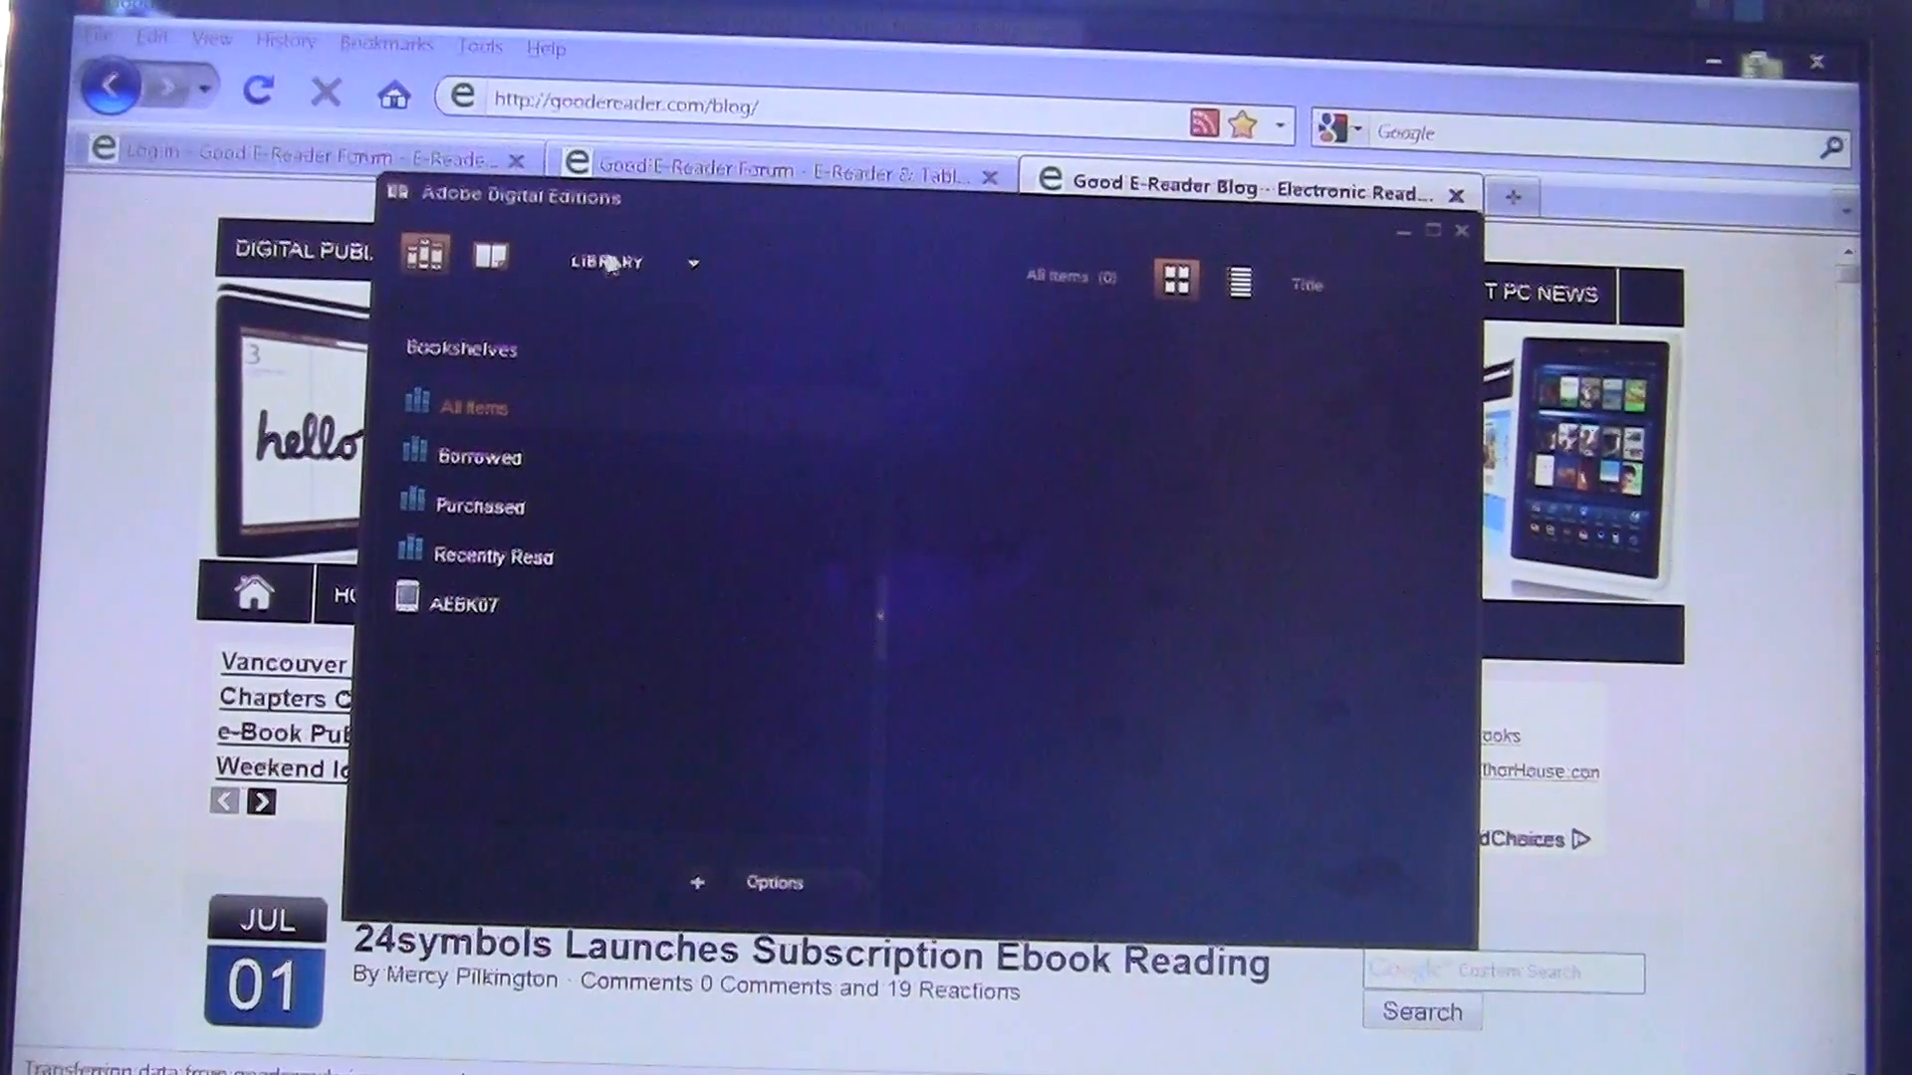
{"action": "mouse_move", "coordinate": [644, 219]}
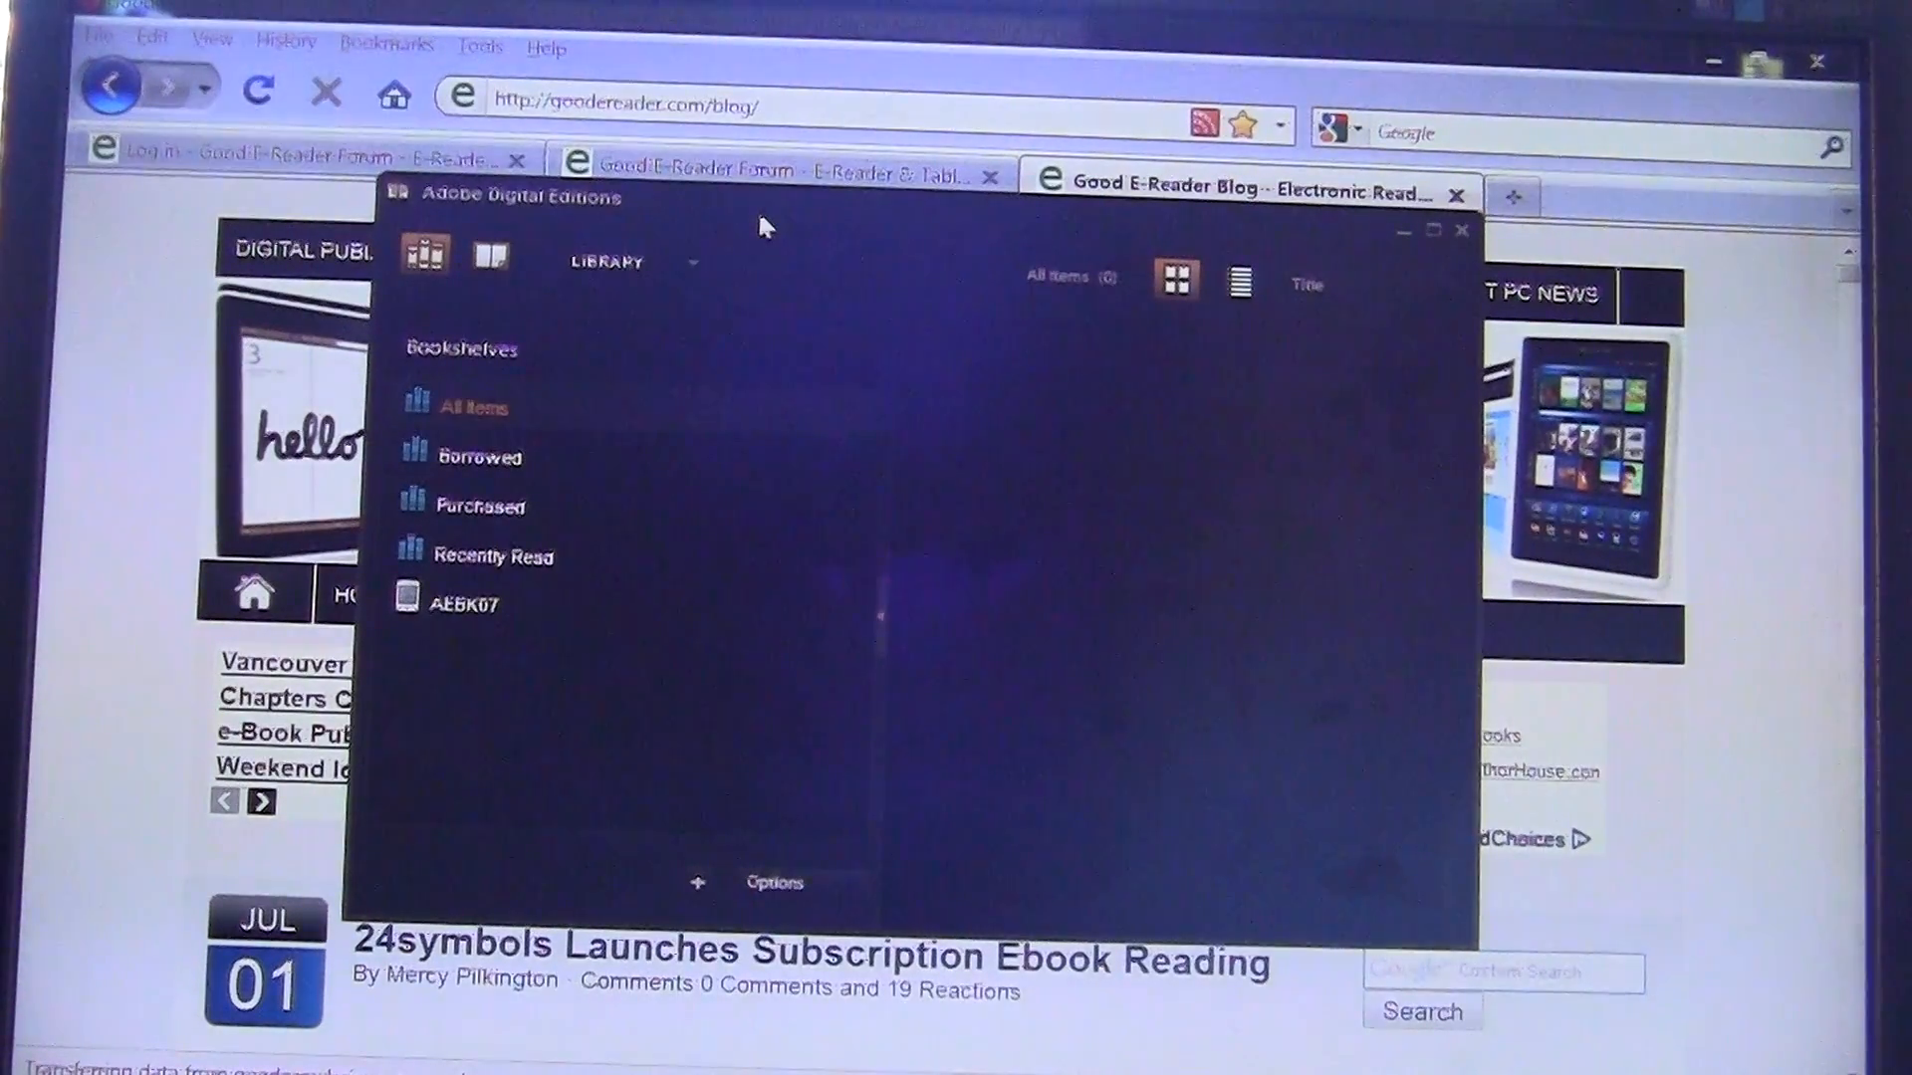
{"action": "mouse_move", "coordinate": [726, 230]}
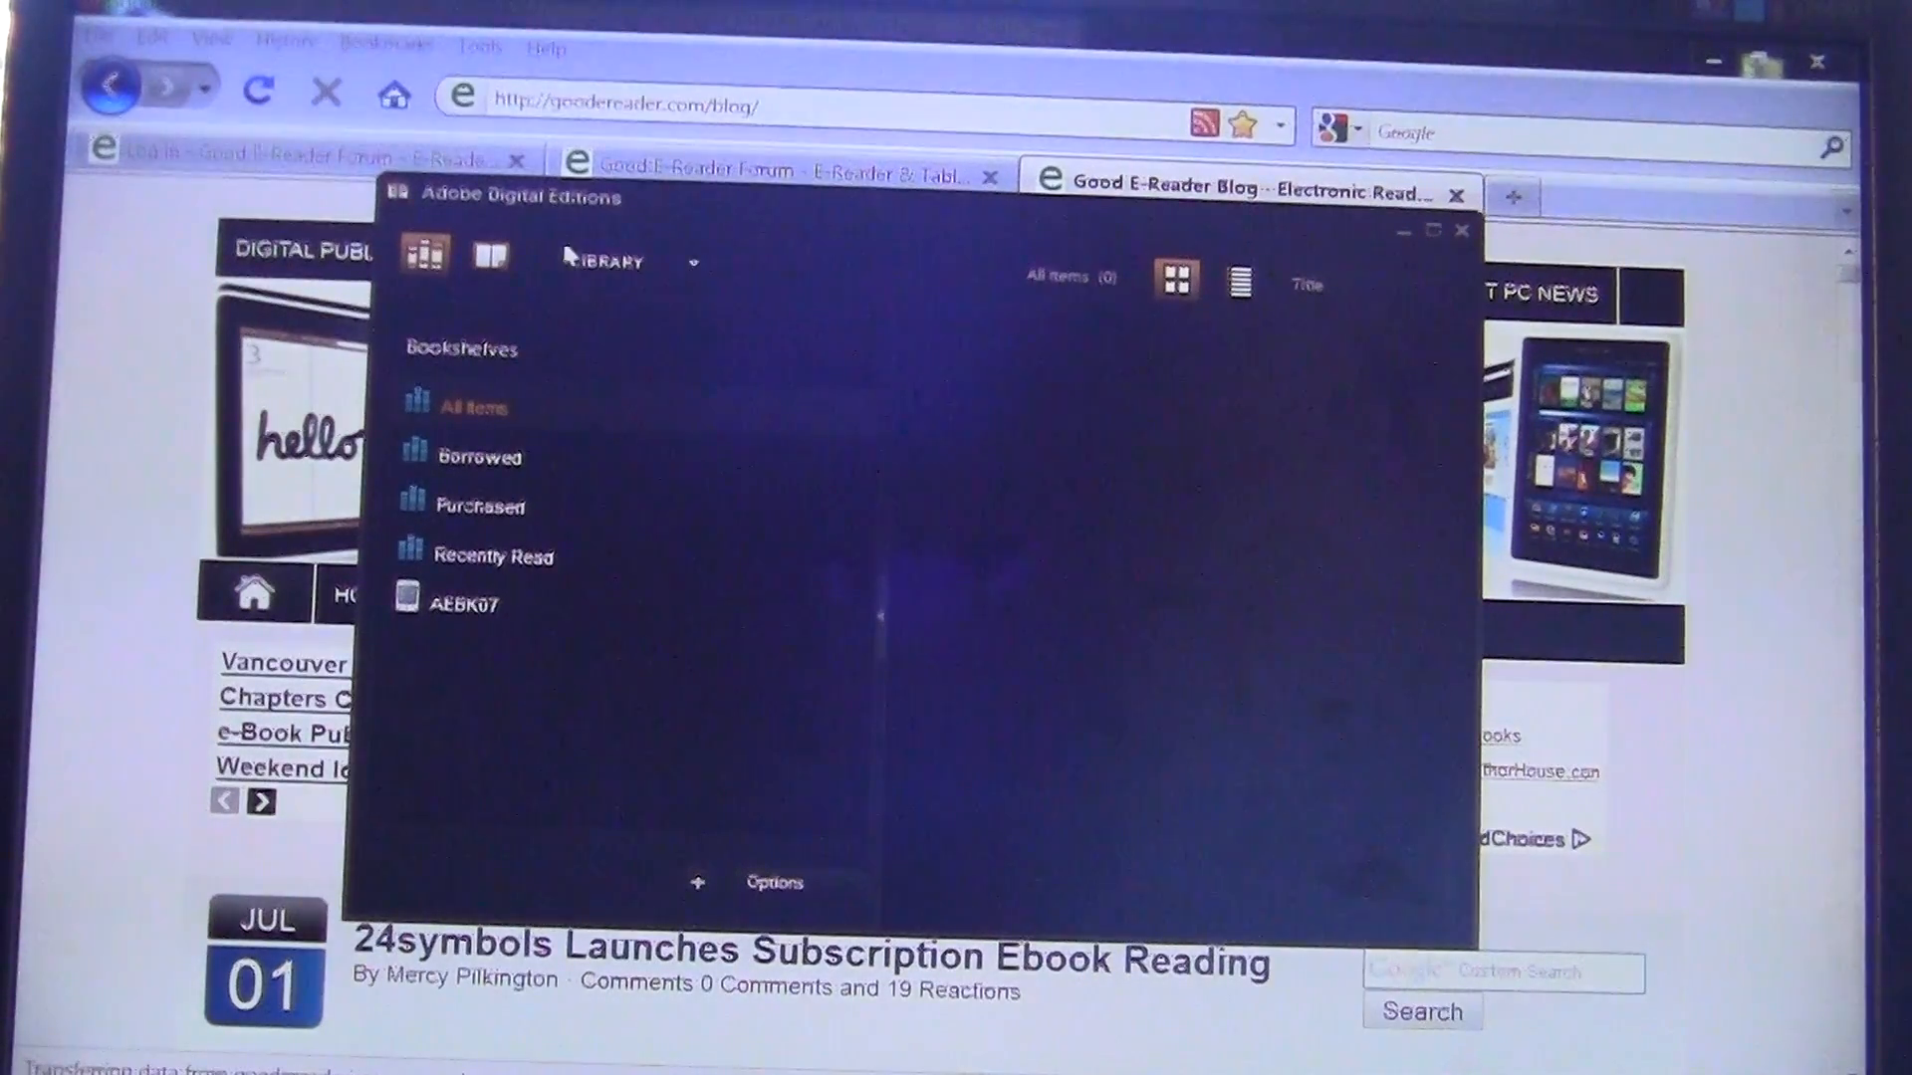
{"action": "mouse_move", "coordinate": [427, 644]}
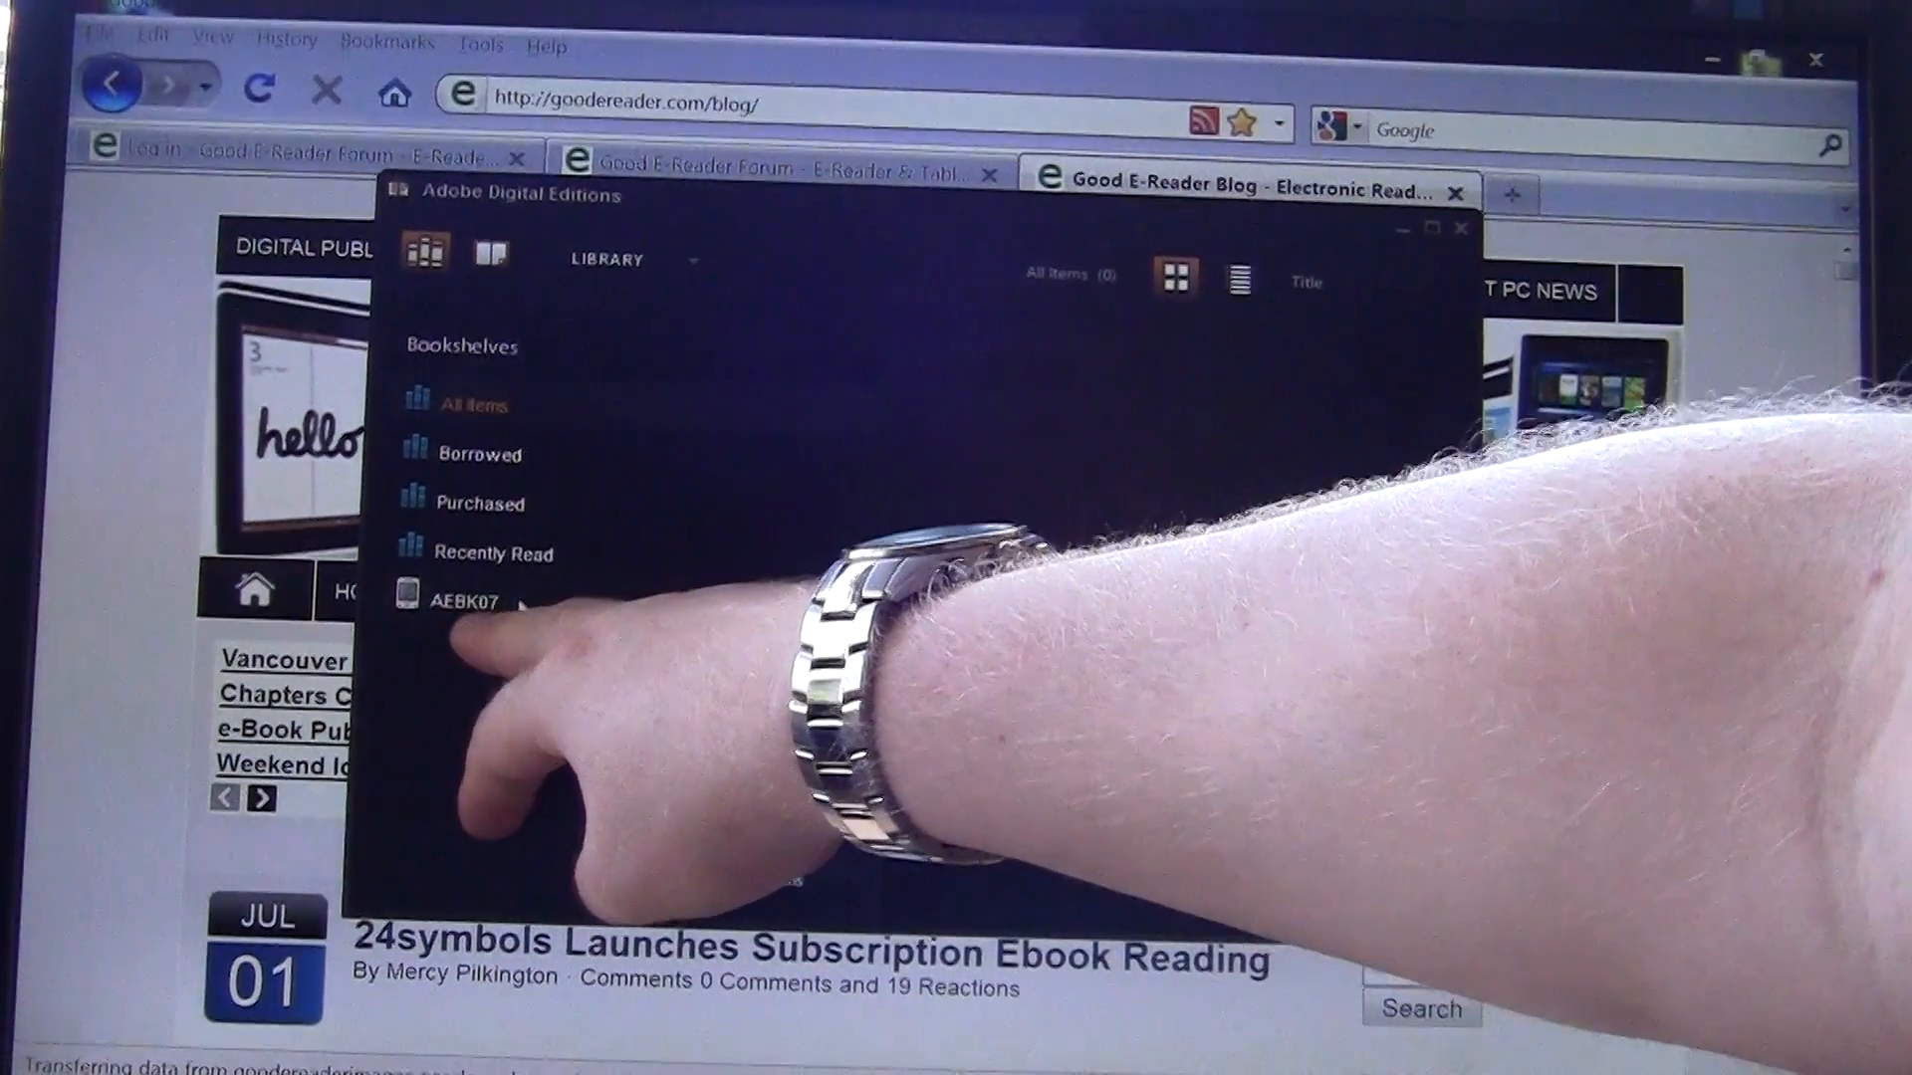
- Add the Fatal Error epub to the AEBK07 reader's shelf
{"action": "left_click", "coordinate": [467, 604]}
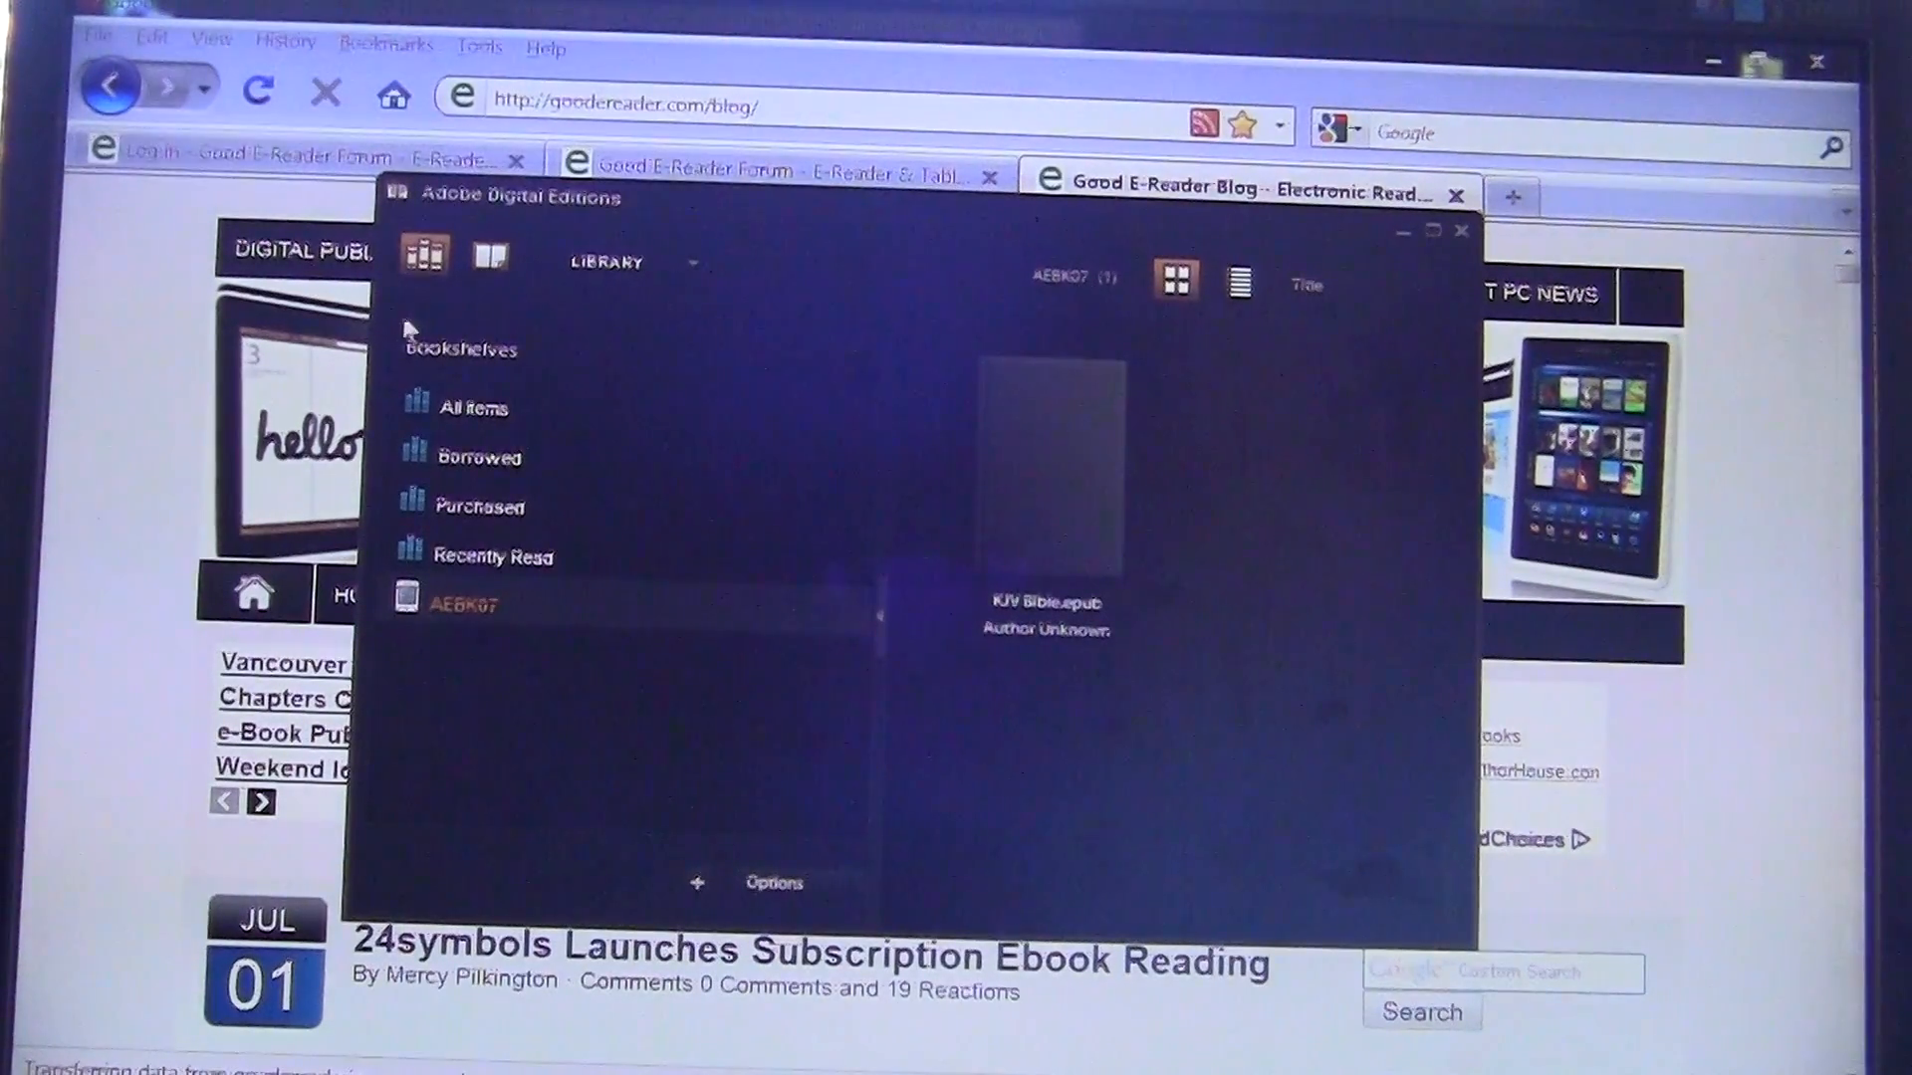
{"action": "left_click", "coordinate": [473, 406]}
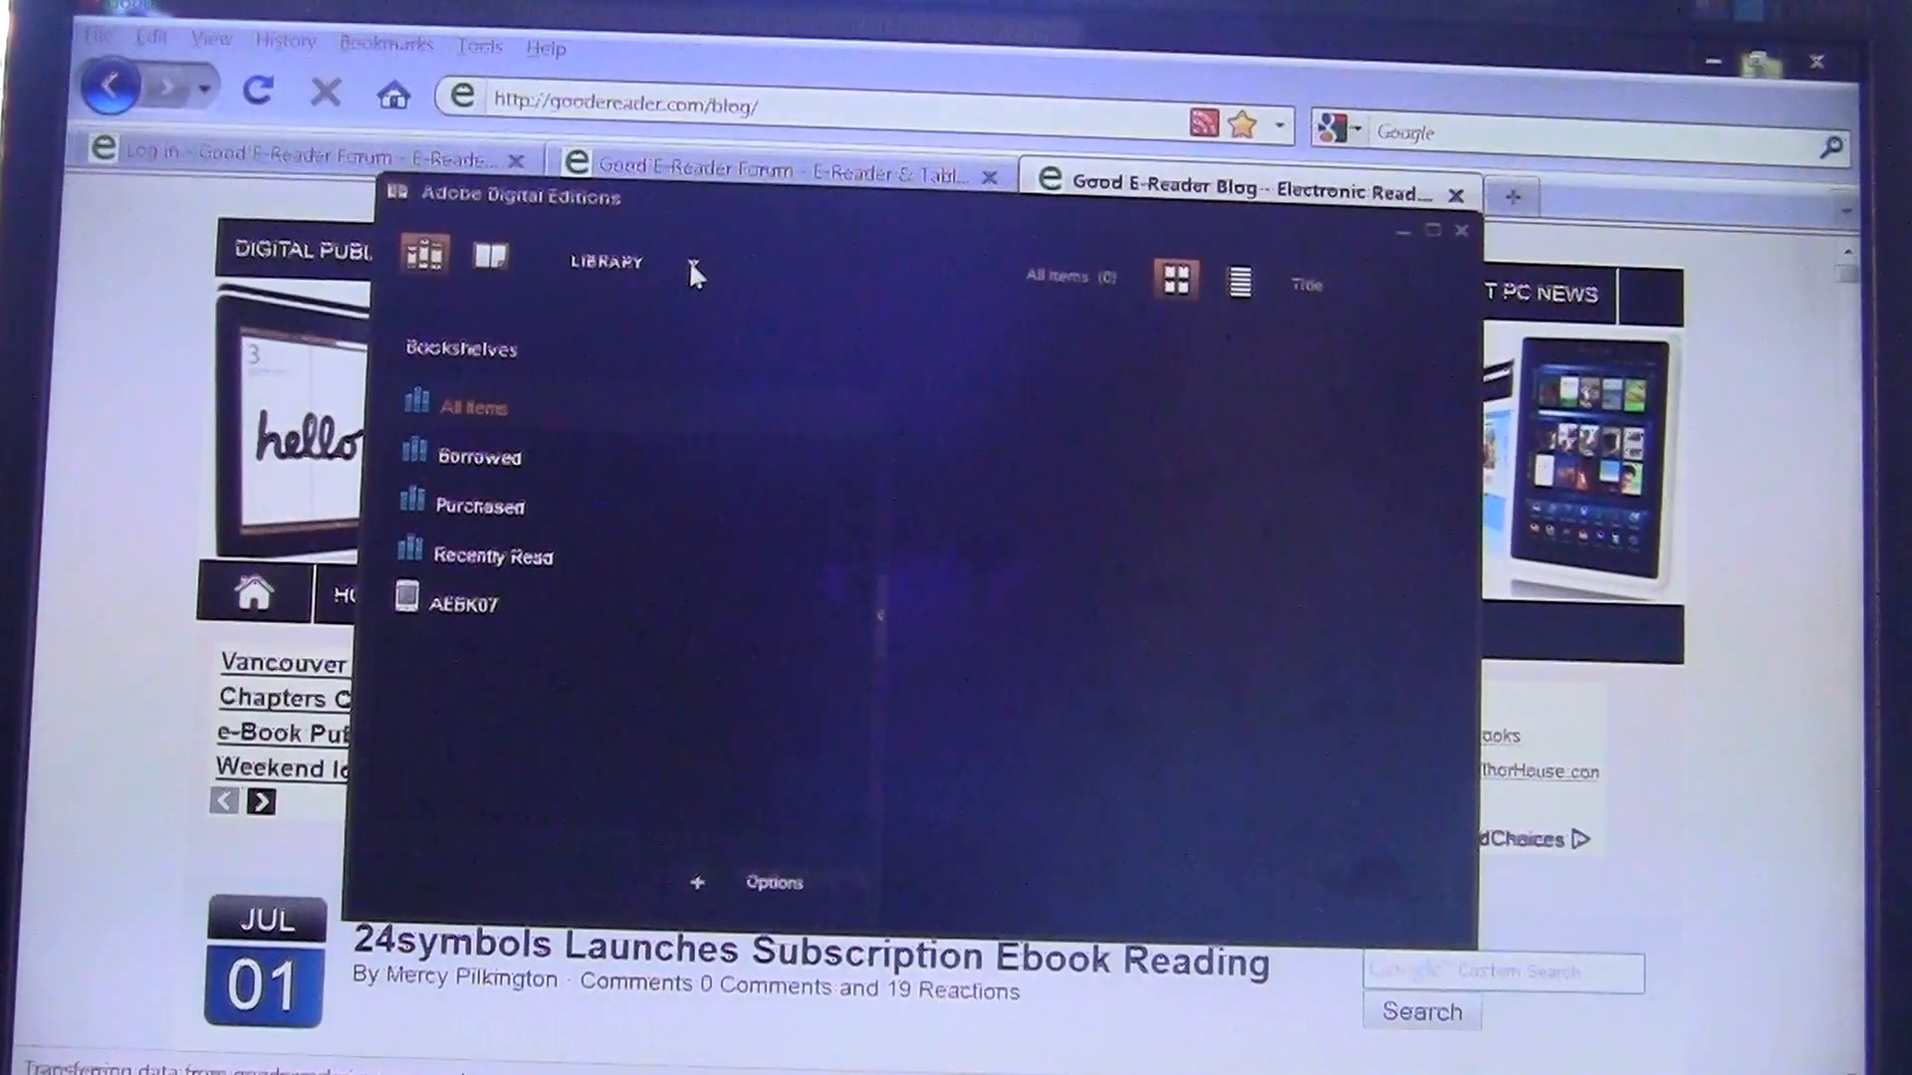
{"action": "mouse_move", "coordinate": [685, 304]}
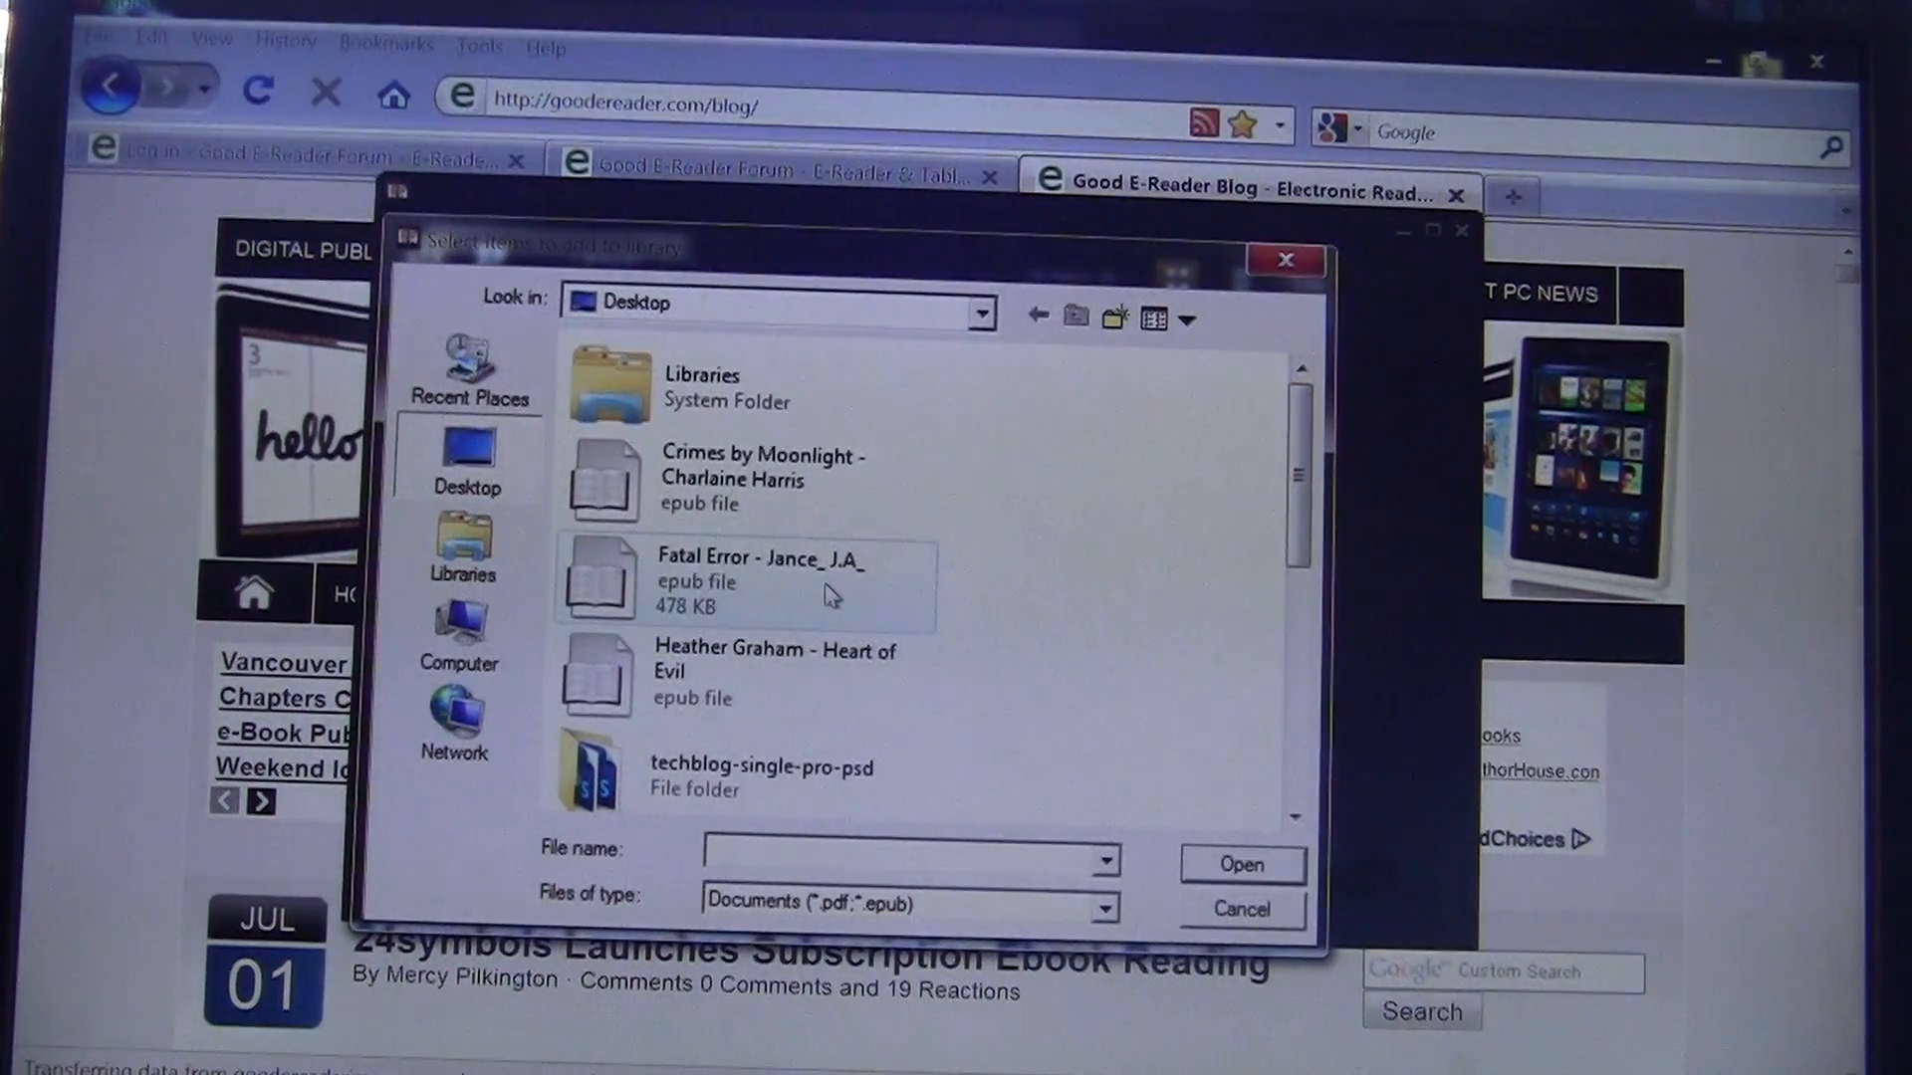
{"action": "left_click", "coordinate": [1237, 864]}
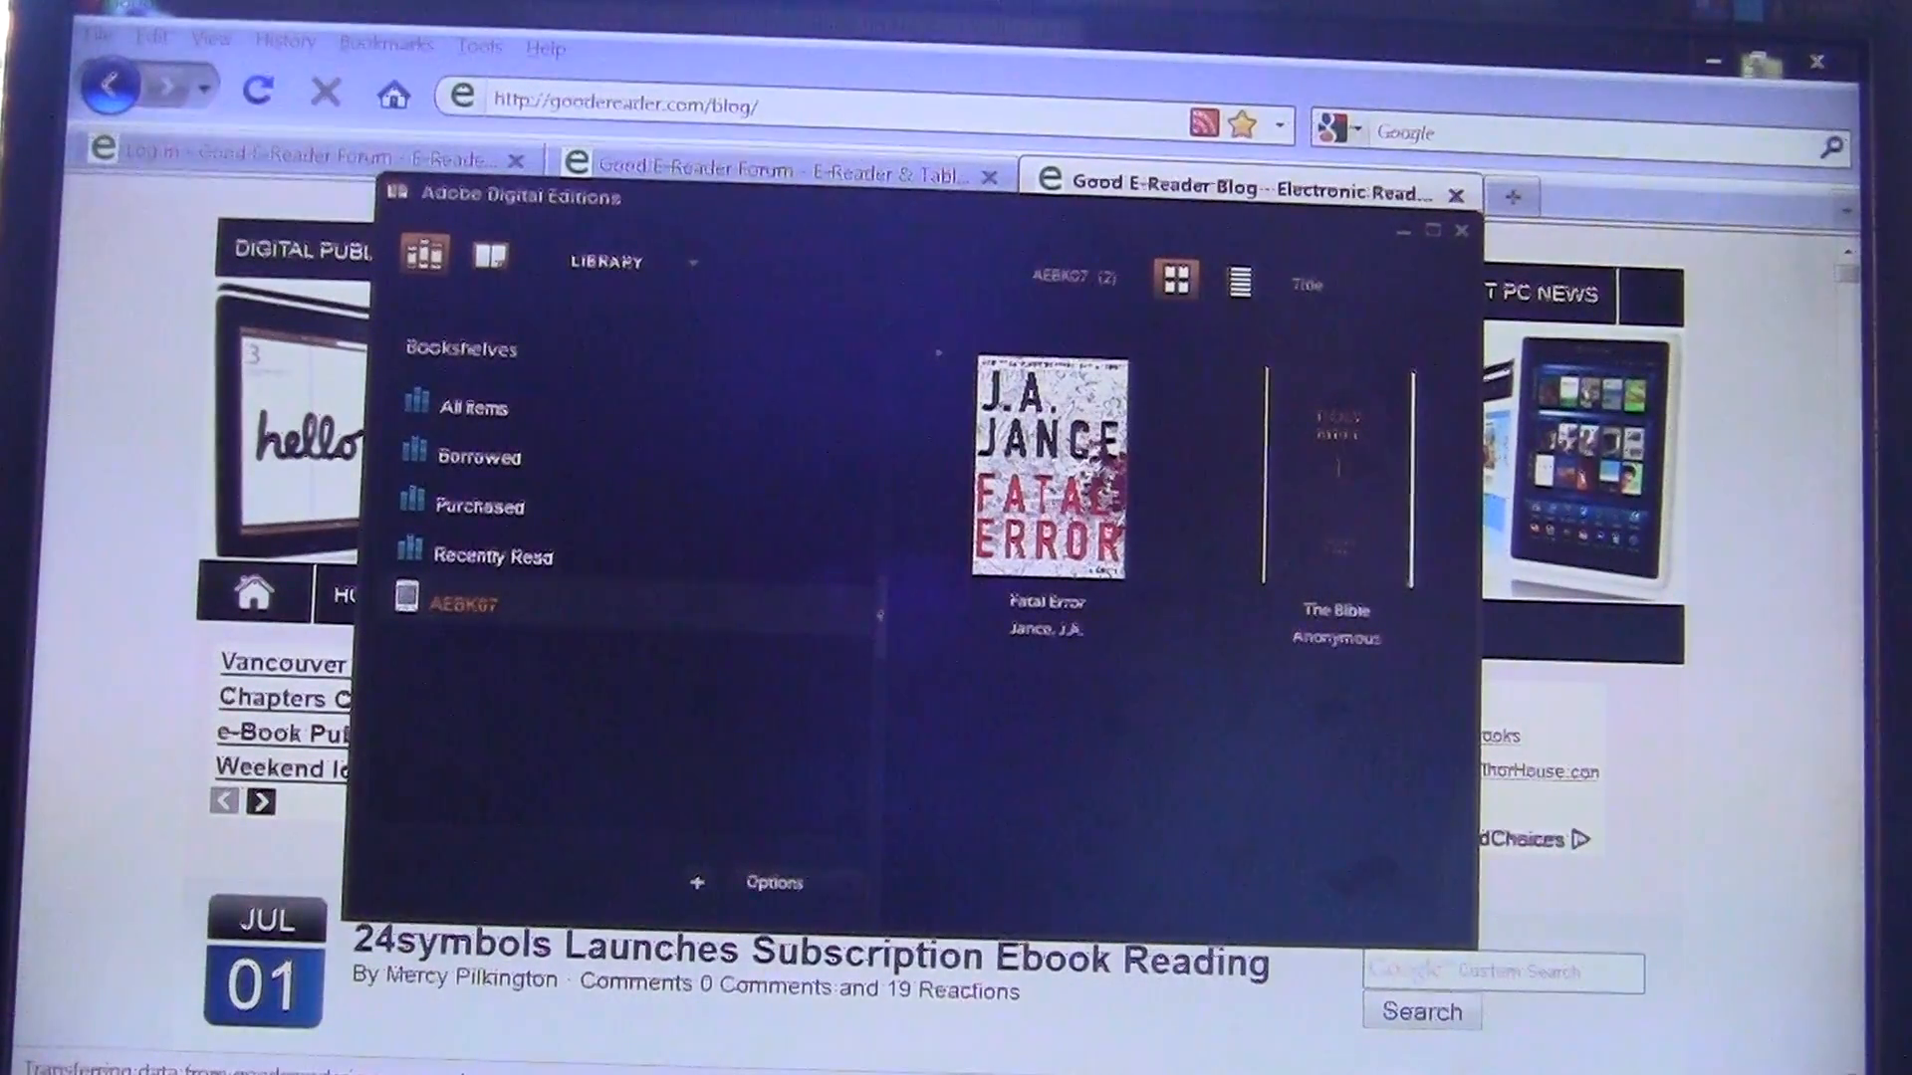
{"action": "mouse_move", "coordinate": [1098, 810]}
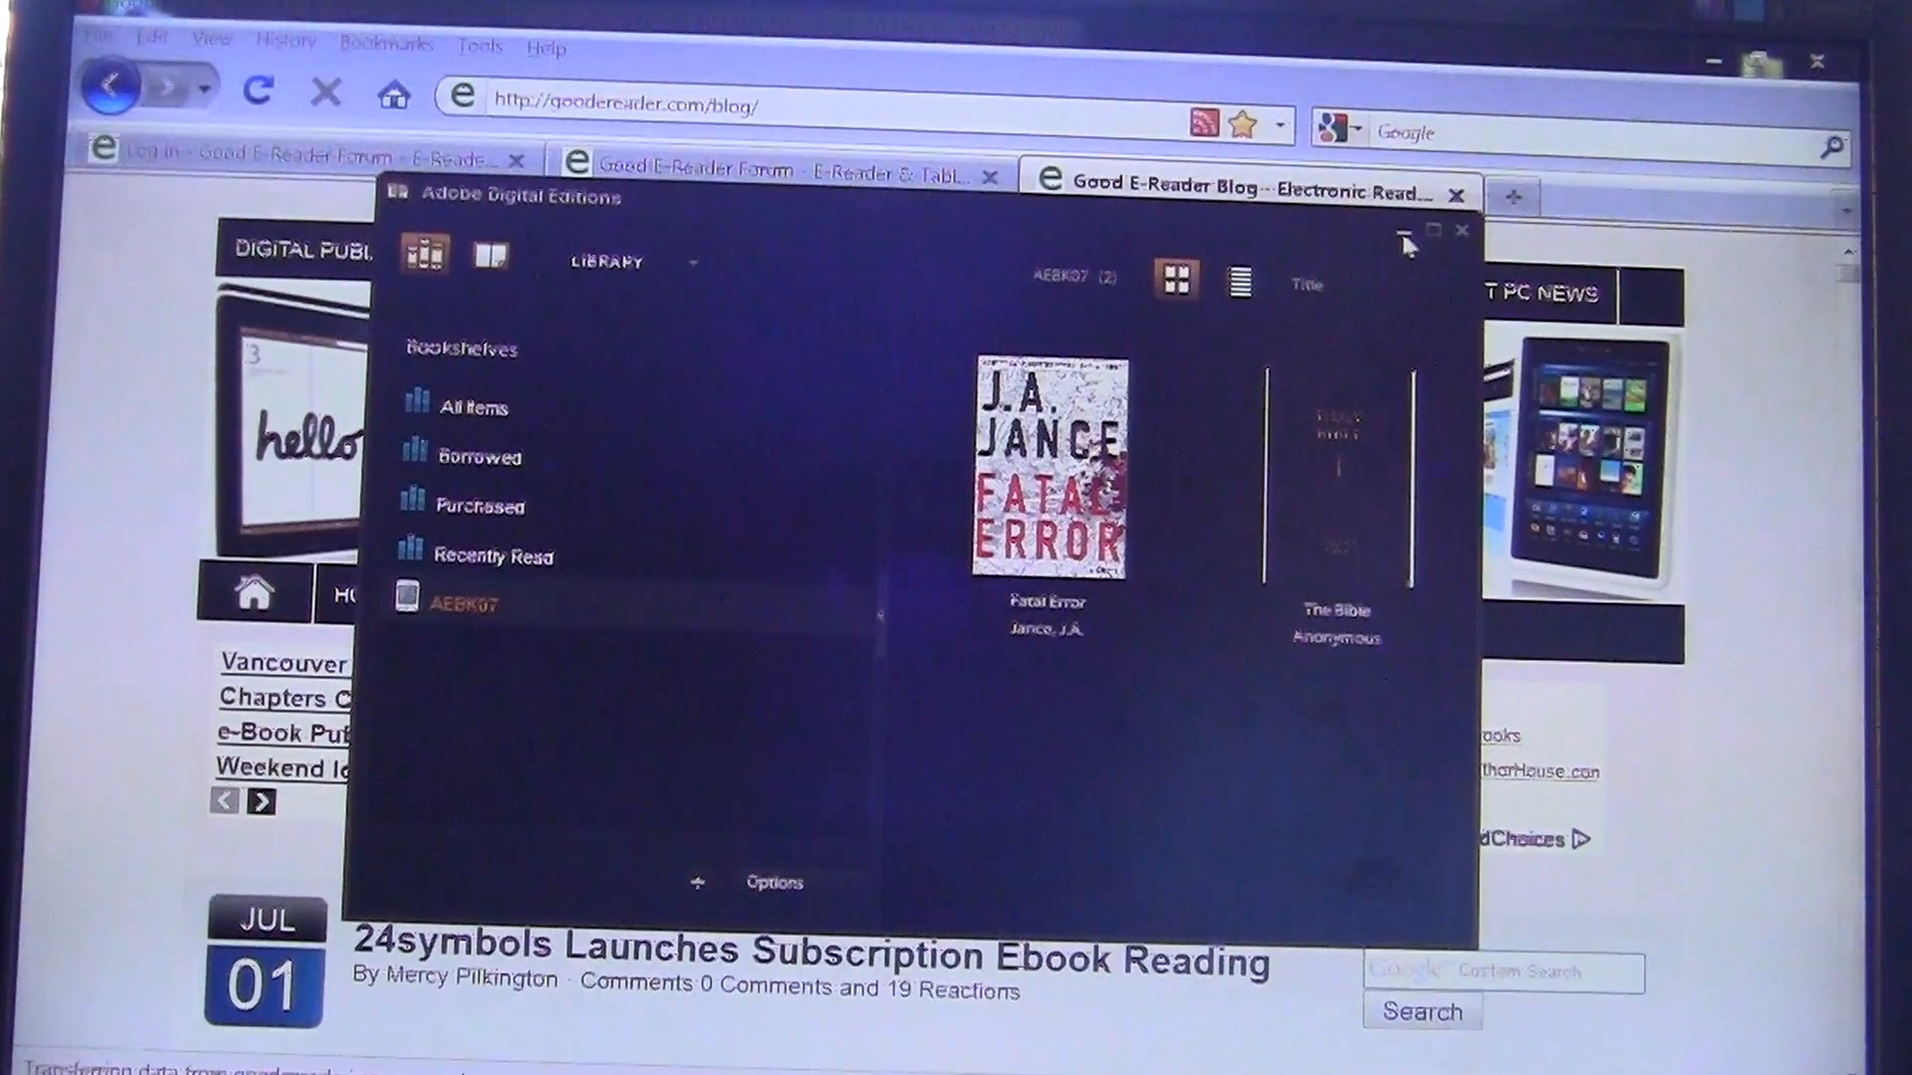
- View the empty Borrowed bookshelf, then leave Adobe Digital Editions
{"action": "left_click", "coordinate": [478, 455]}
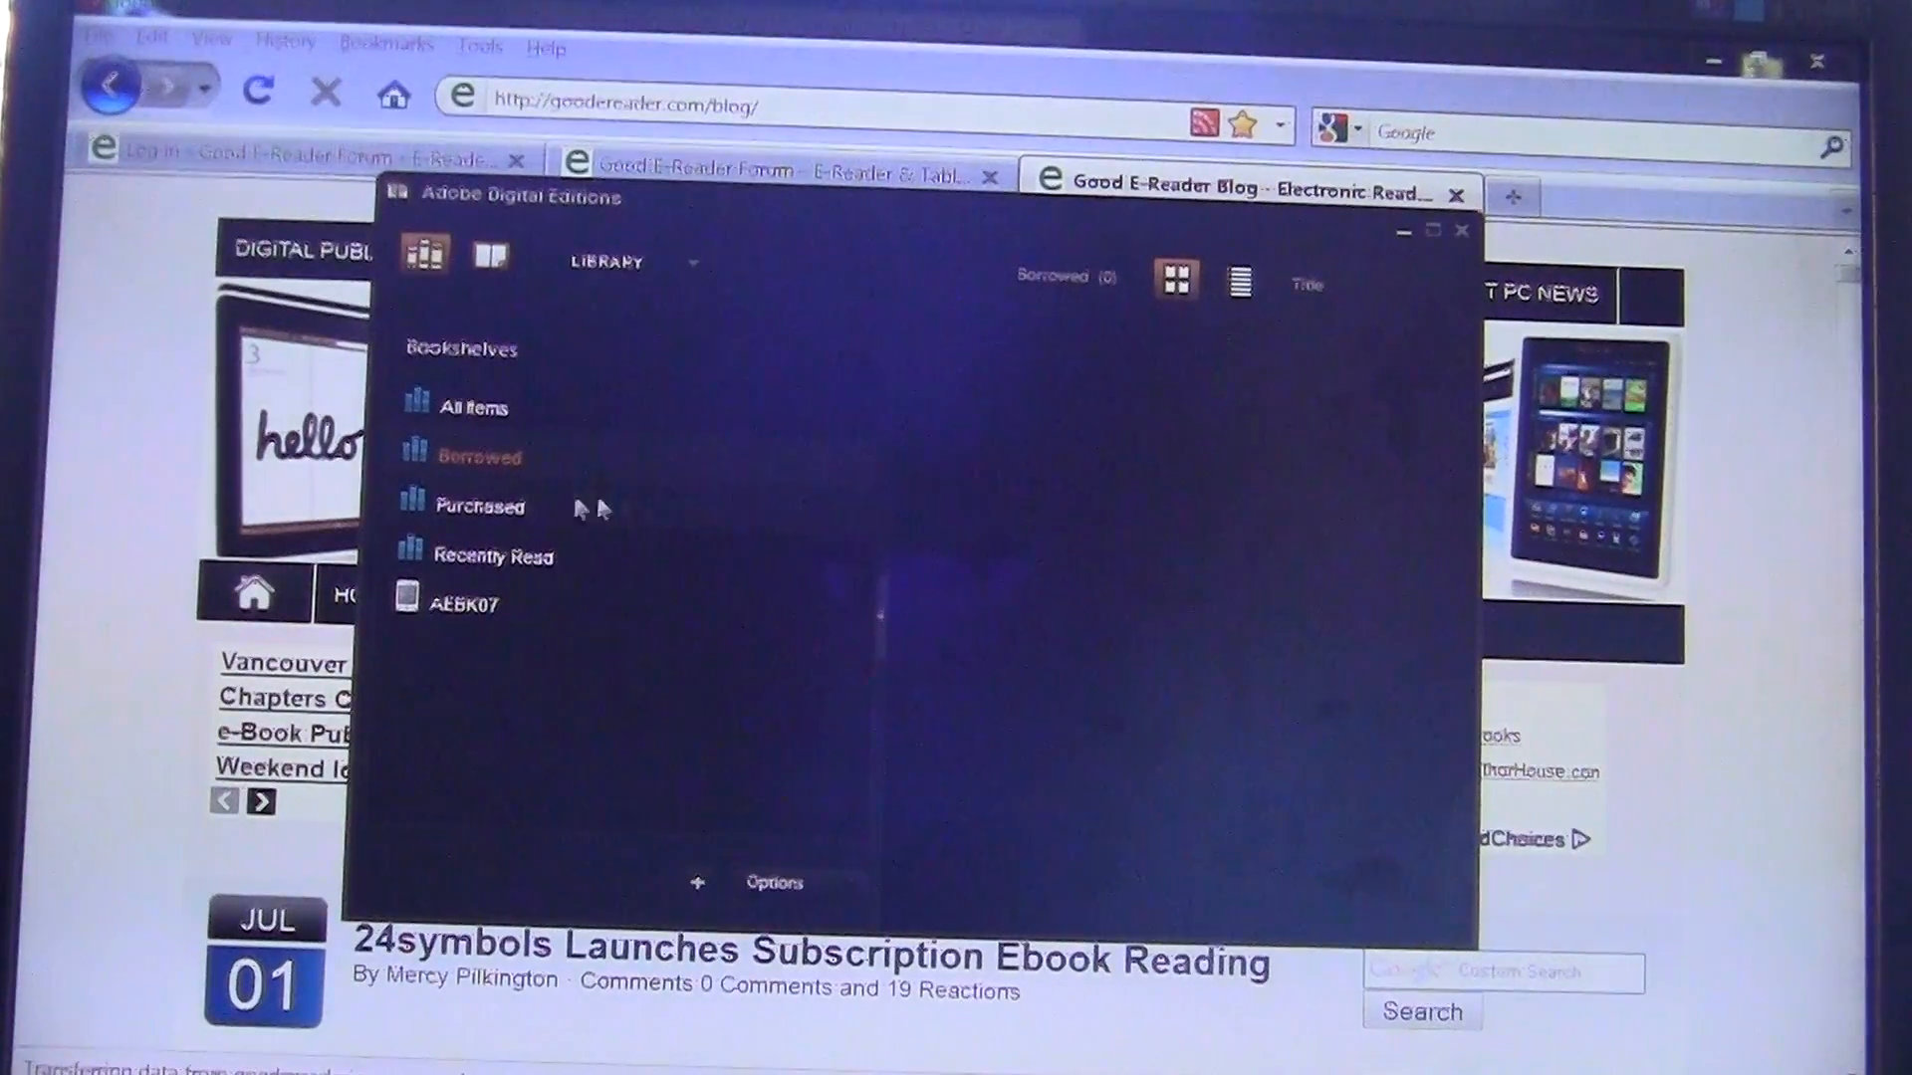
{"action": "mouse_move", "coordinate": [550, 474]}
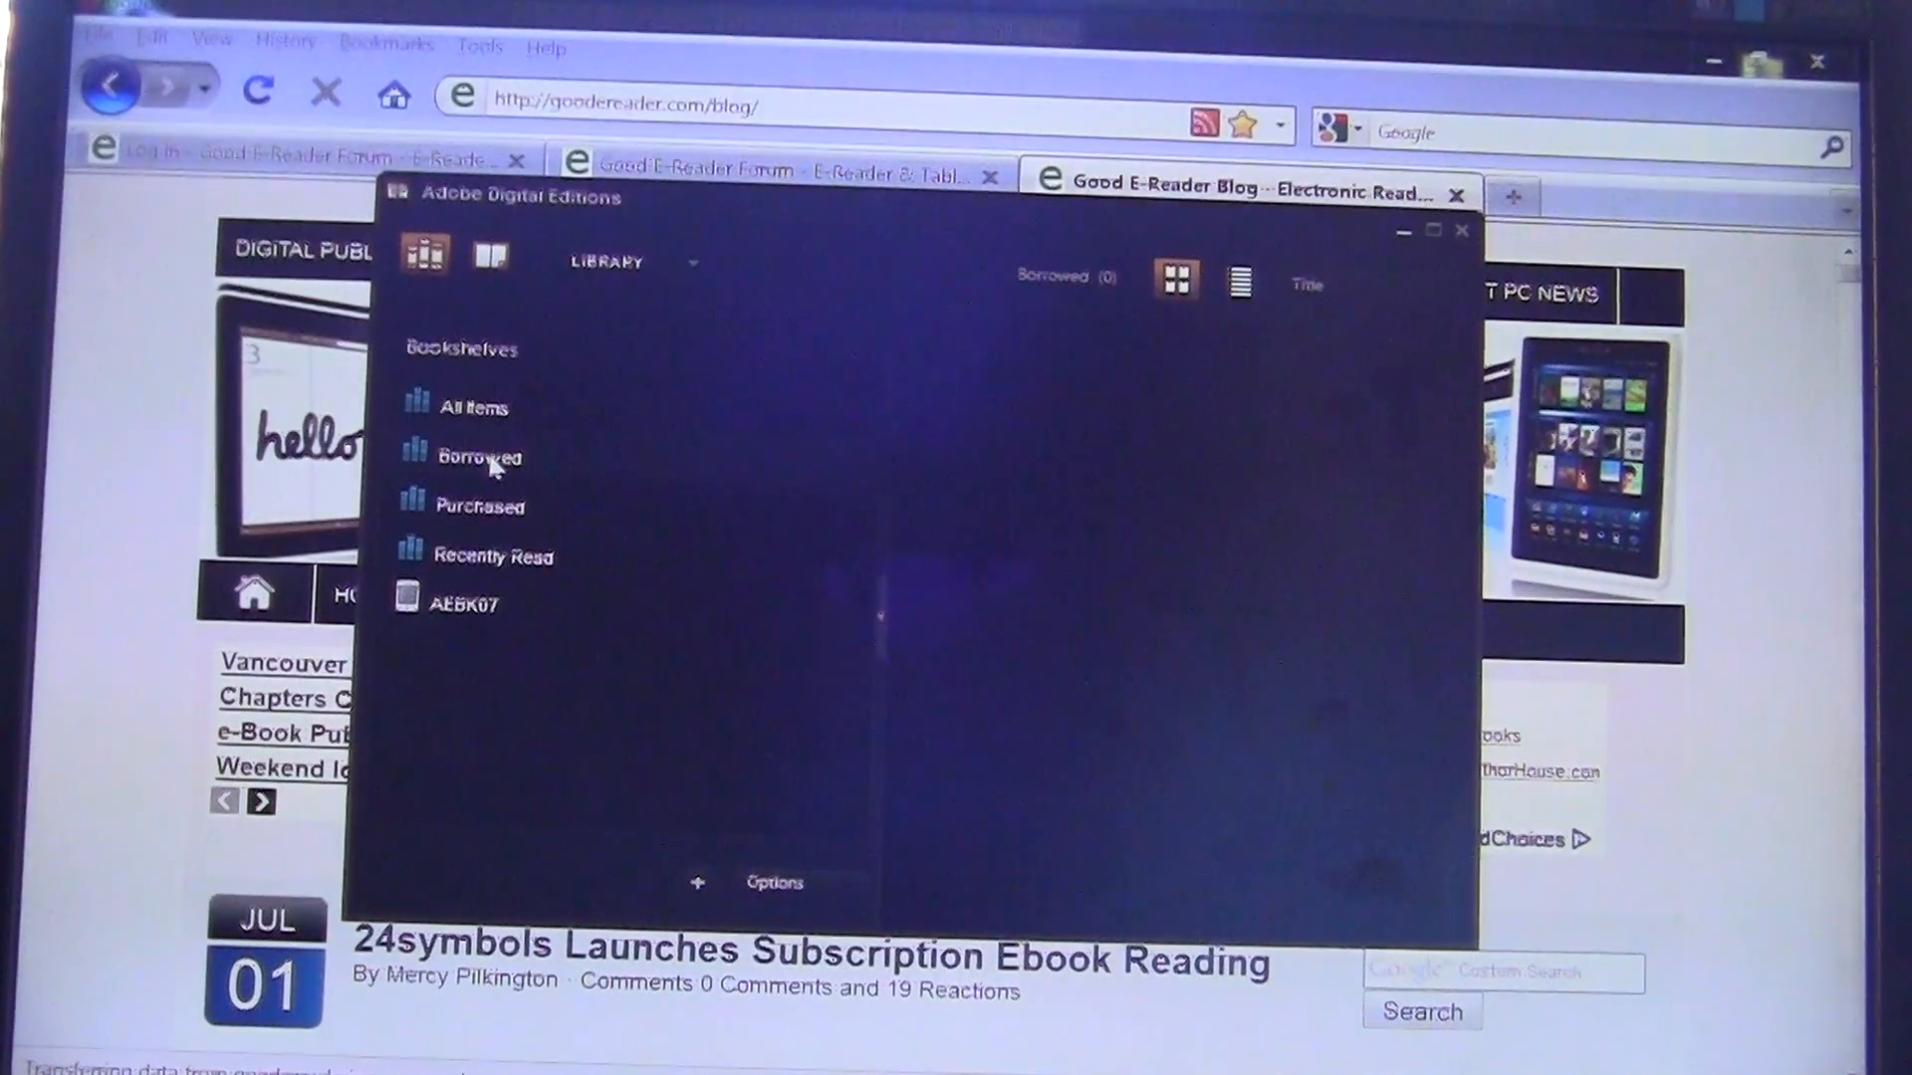
{"action": "left_click", "coordinate": [479, 455]}
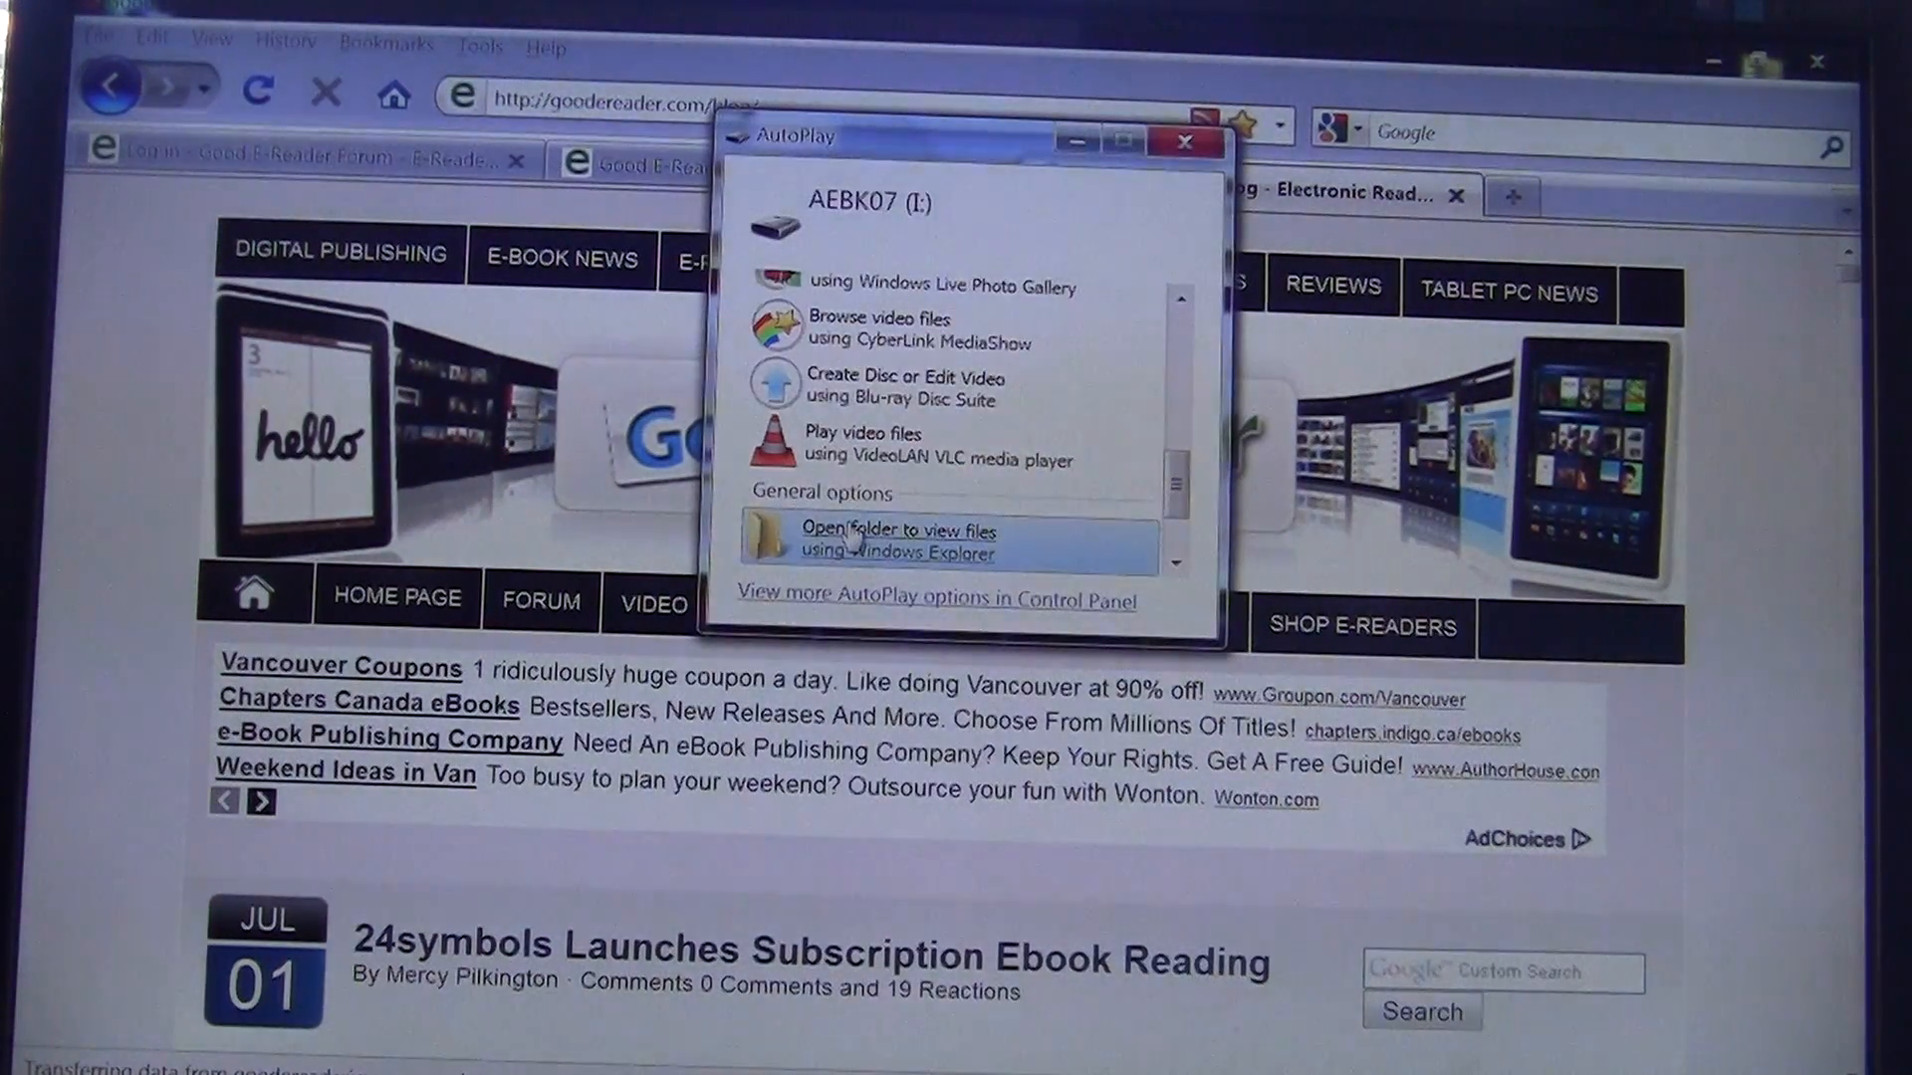
- Open the AEBK07 (I:) drive in Explorer and scroll through its files
{"action": "left_click", "coordinate": [900, 540]}
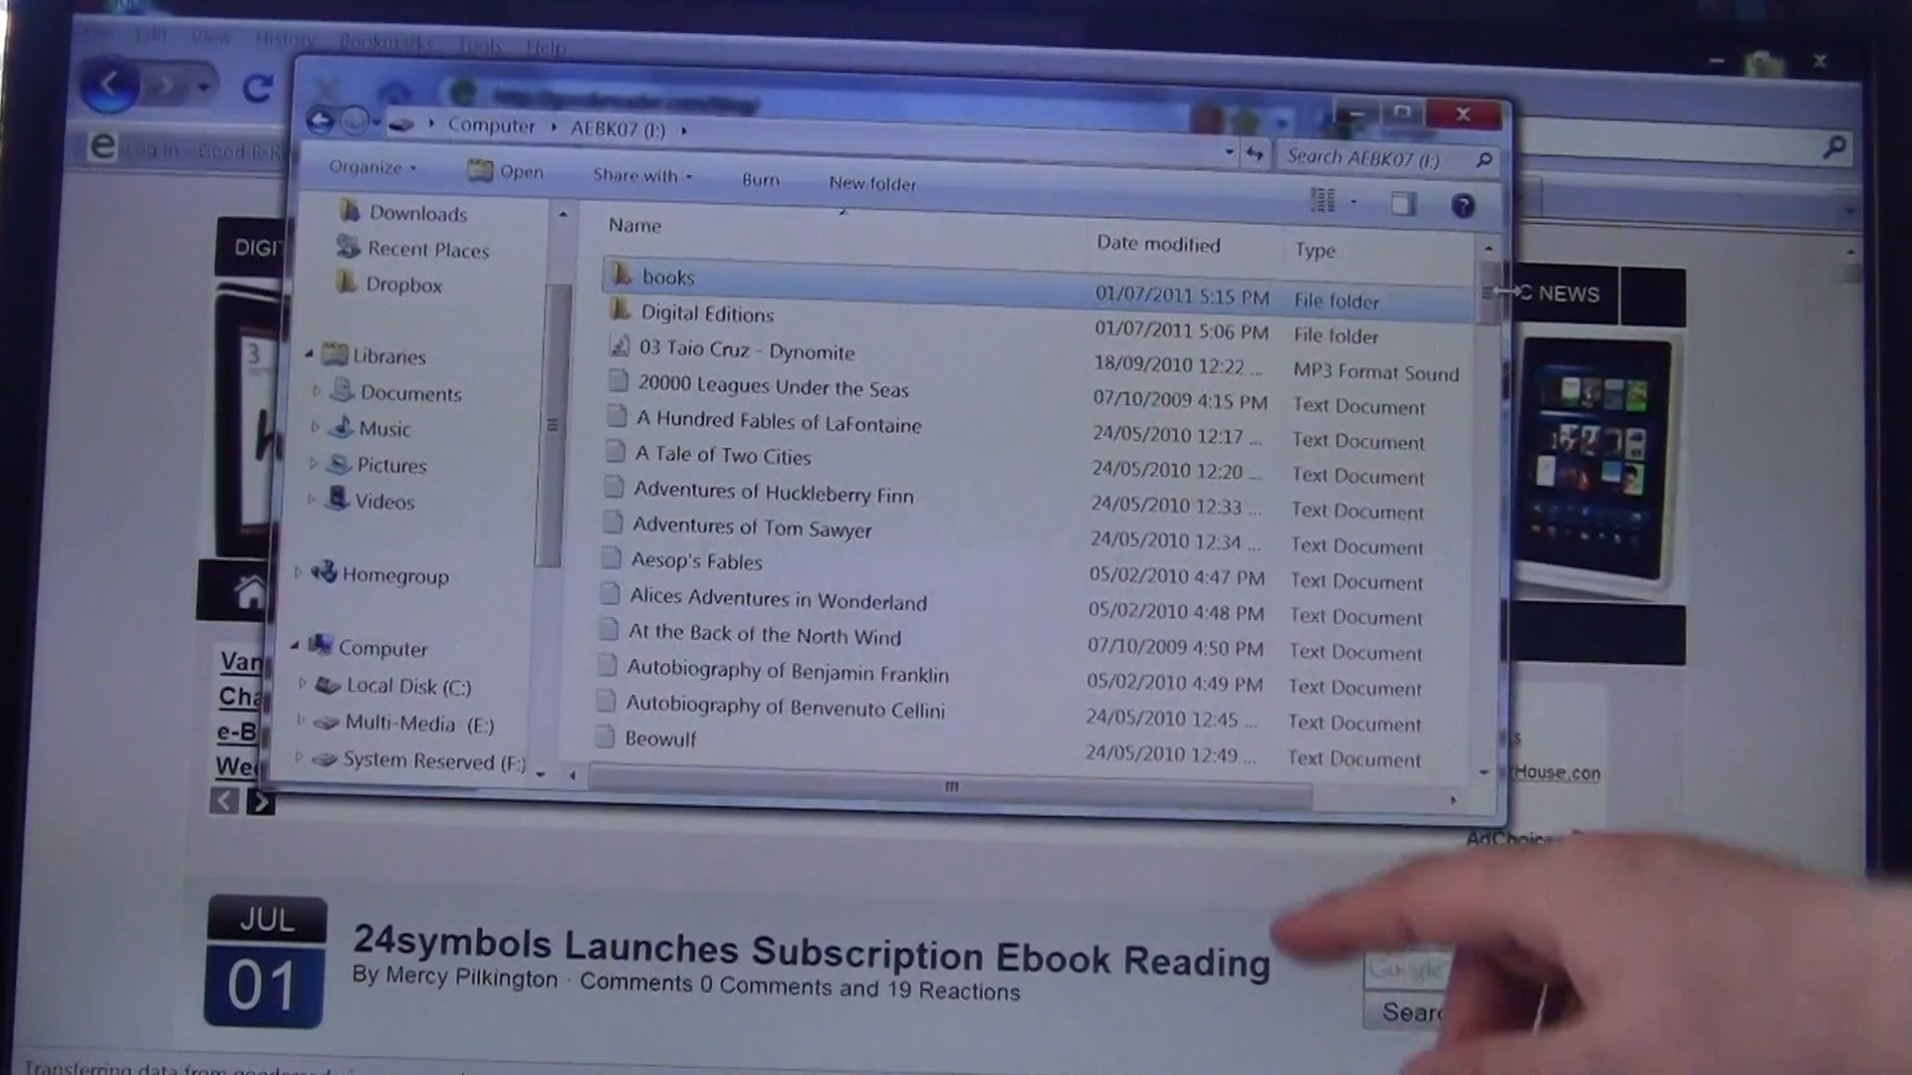
{"action": "scroll", "scroll_direction": "down", "scroll_amount": 3}
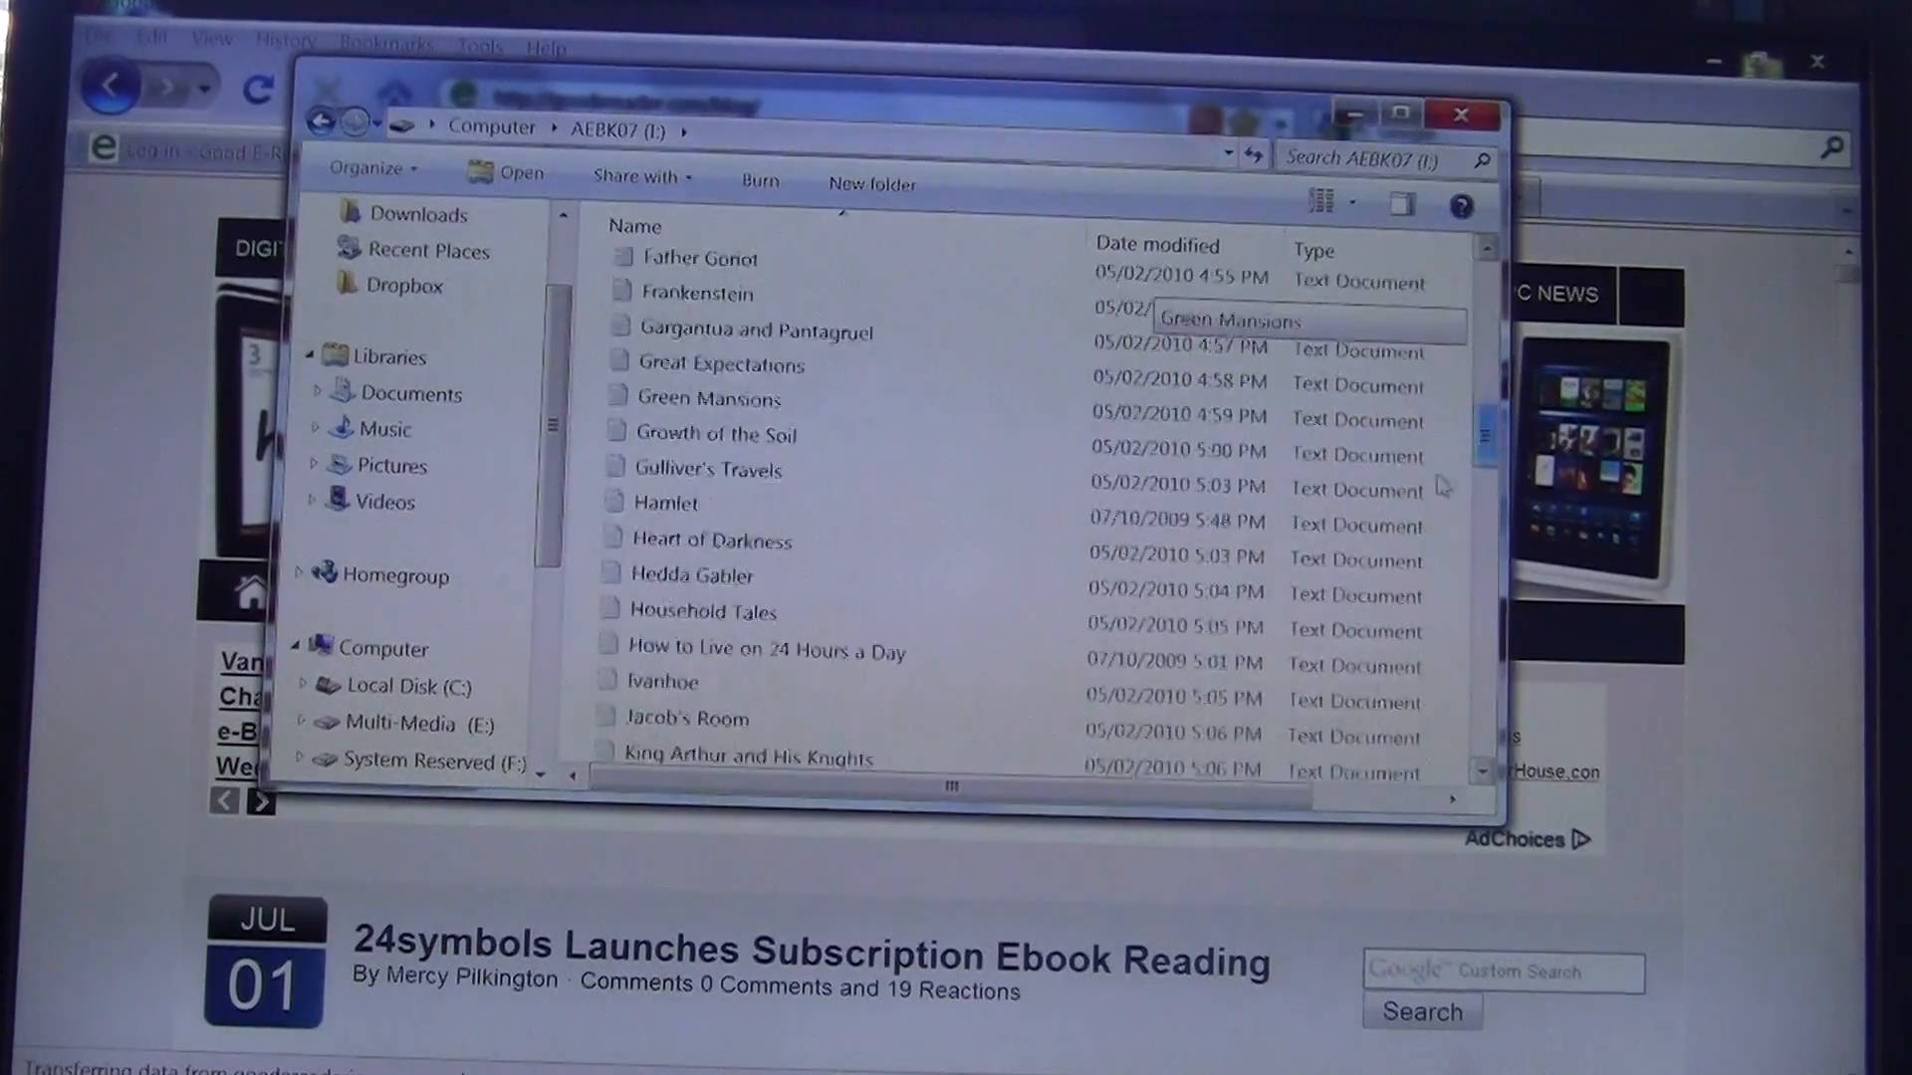
{"action": "scroll", "scroll_direction": "down", "scroll_amount": 3}
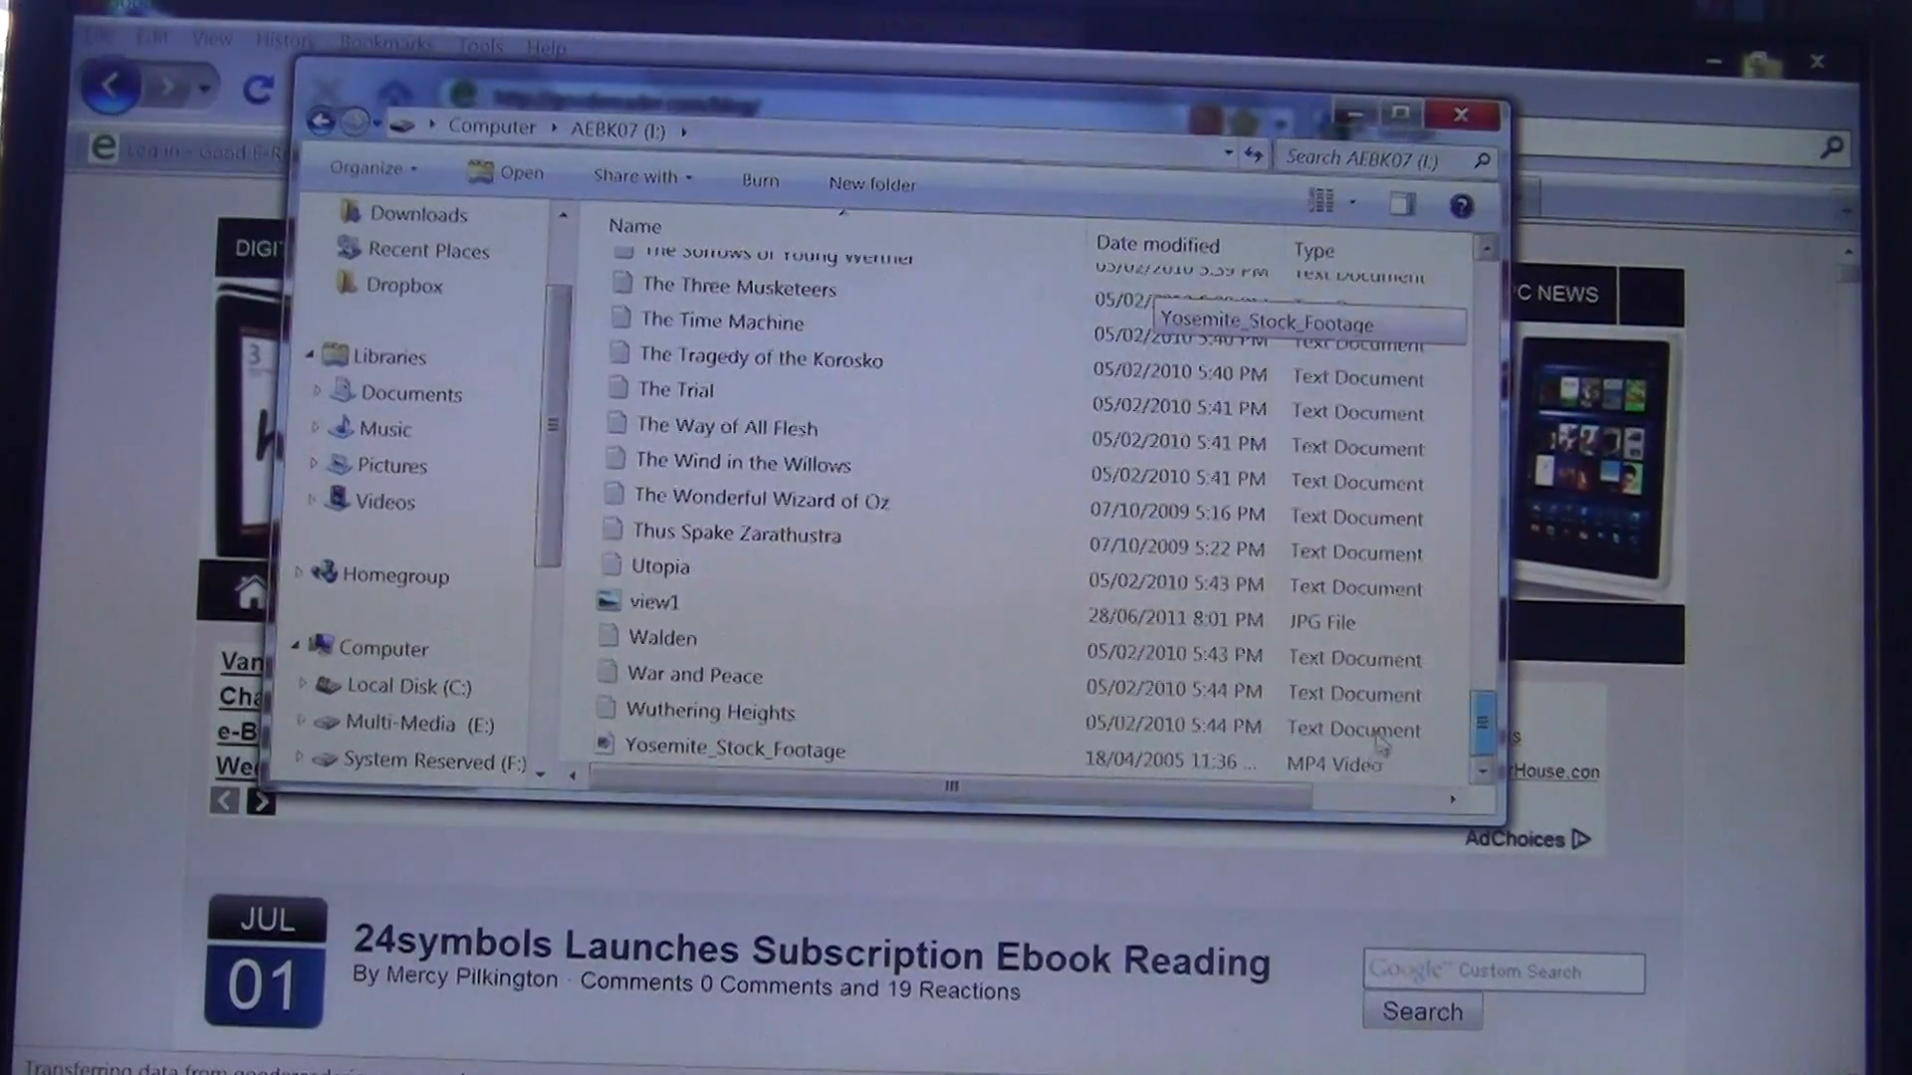
{"action": "scroll", "scroll_direction": "up", "scroll_amount": 3}
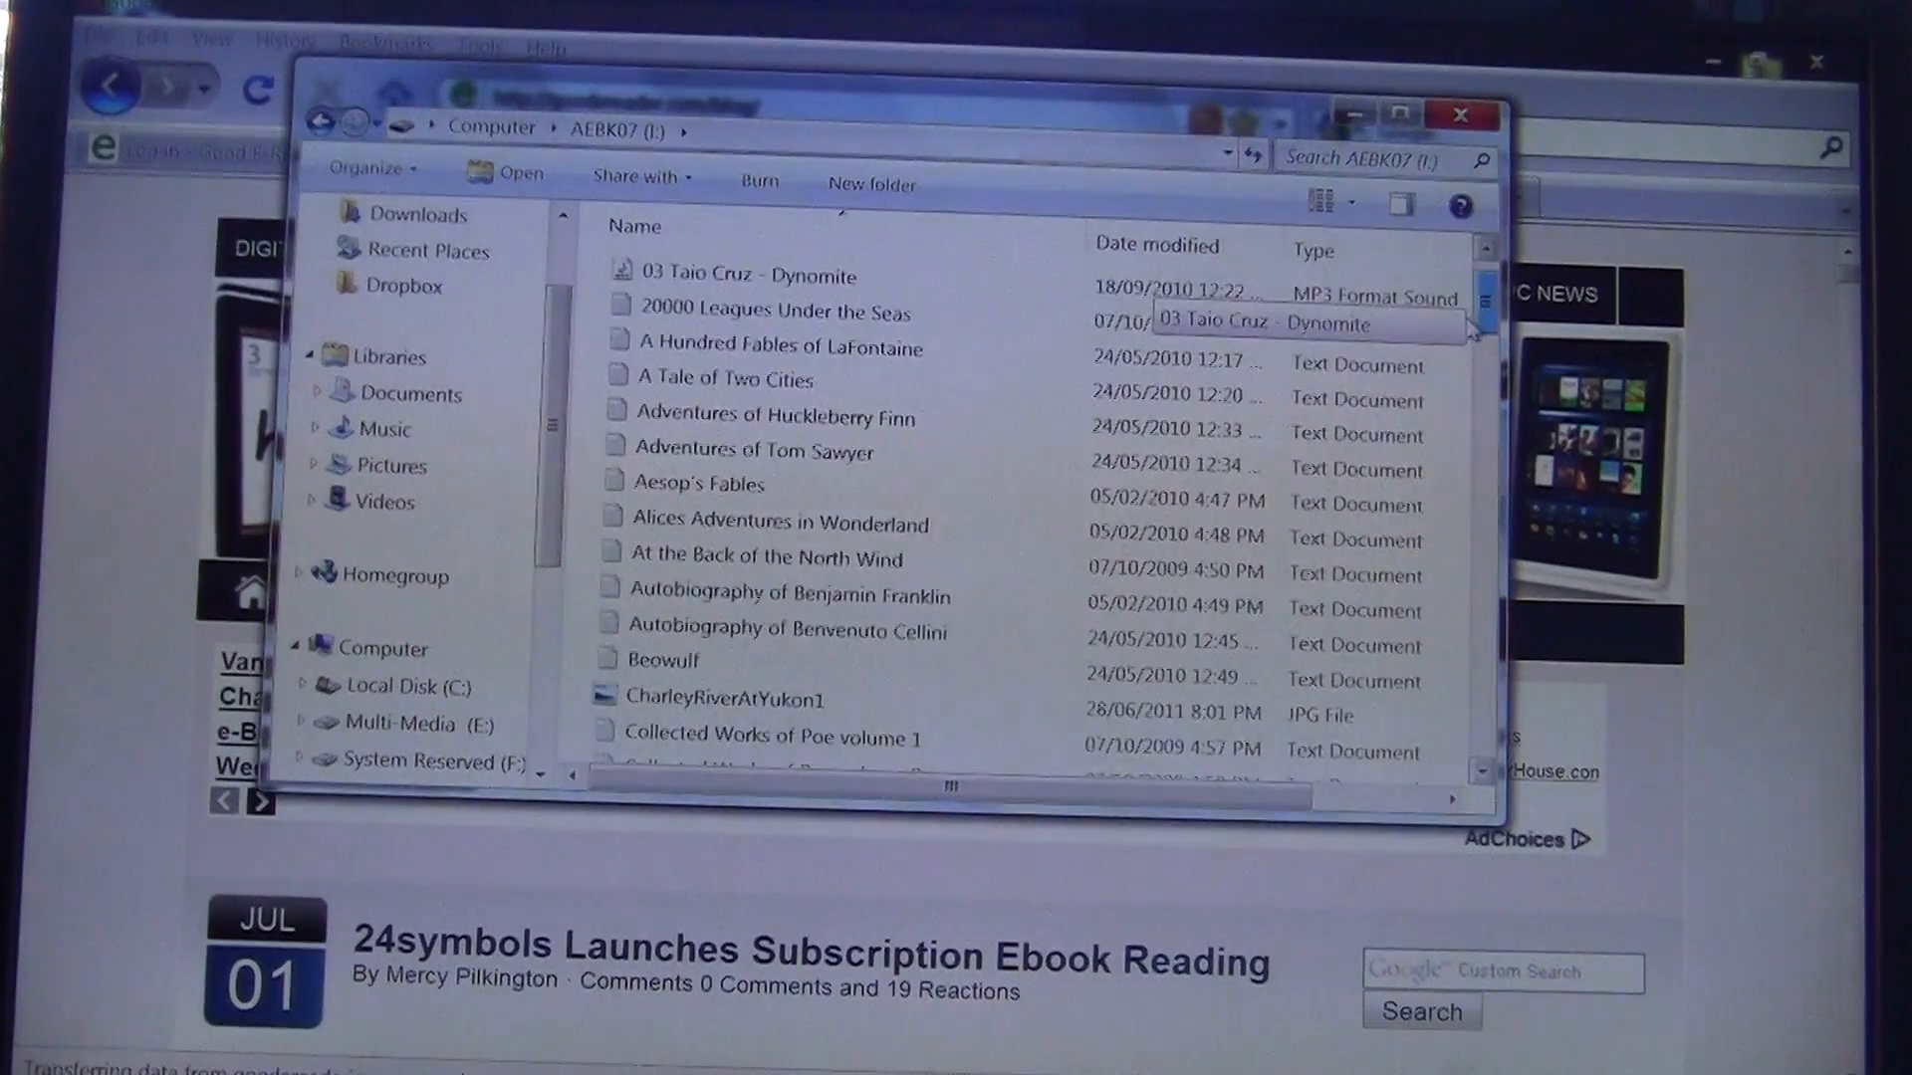
{"action": "scroll", "scroll_direction": "up", "scroll_amount": 3}
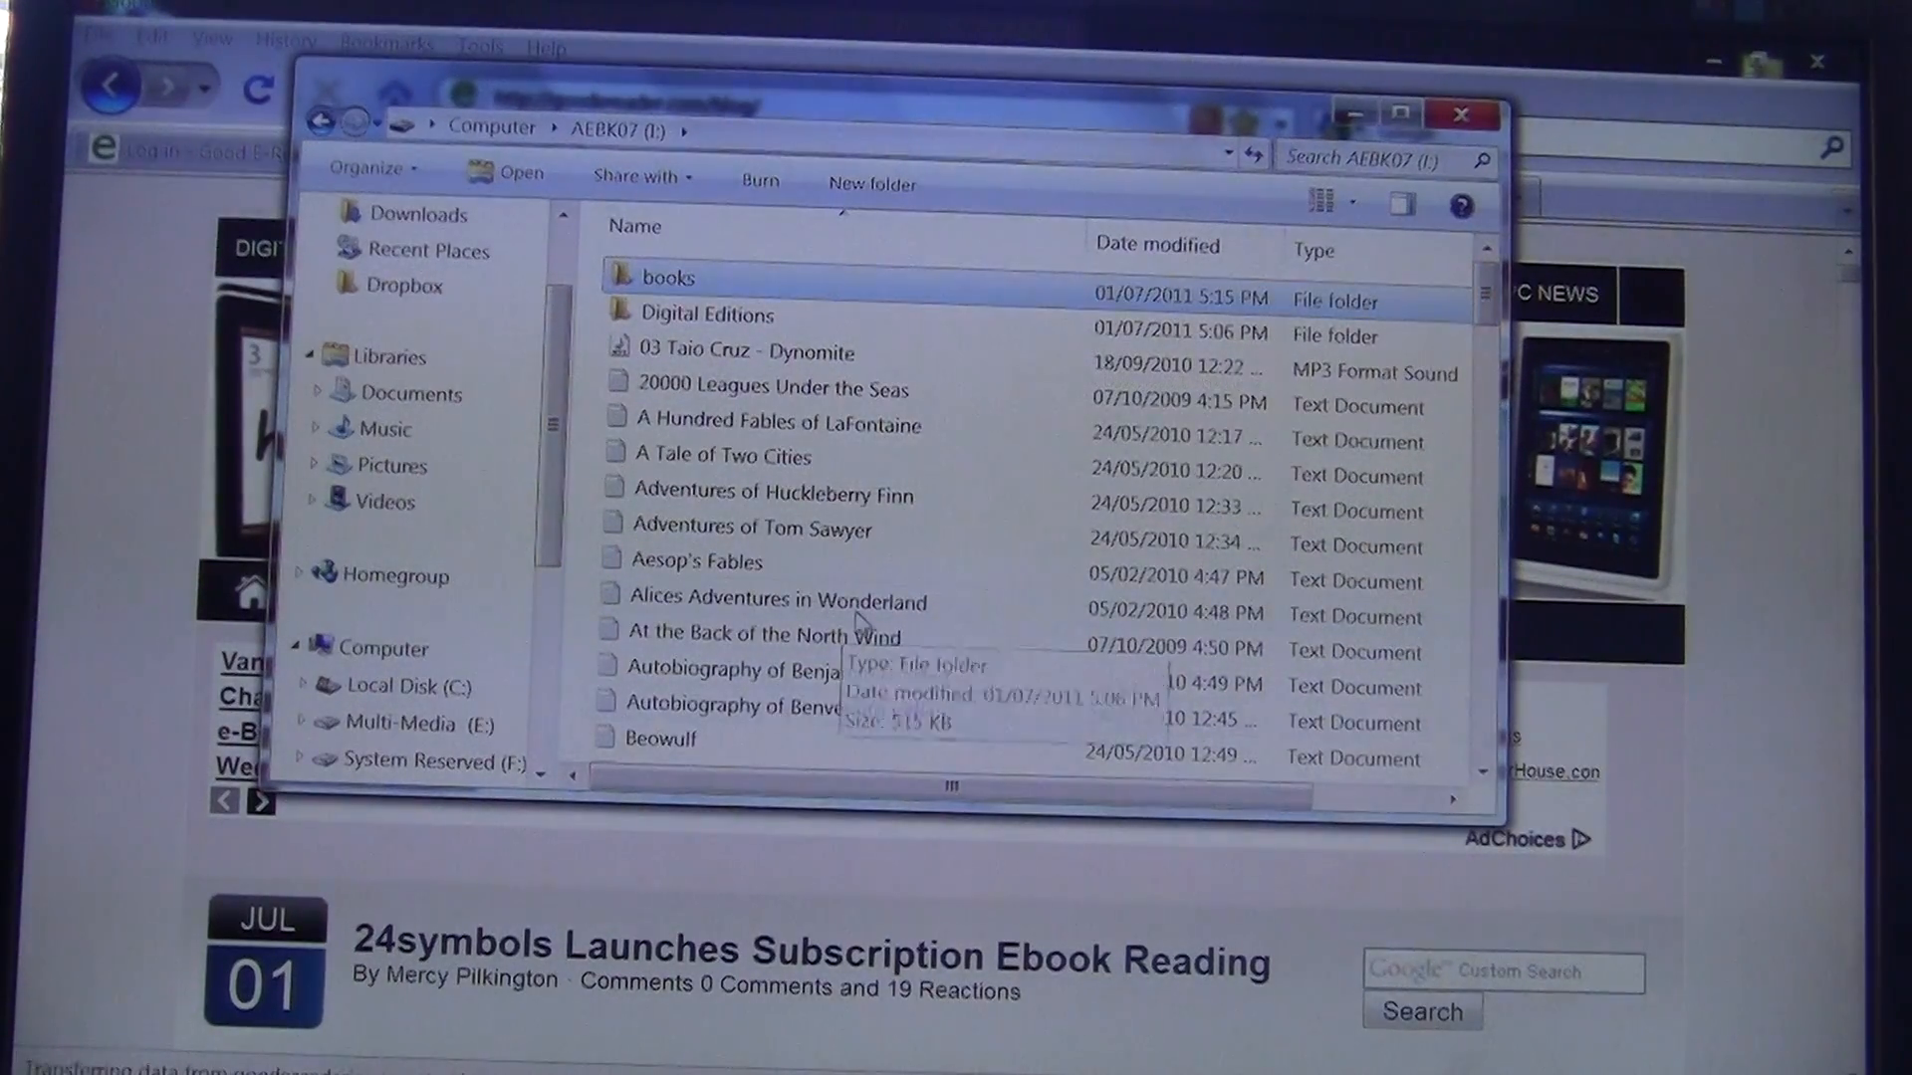
{"action": "mouse_move", "coordinate": [853, 621]}
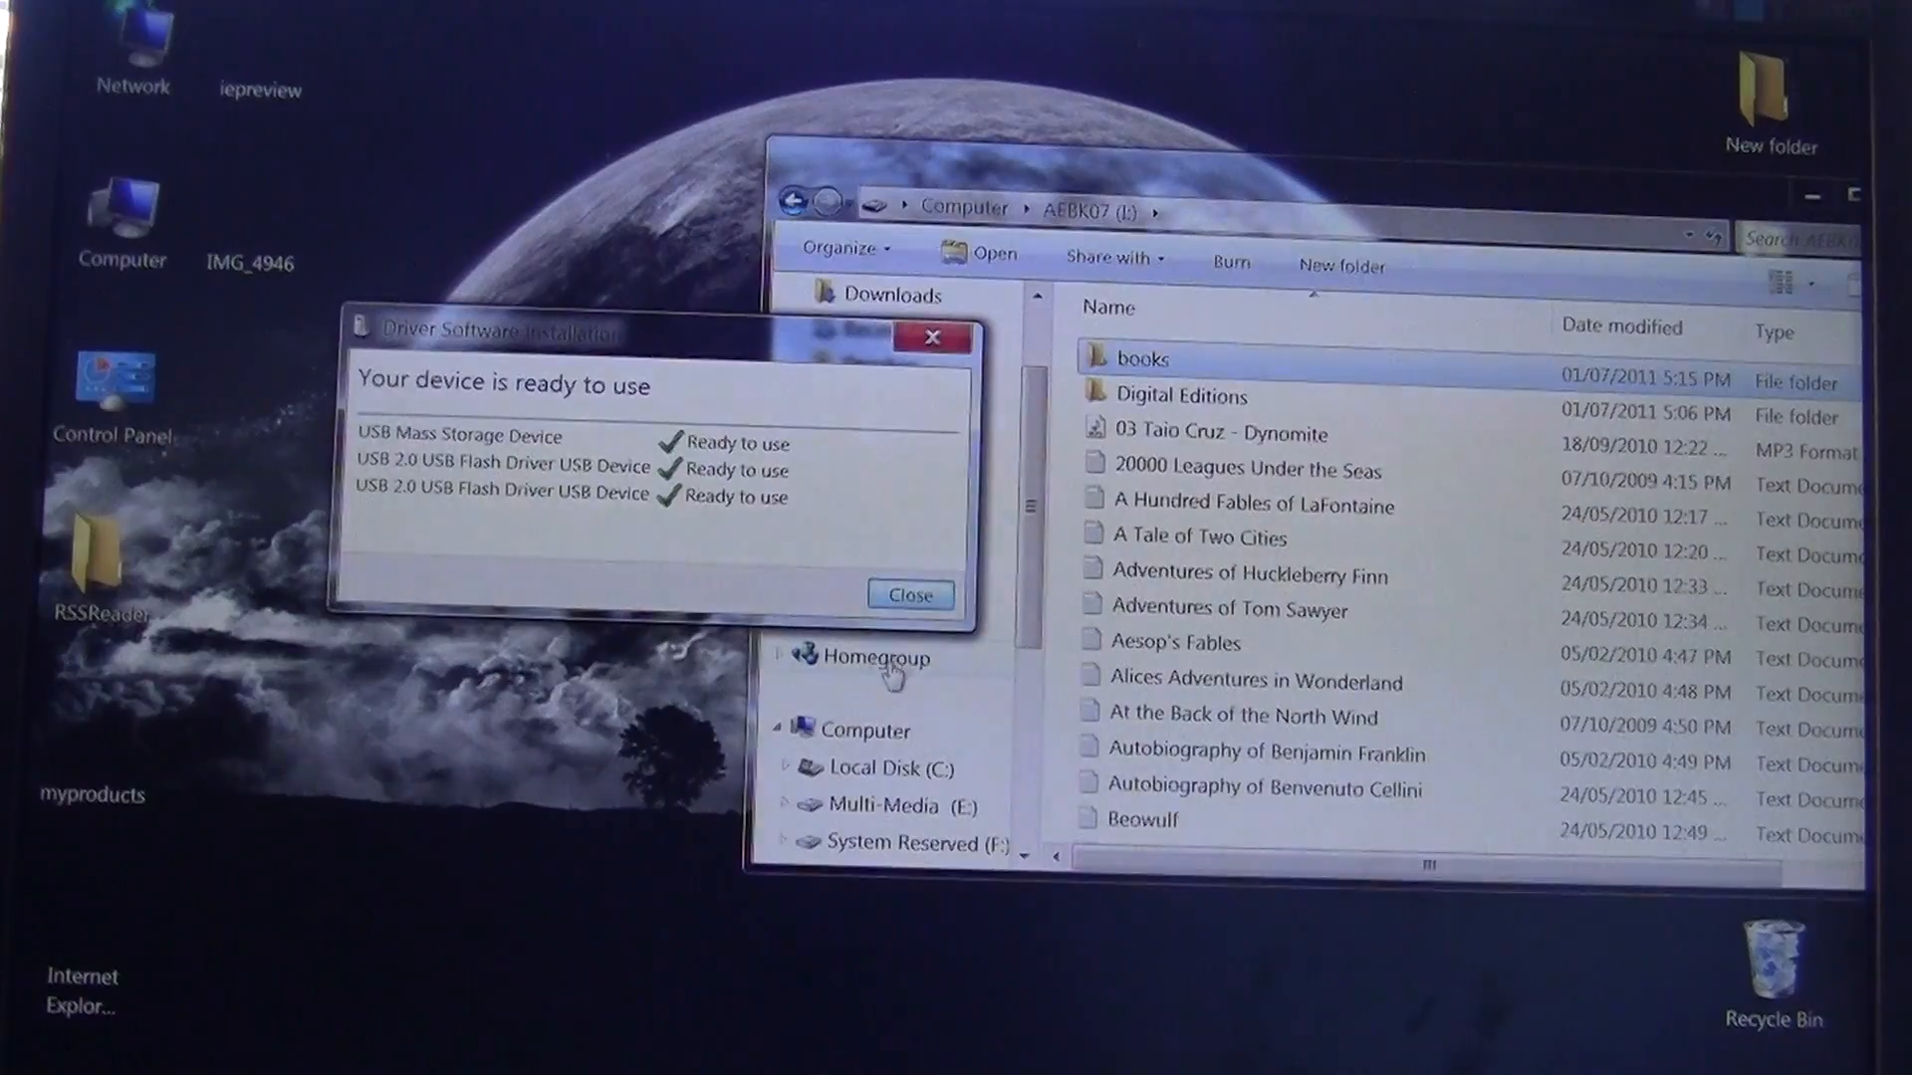
- Dismiss the device-ready notification and request ejecting the AEBK07 (I:) reader from the tray
{"action": "left_click", "coordinate": [909, 595]}
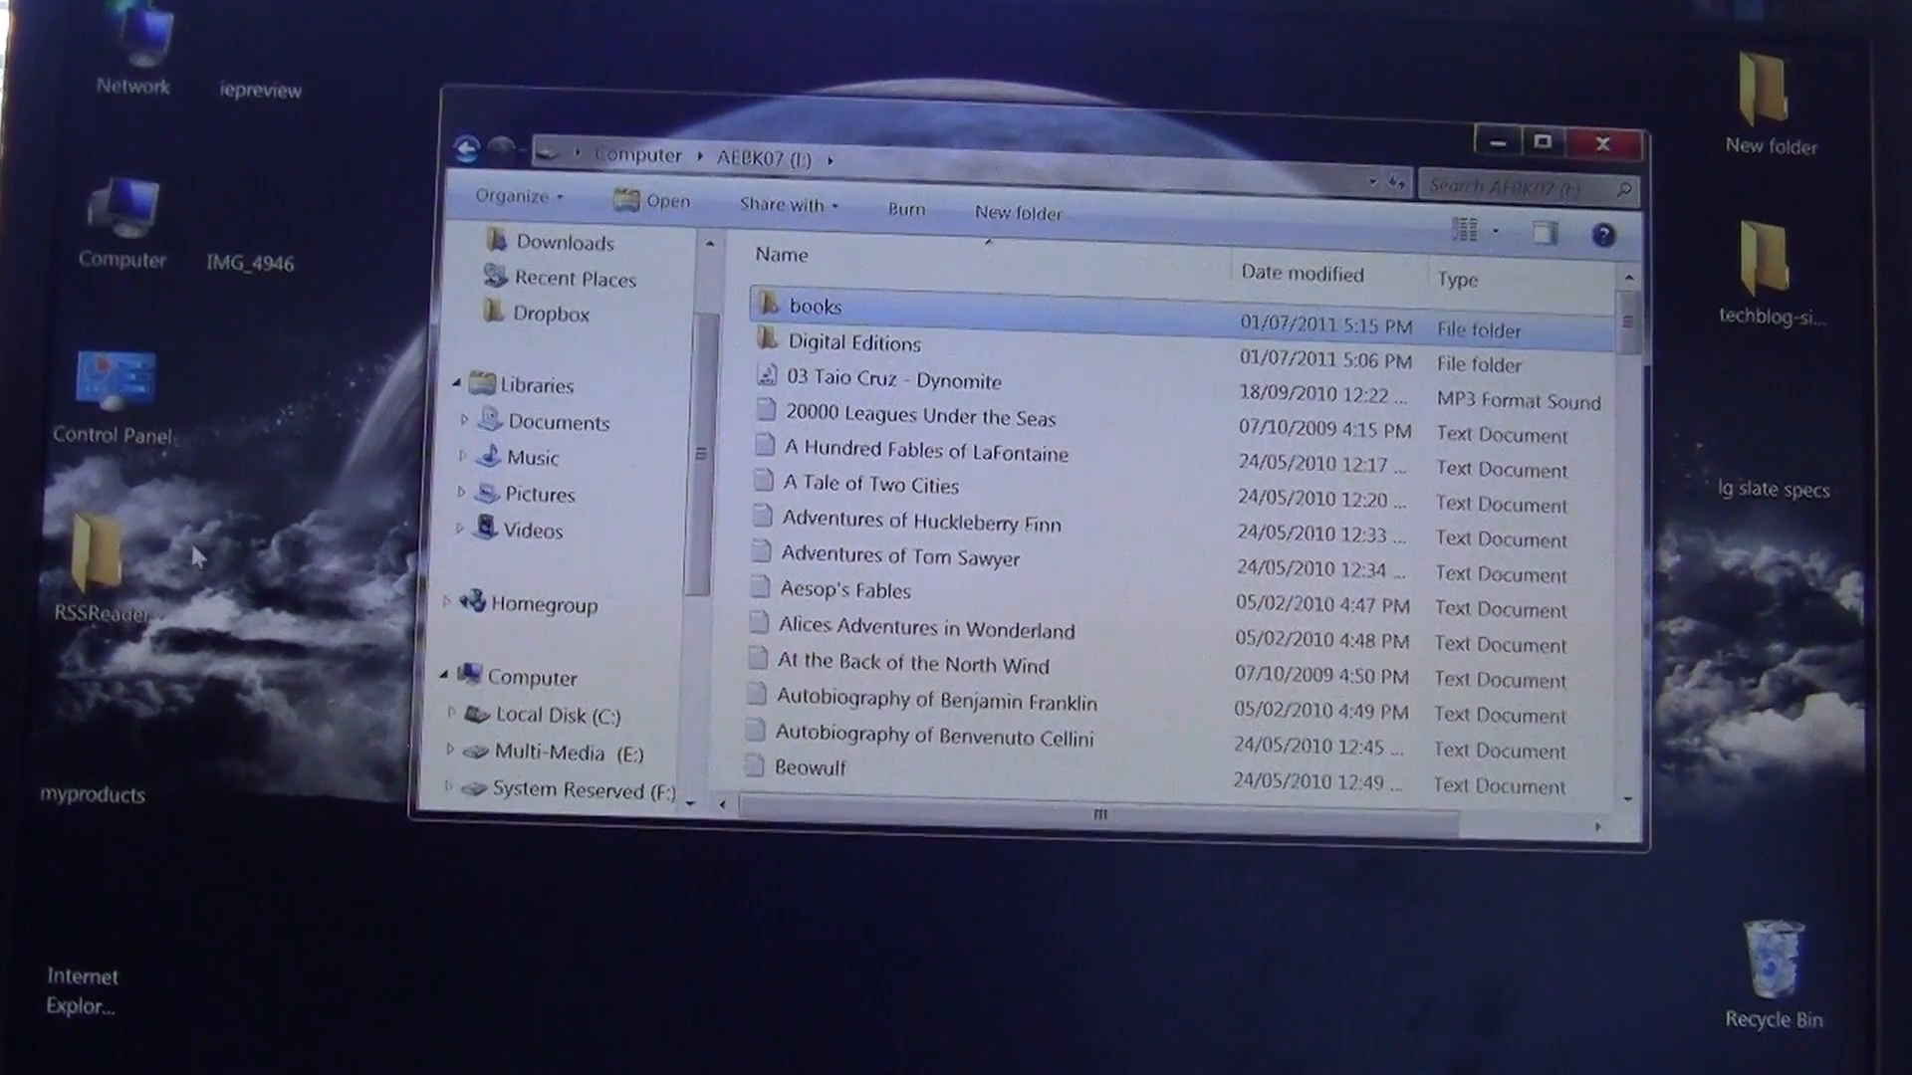
{"action": "mouse_move", "coordinate": [1582, 485]}
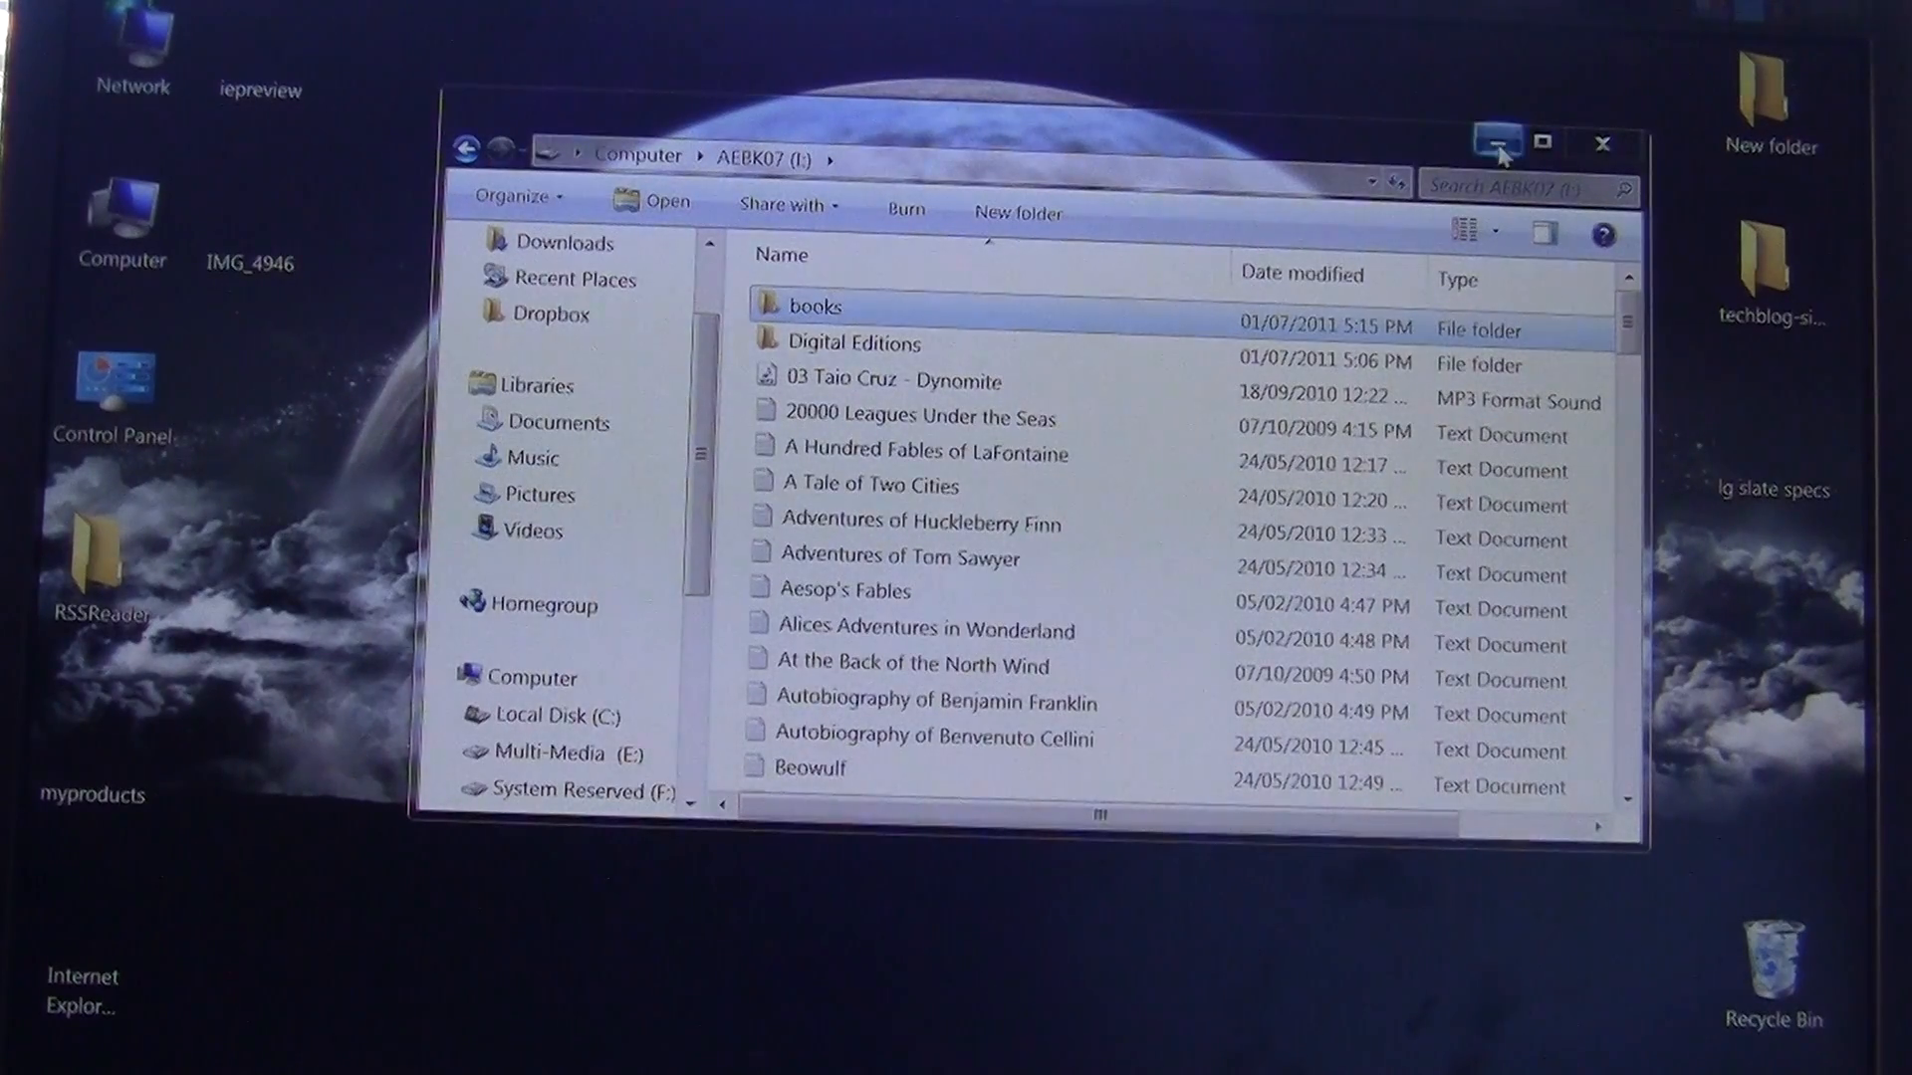
{"action": "mouse_move", "coordinate": [670, 126]}
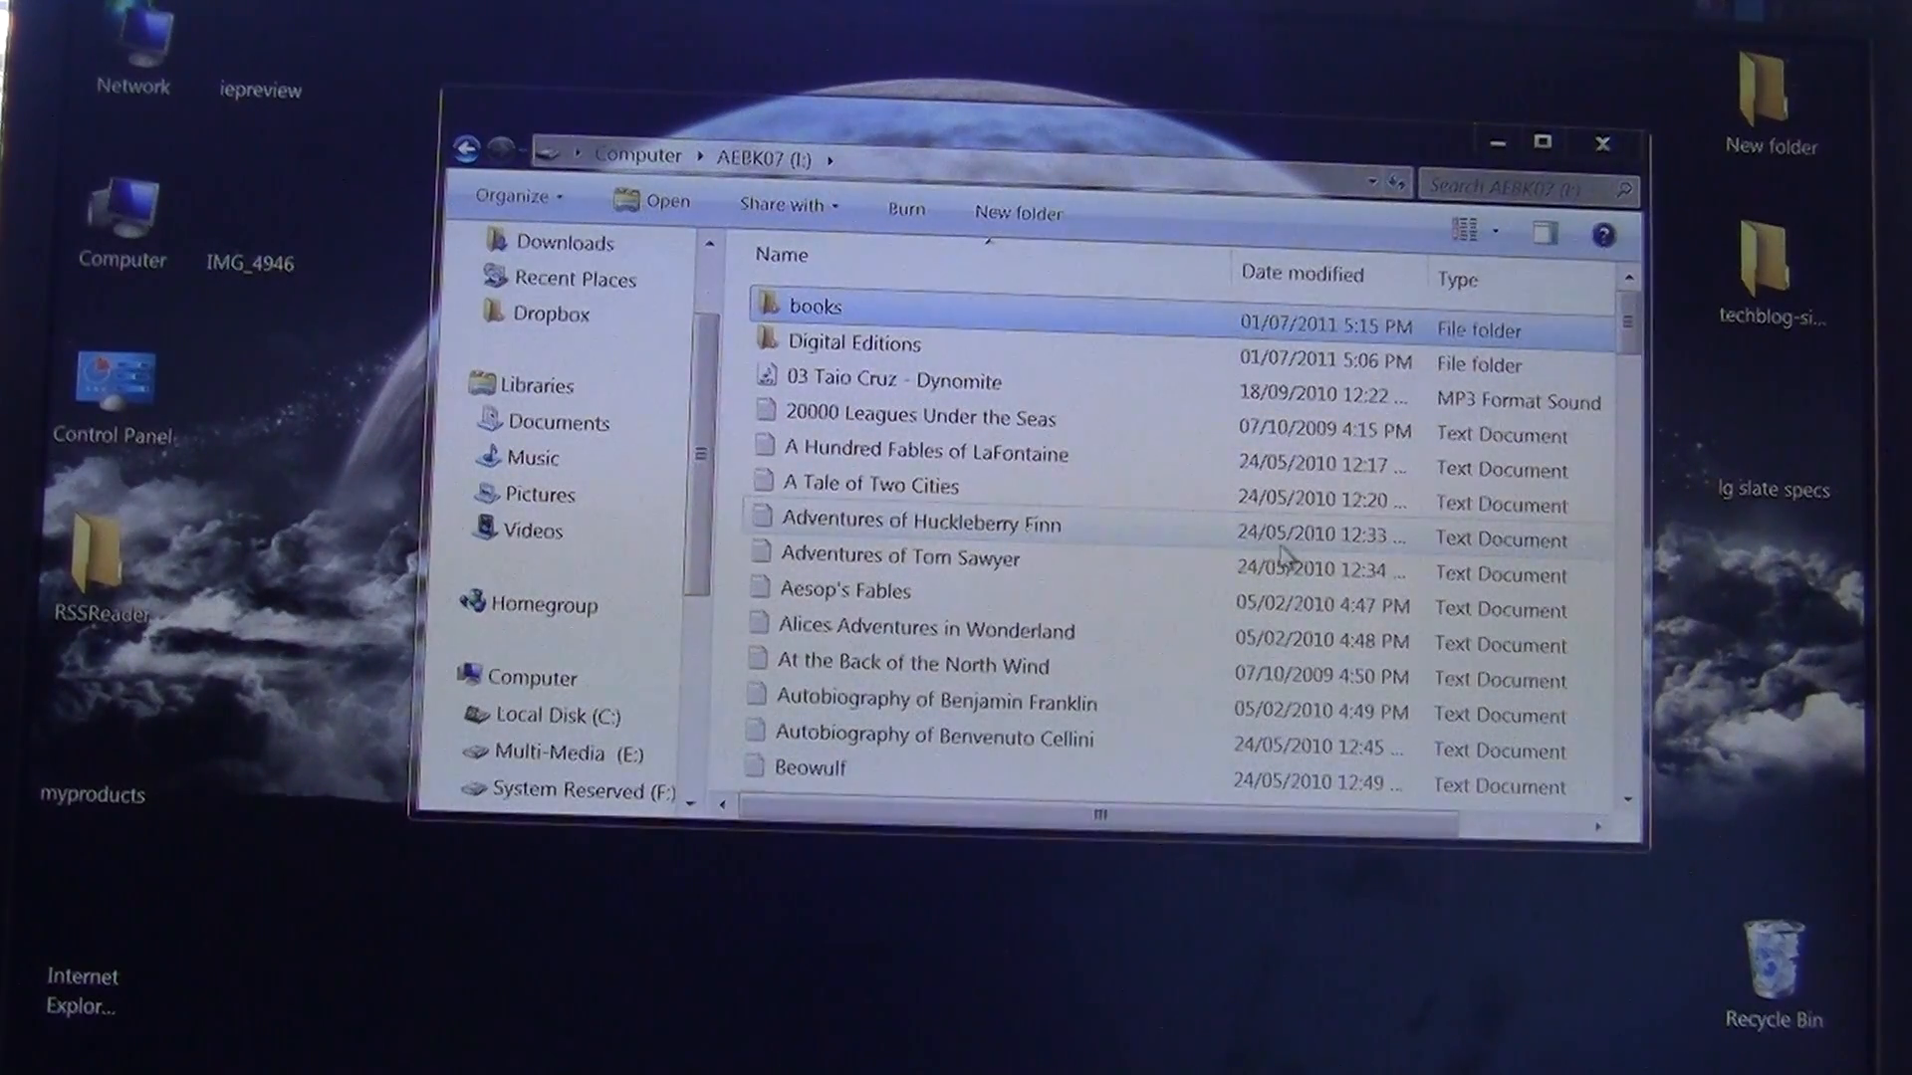
{"action": "mouse_move", "coordinate": [281, 390]}
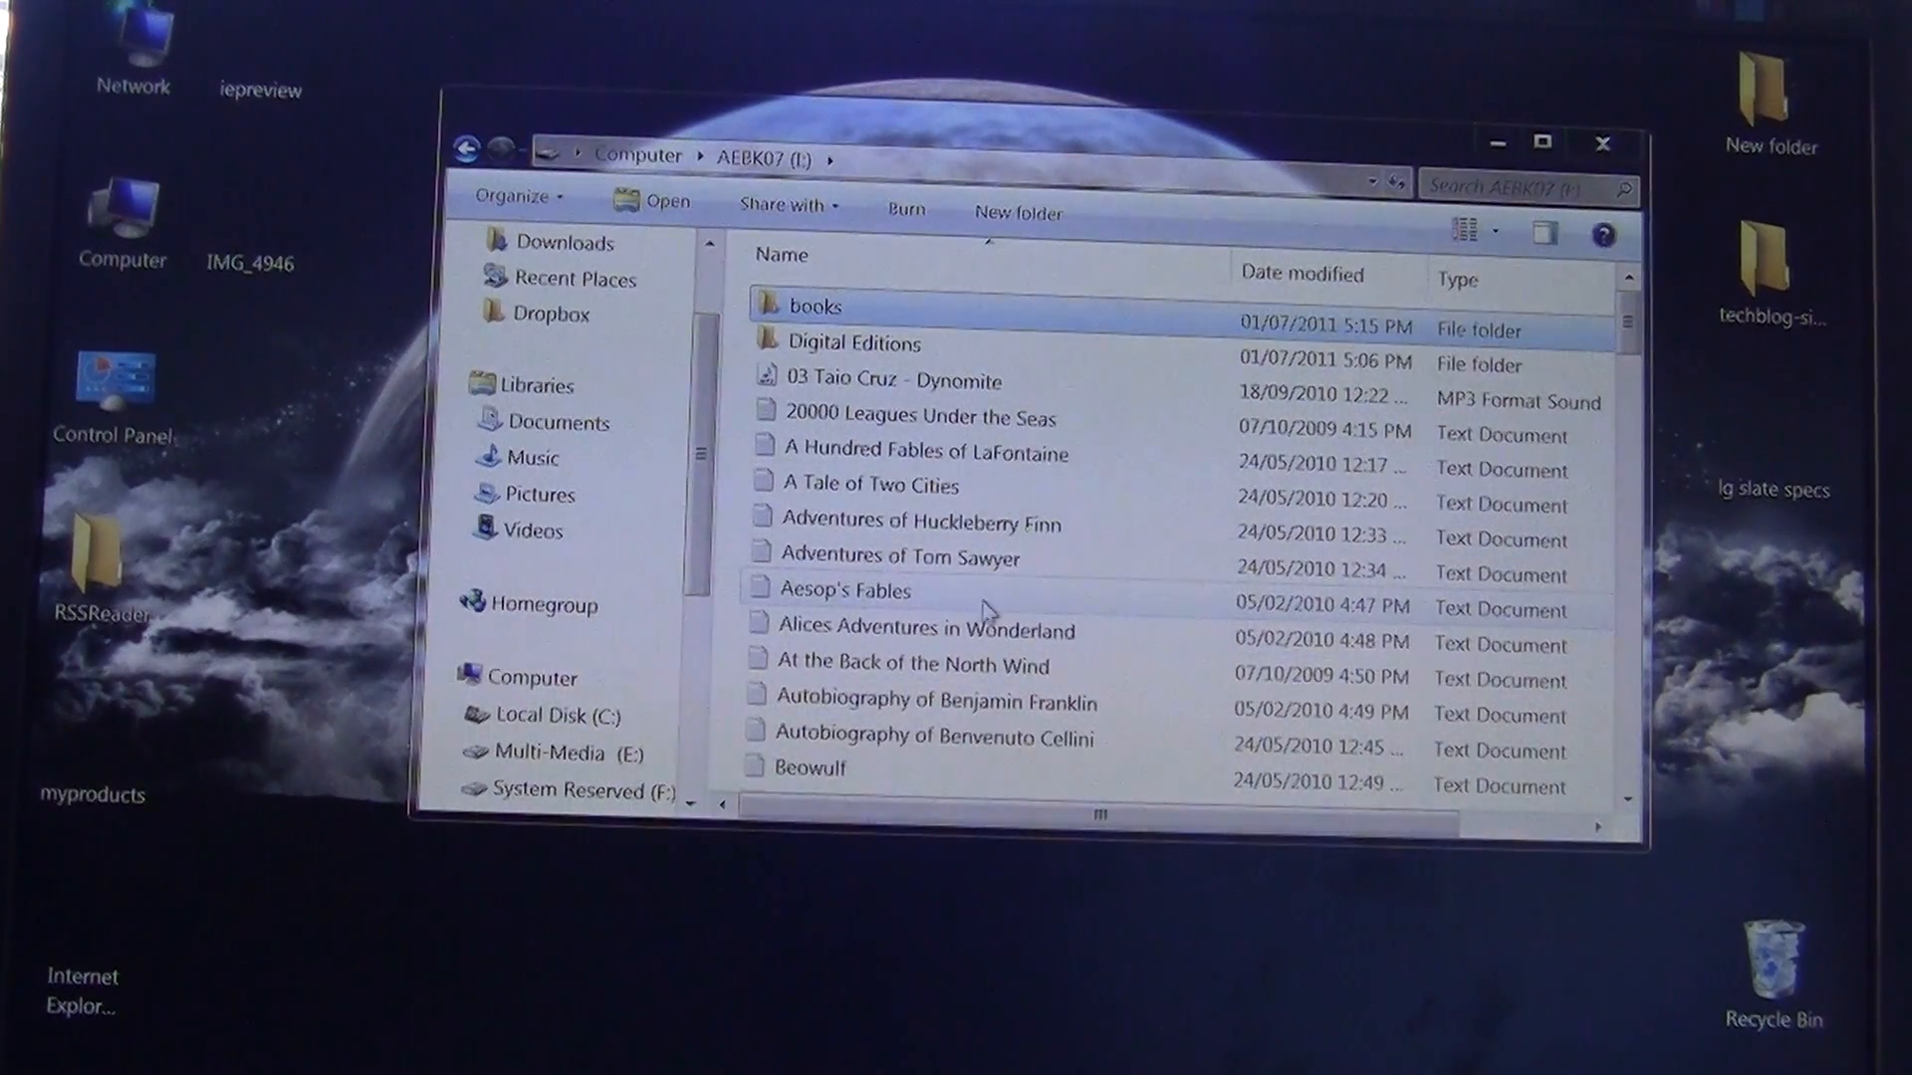
{"action": "mouse_move", "coordinate": [1060, 626]}
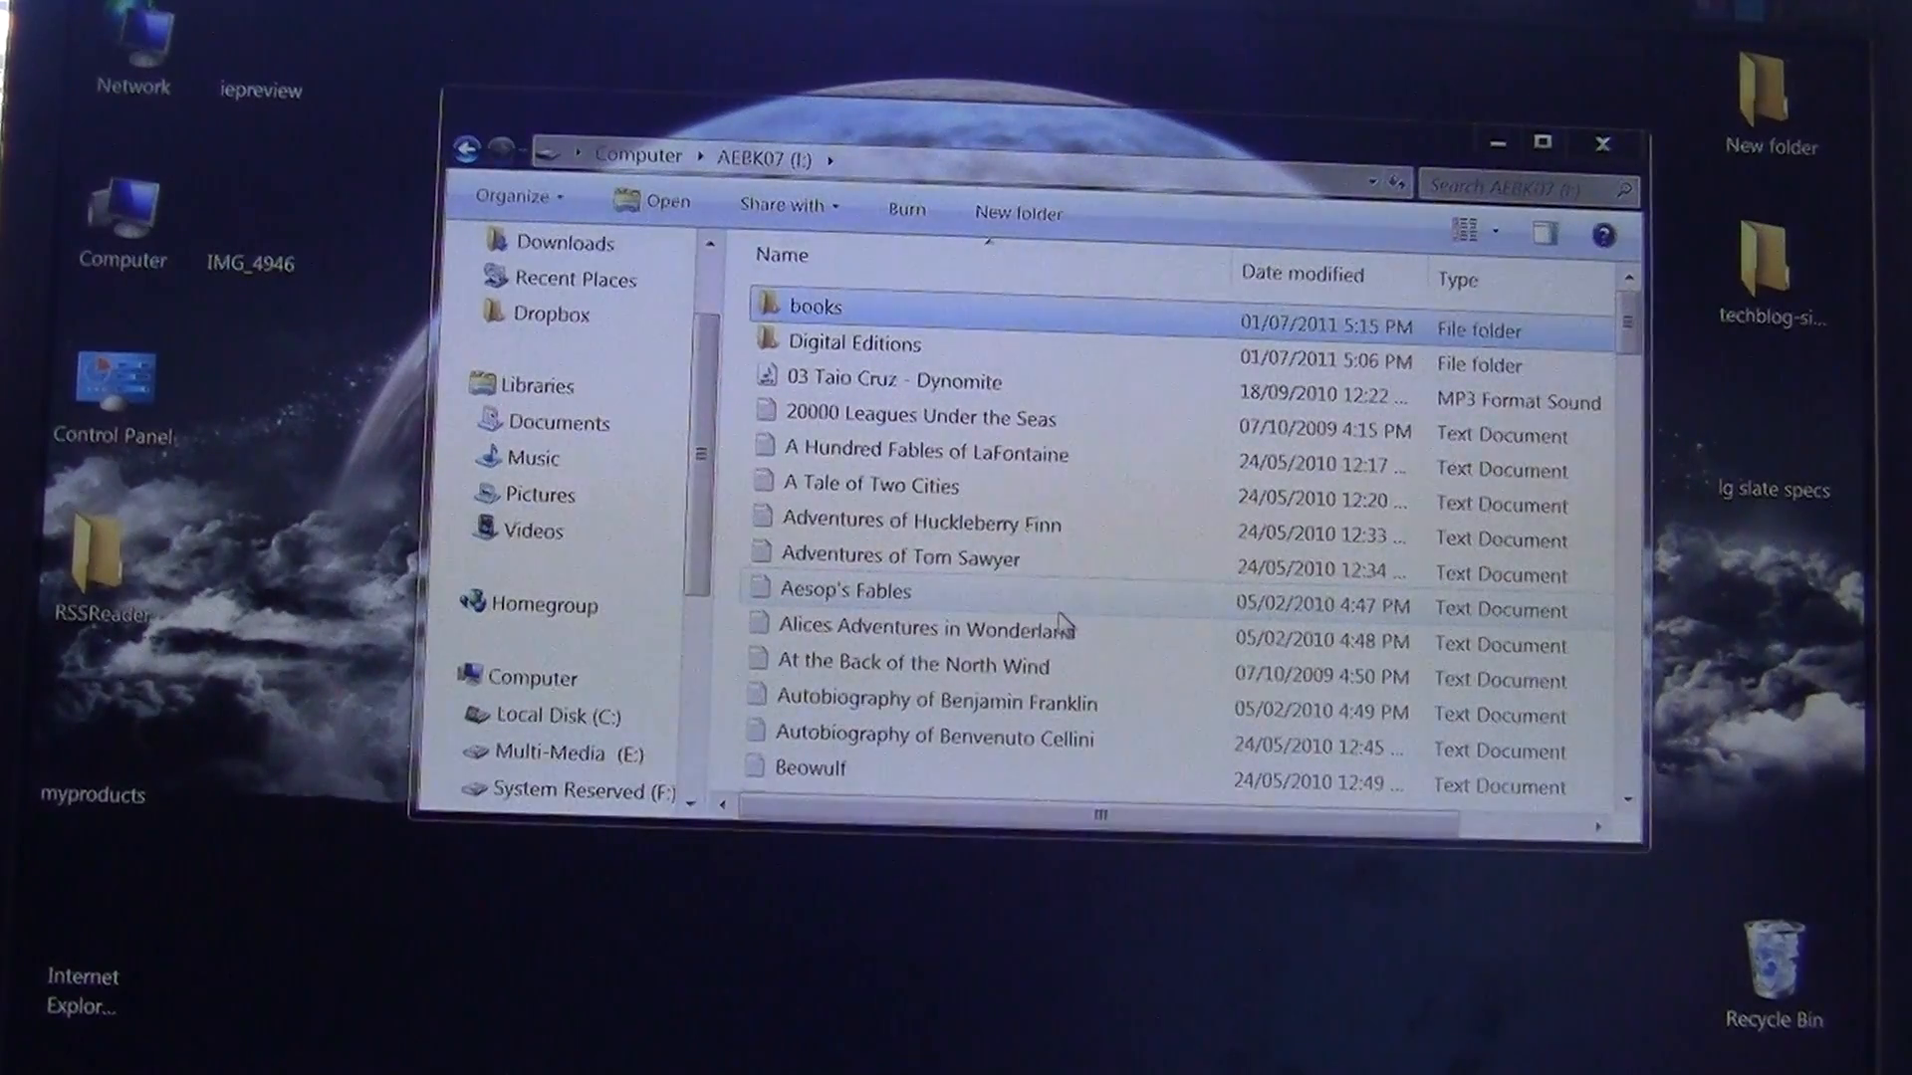
{"action": "mouse_move", "coordinate": [226, 554]}
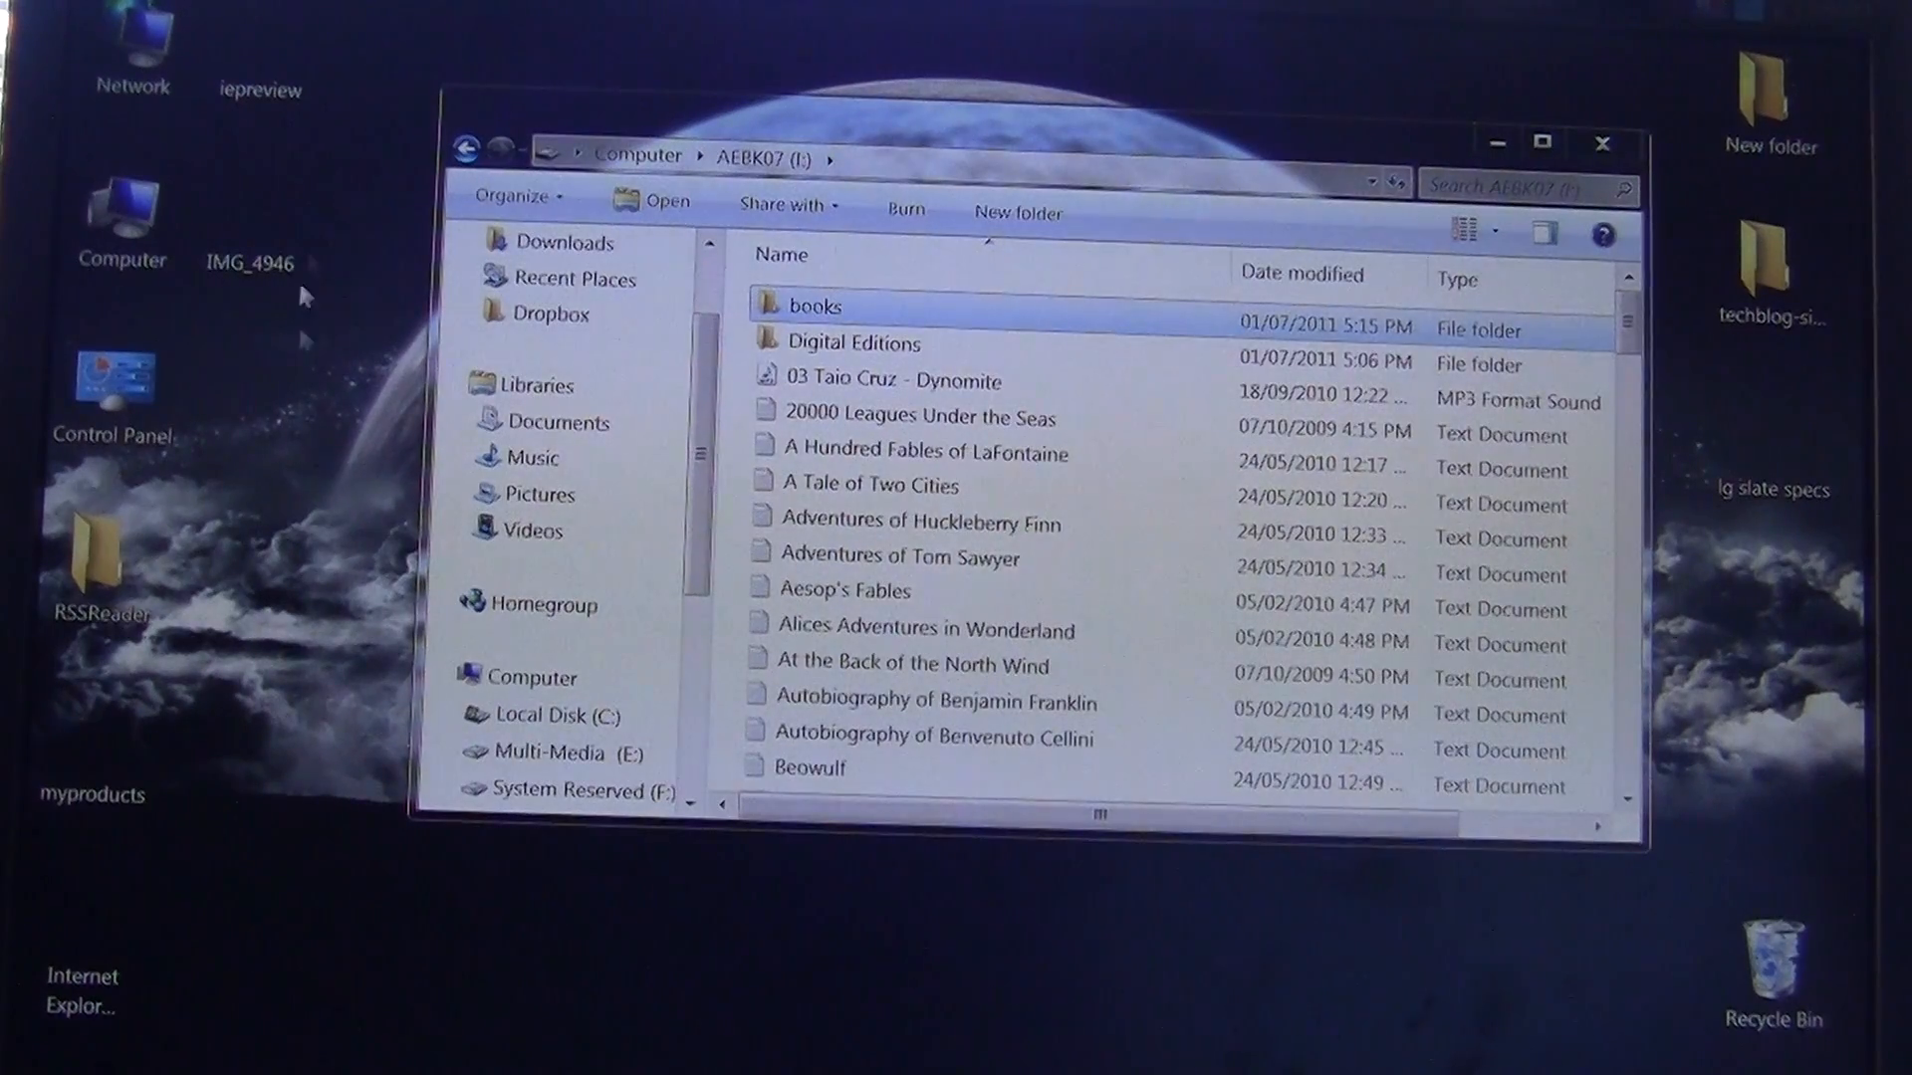
{"action": "mouse_move", "coordinate": [336, 514]}
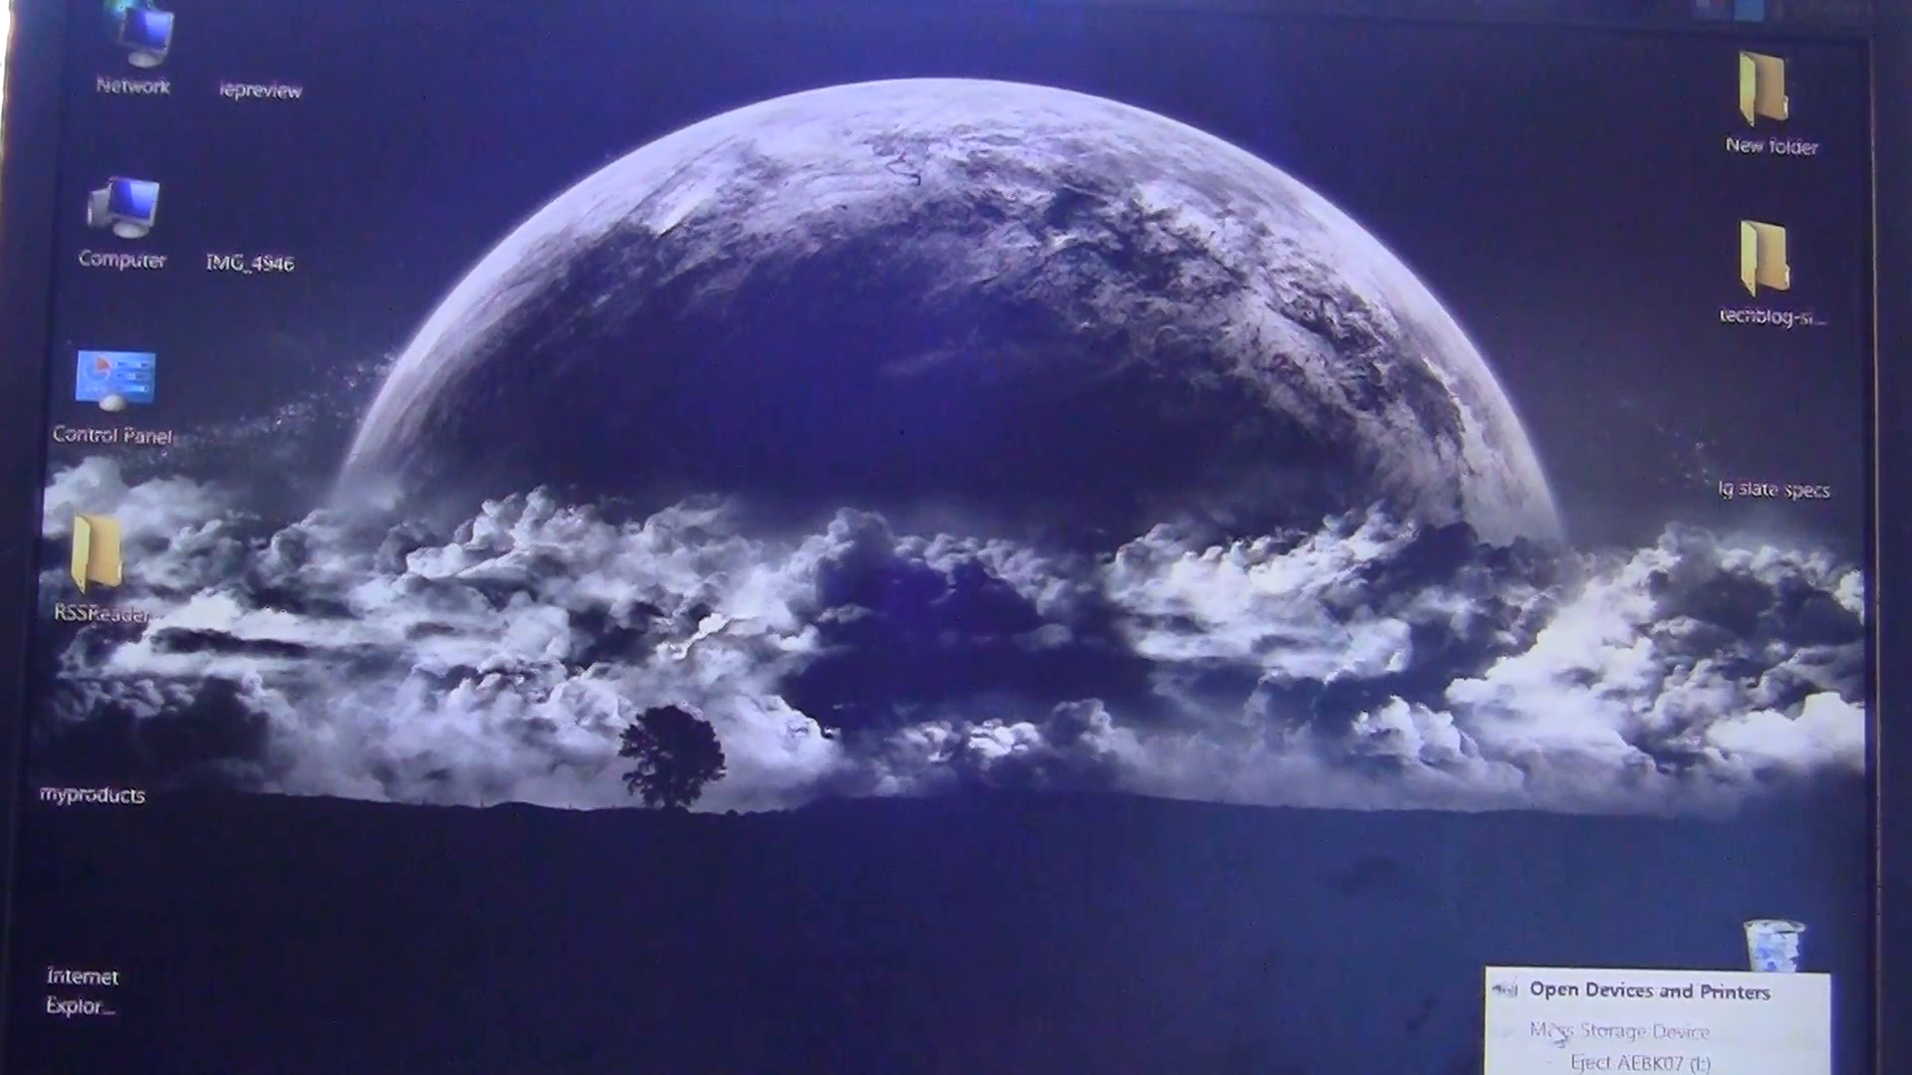
{"action": "left_click", "coordinate": [1612, 1059]}
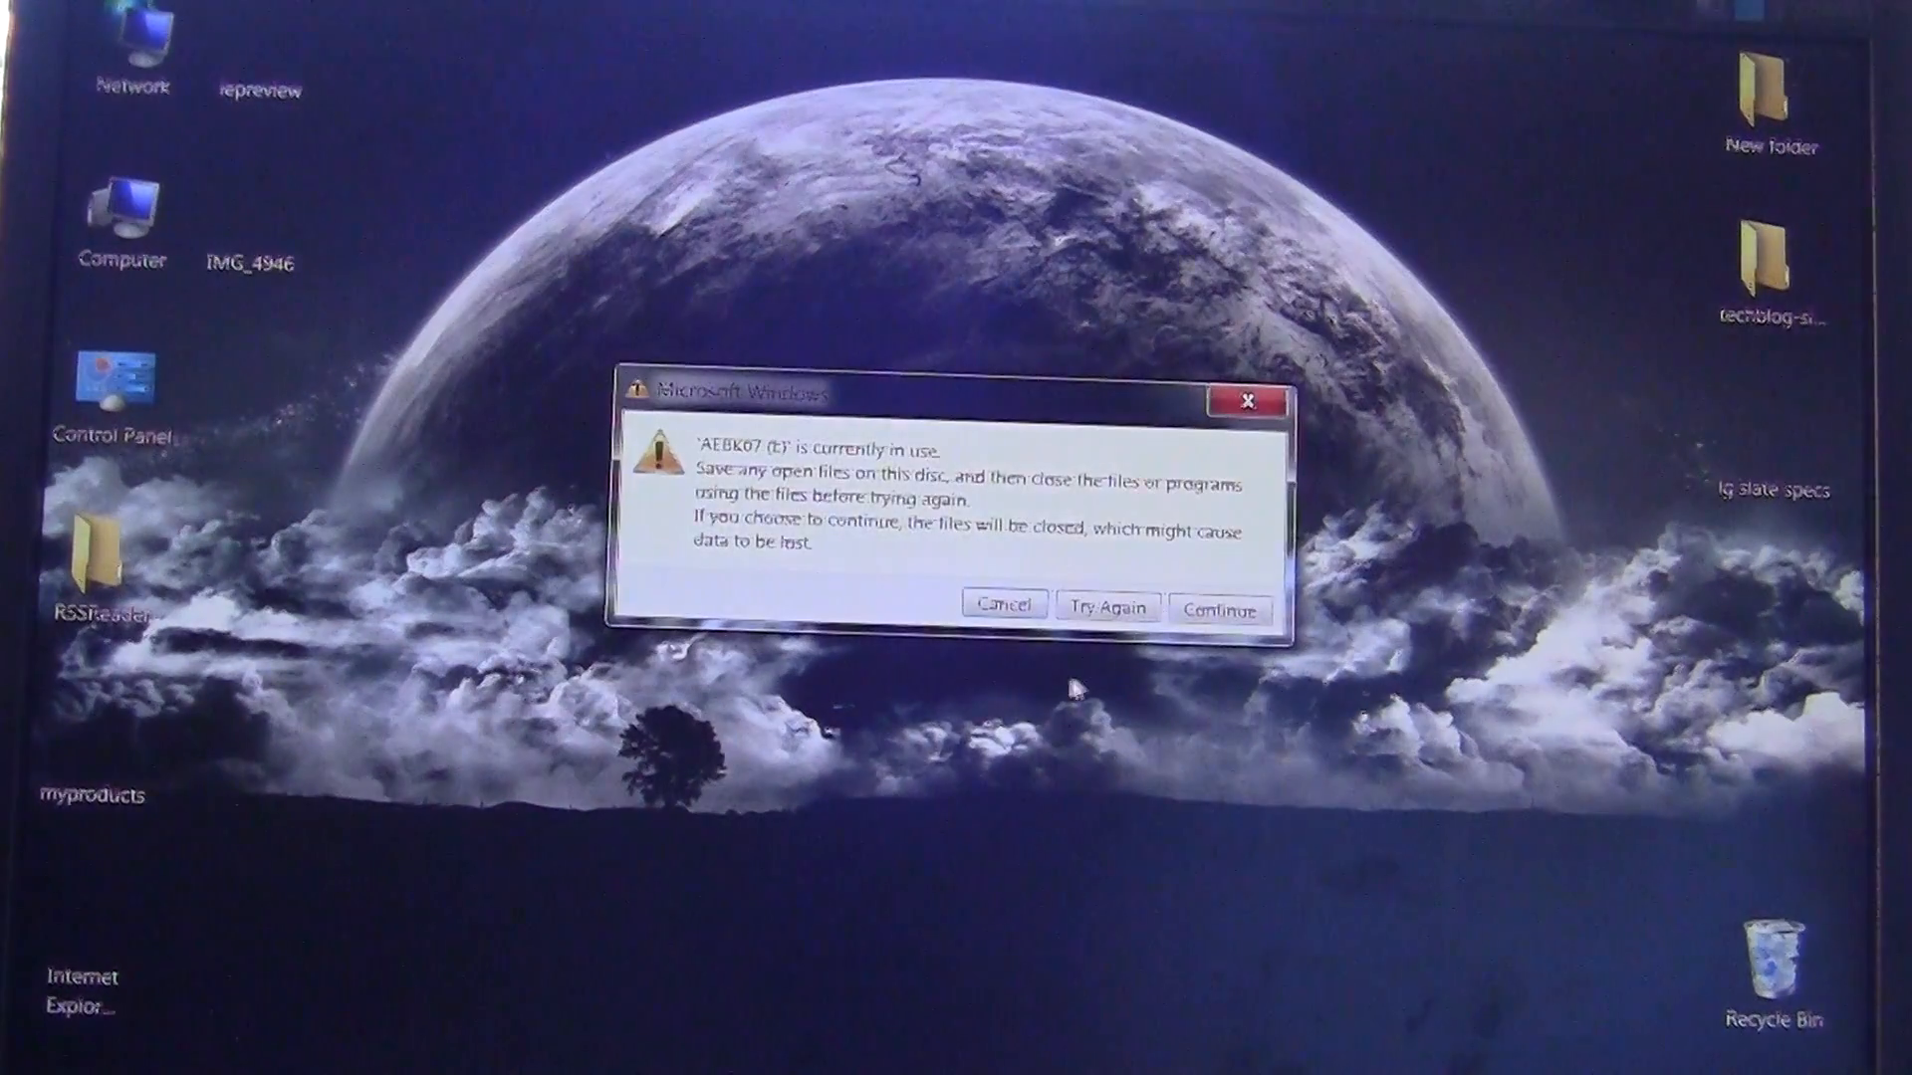